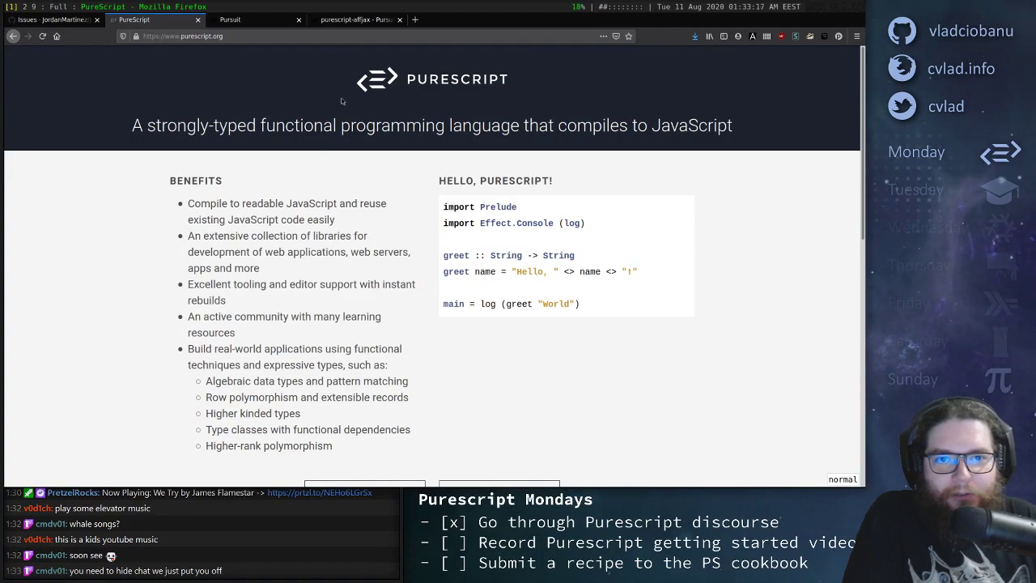
mouse_move(332, 167)
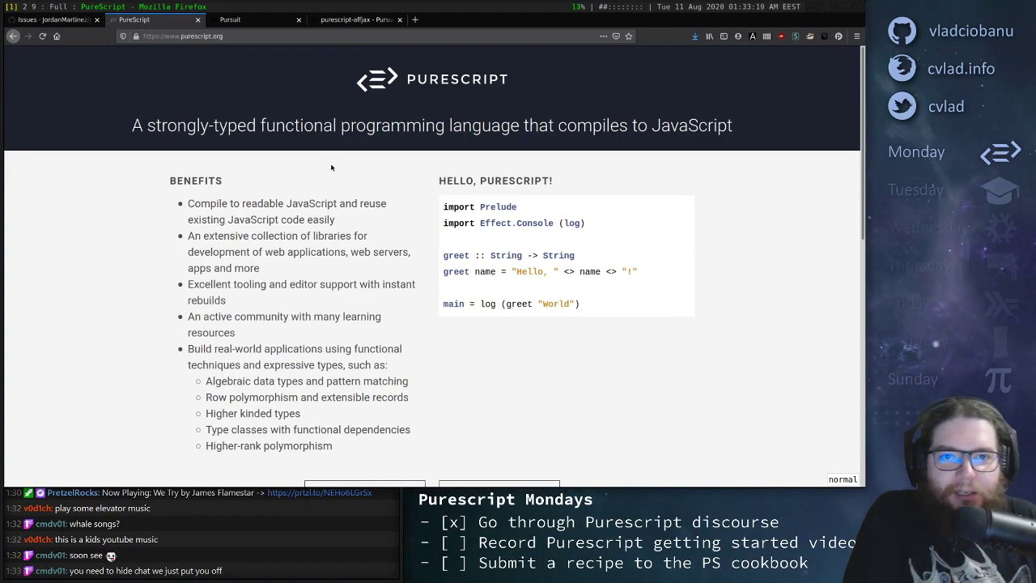
mouse_move(415, 263)
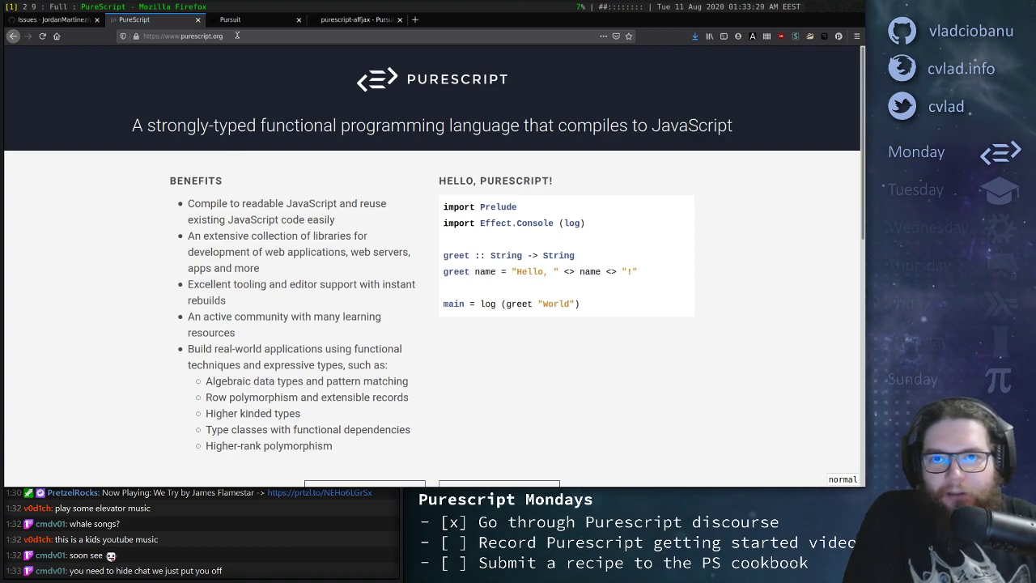
Scroll through the README's project setup steps
click(182, 37)
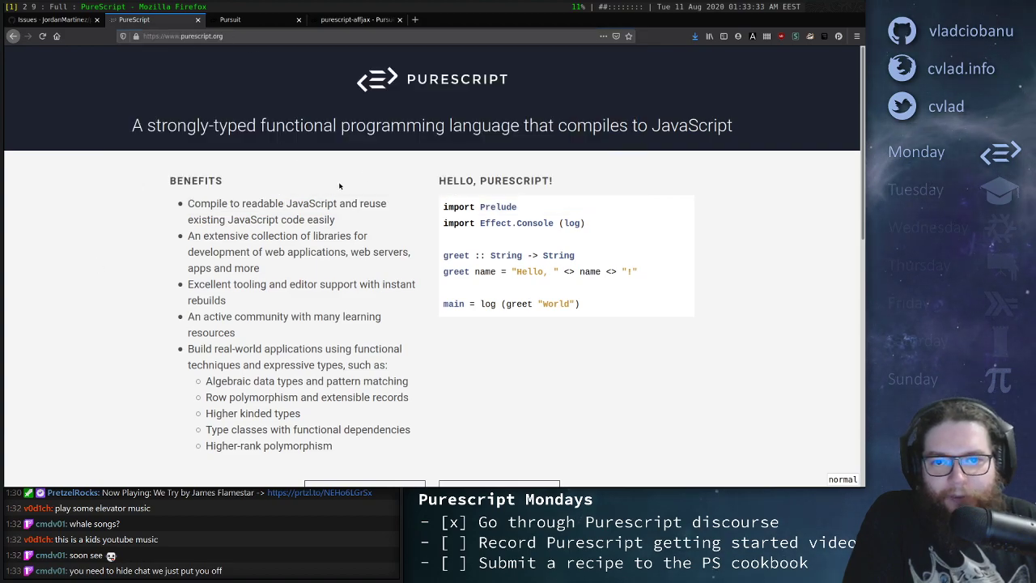
mouse_move(419, 248)
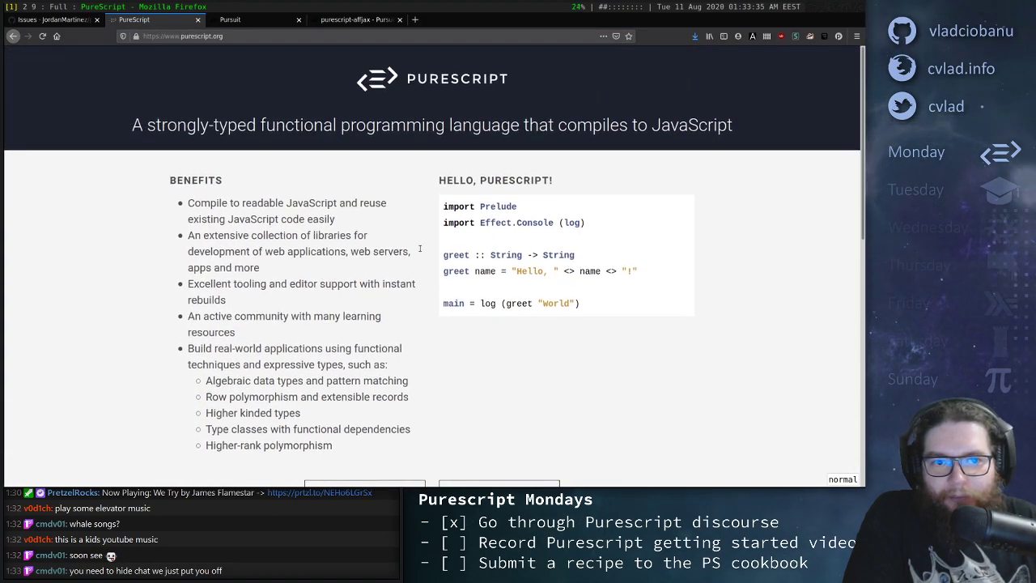
scroll(down, 3)
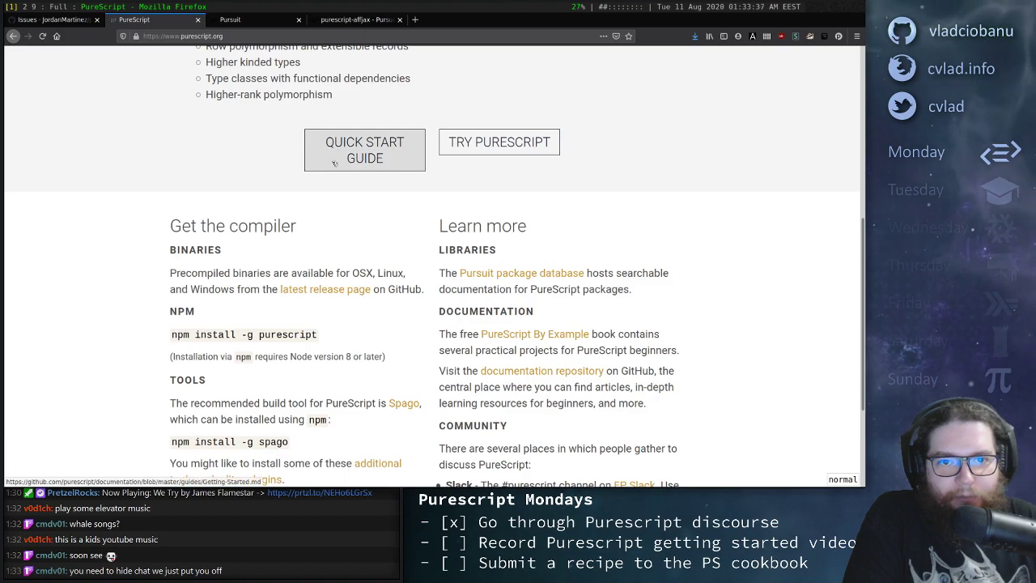
scroll(down, 3)
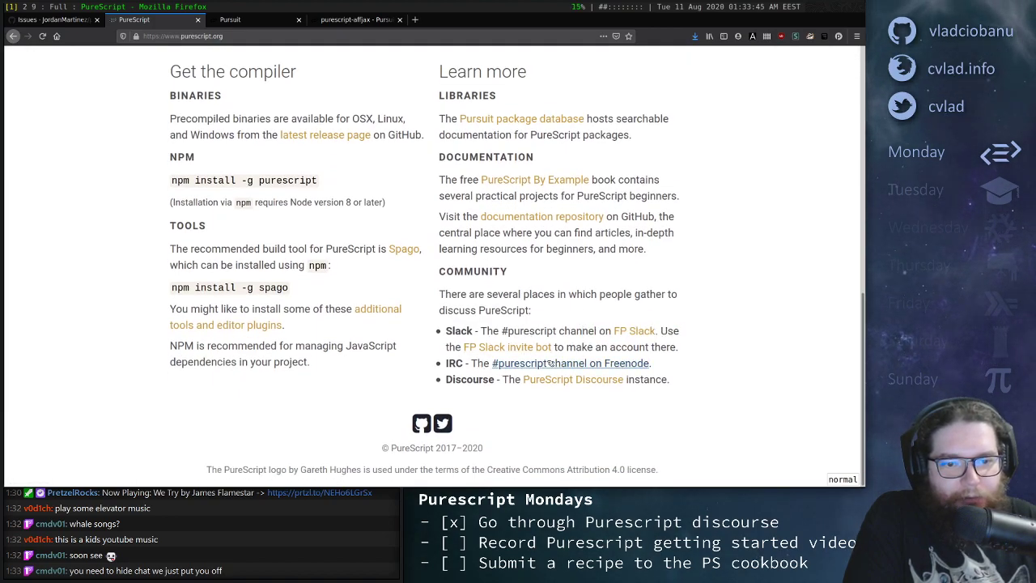
scroll(up, 3)
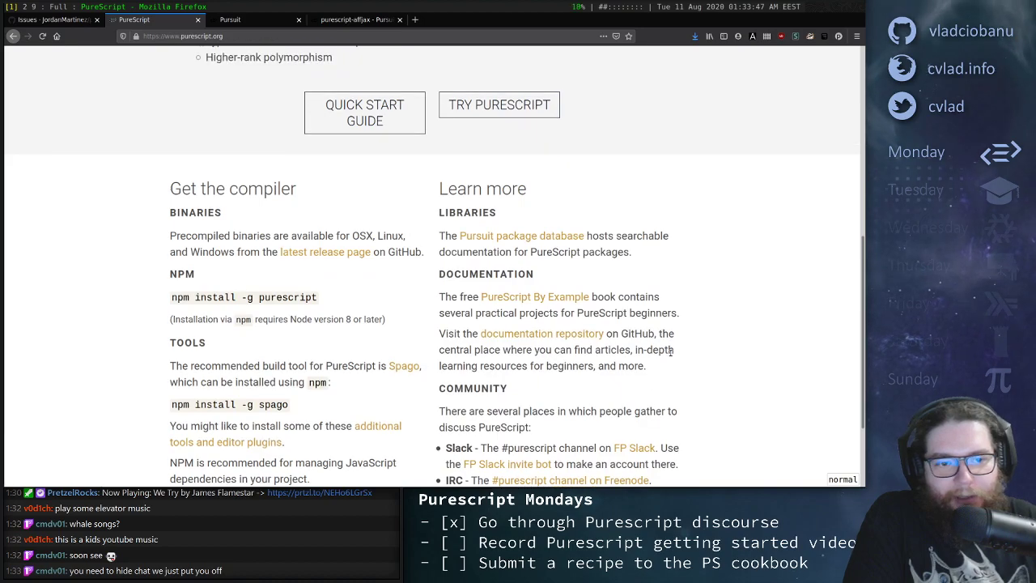
scroll(down, 3)
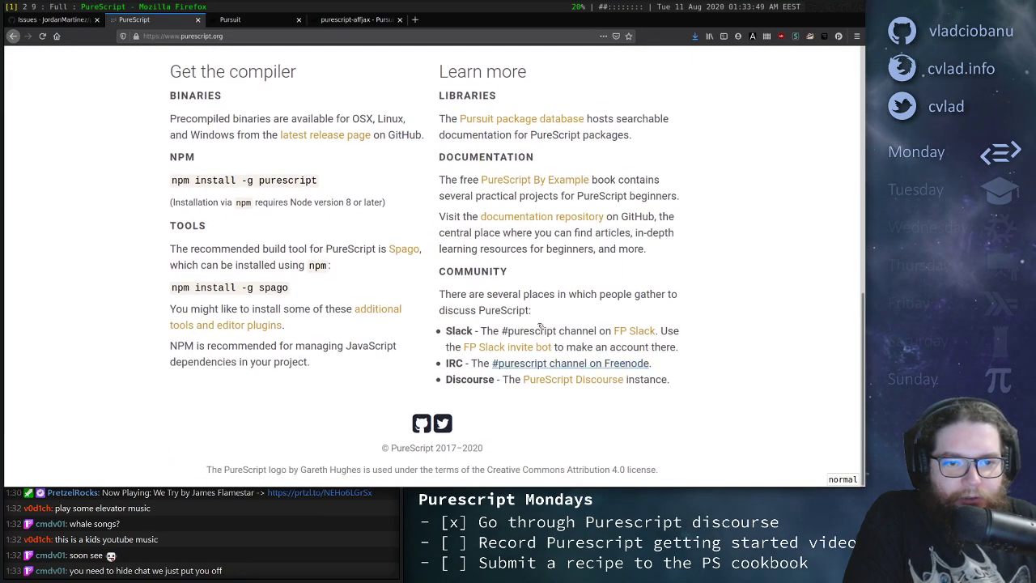
mouse_move(510, 358)
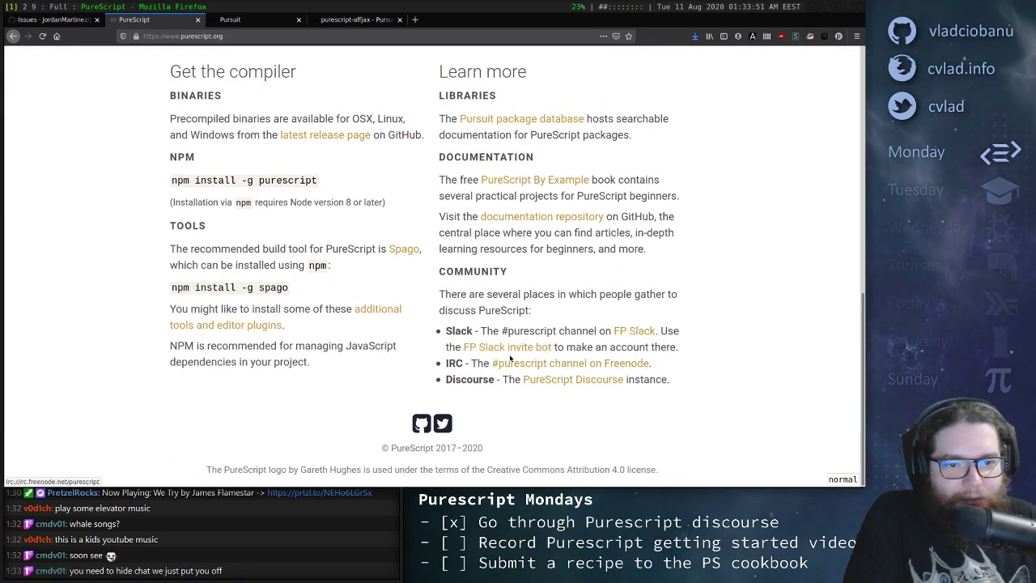
mouse_move(633, 330)
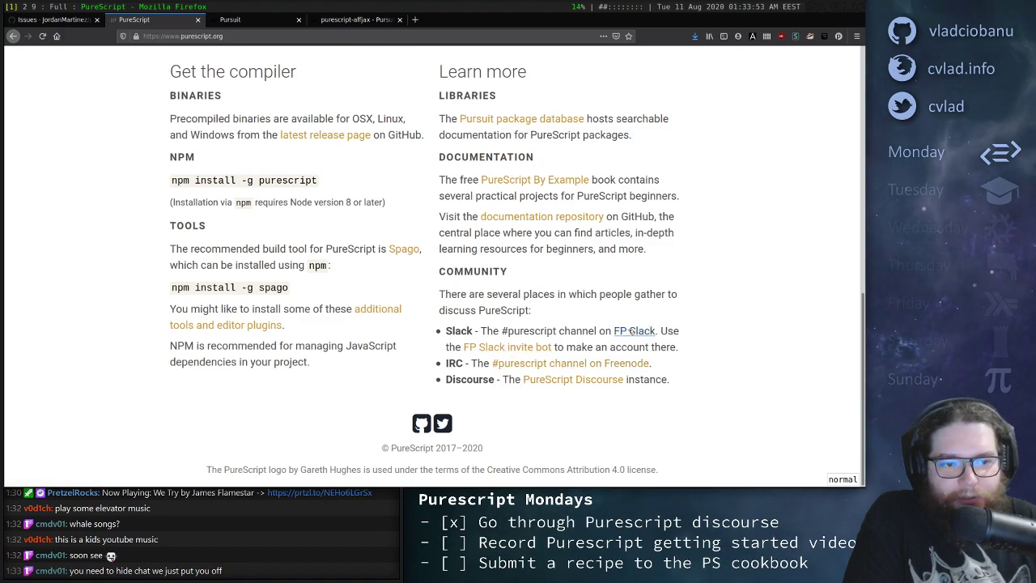
mouse_move(569, 309)
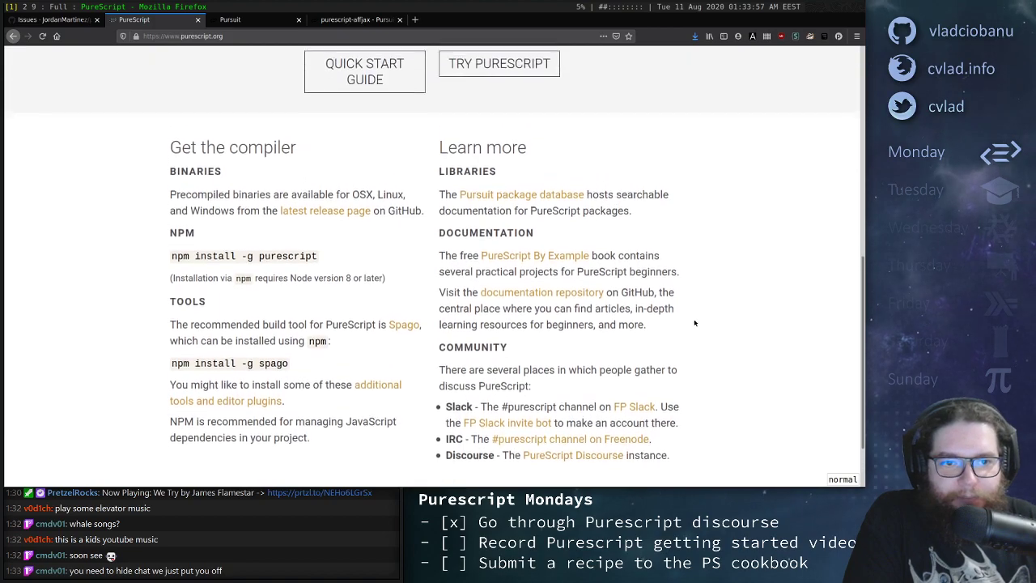
scroll(down, 3)
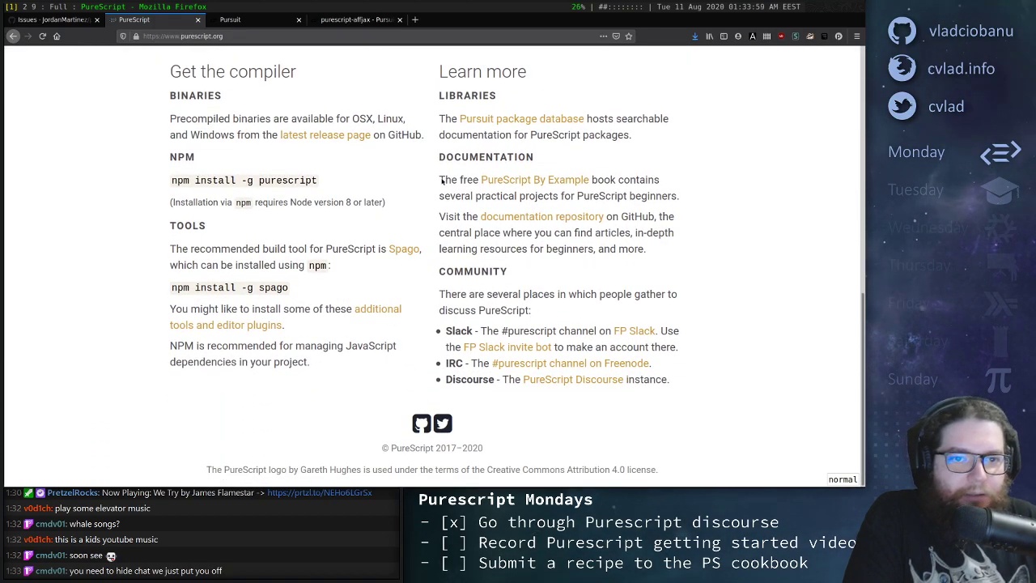
scroll(up, 3)
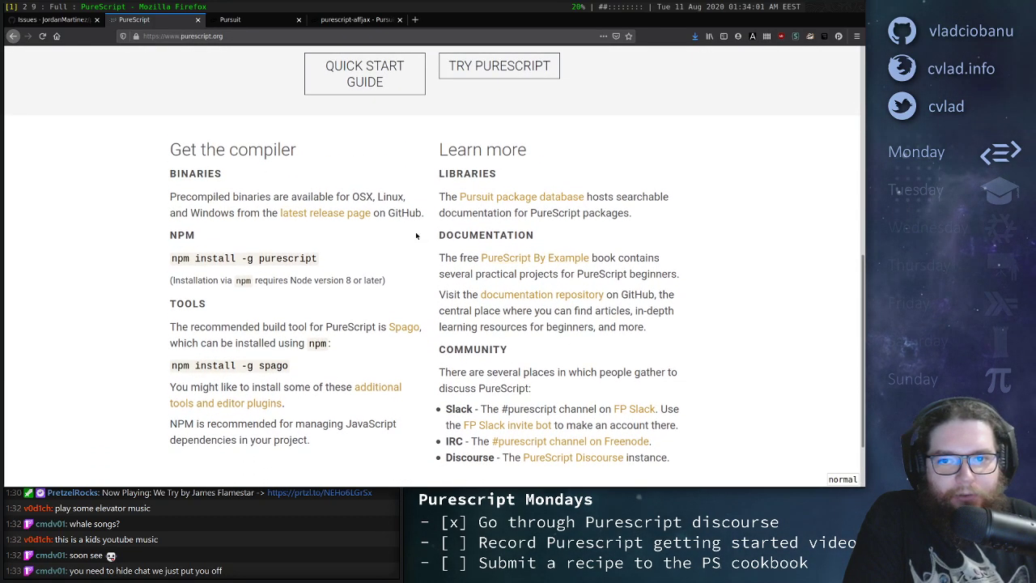
scroll(down, 3)
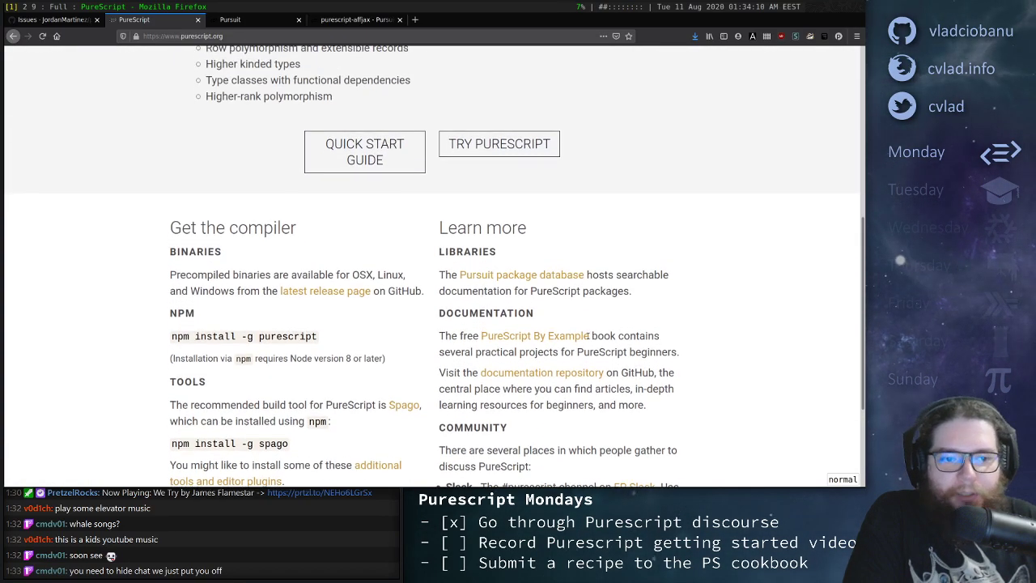
scroll(down, 3)
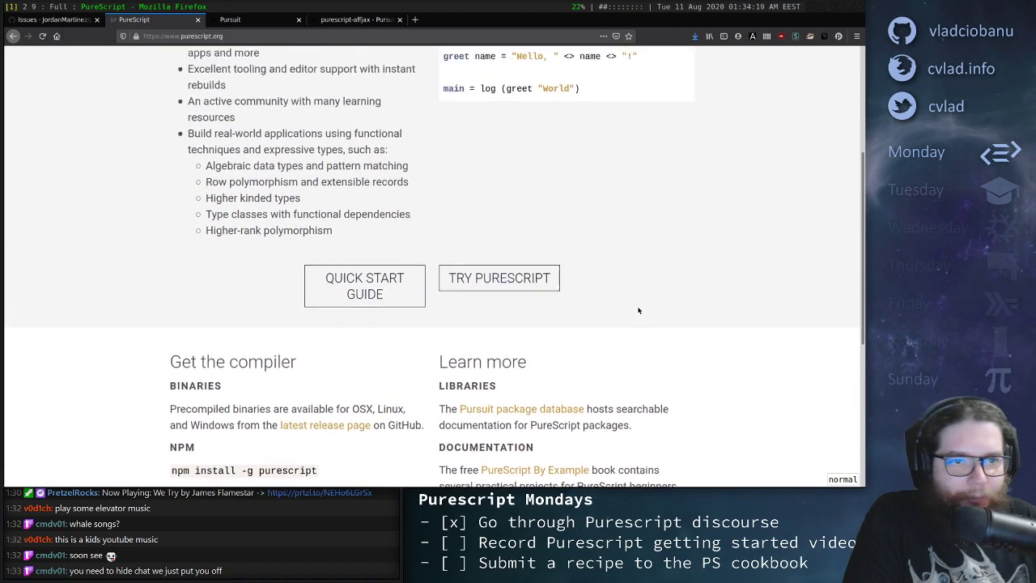
scroll(up, 3)
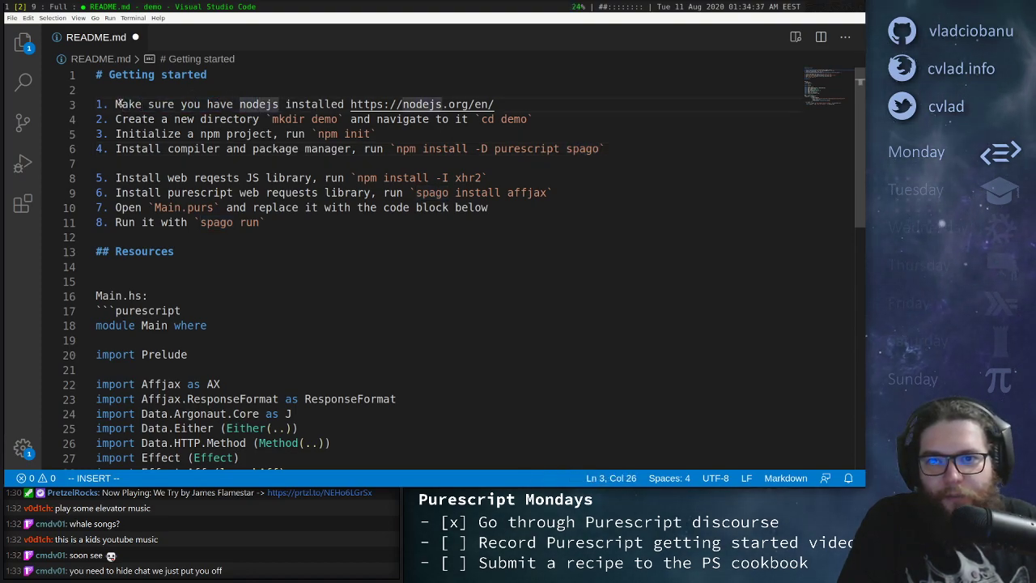
Highlight 'nodejs' in setup step 1 and review the first four setup steps
double_click(258, 103)
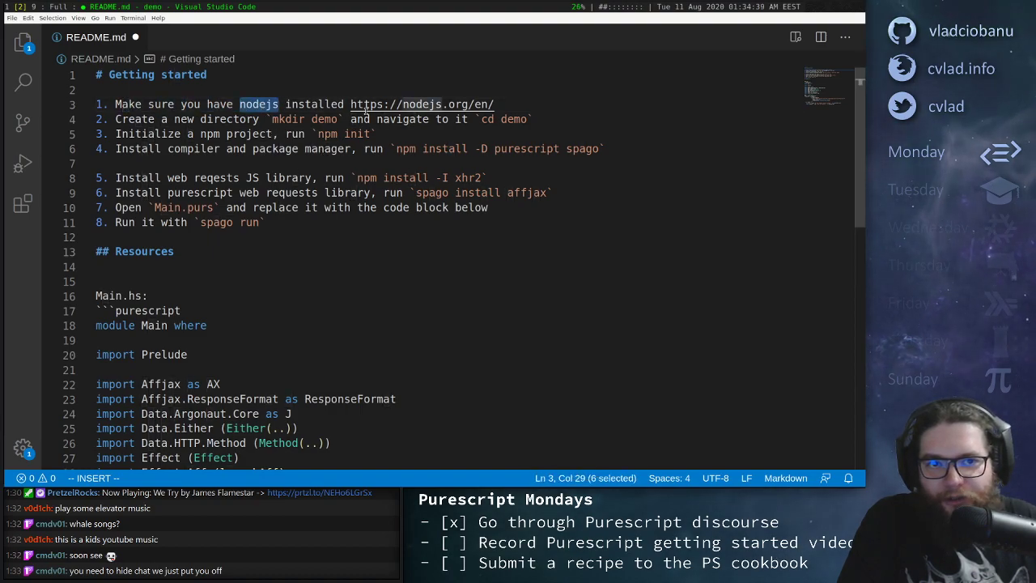
click(305, 119)
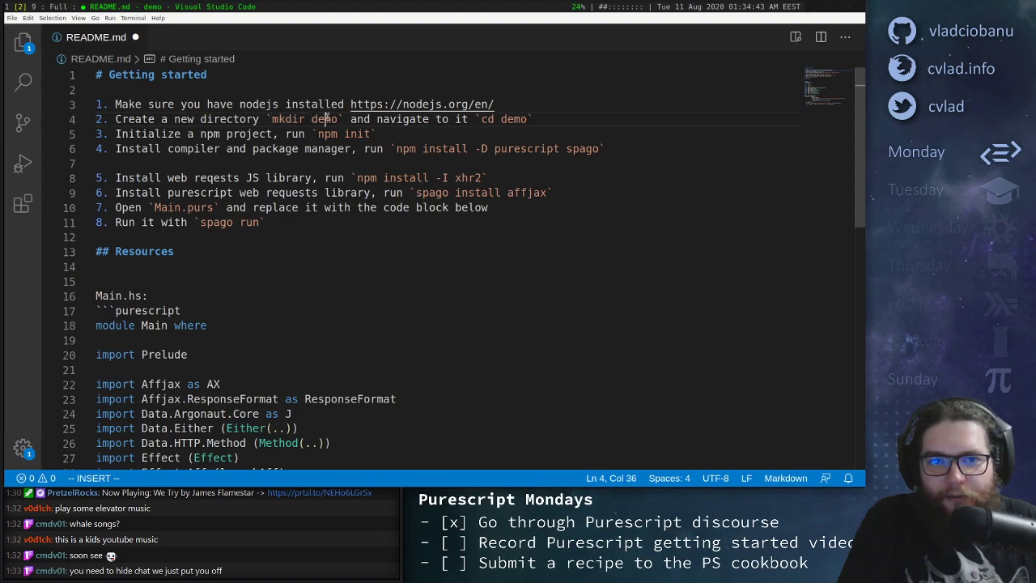
double_click(324, 119)
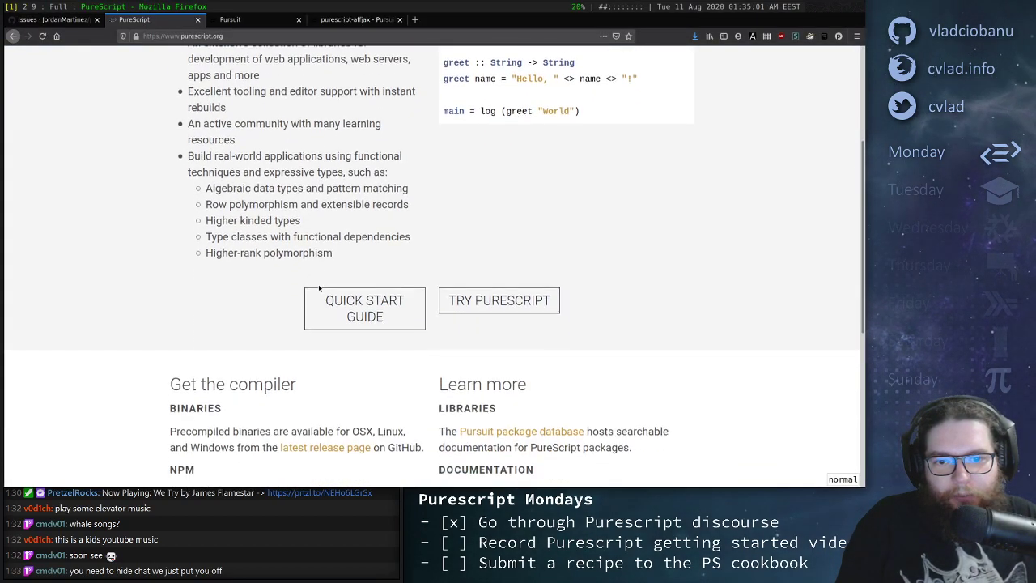
scroll(down, 3)
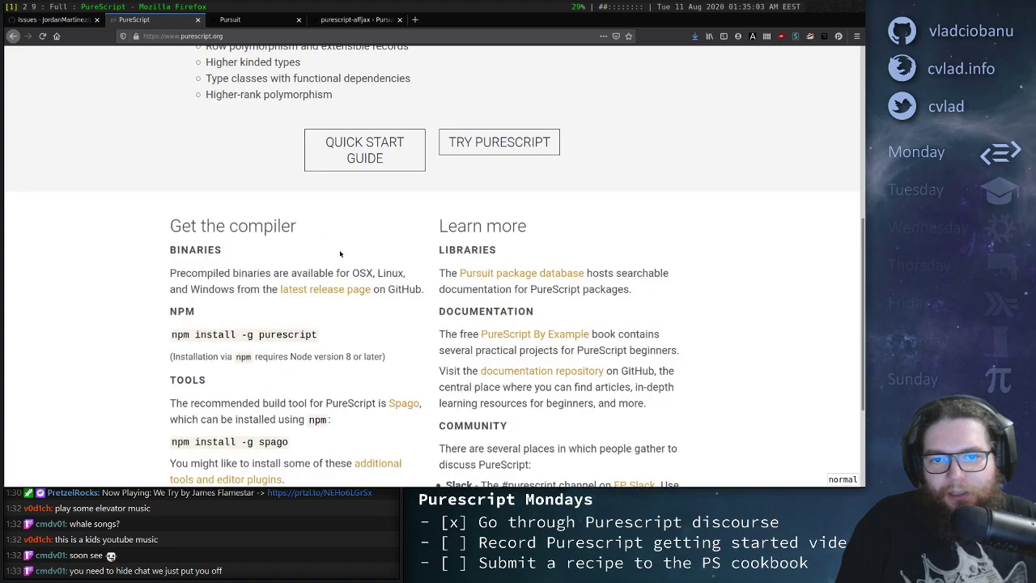
scroll(down, 3)
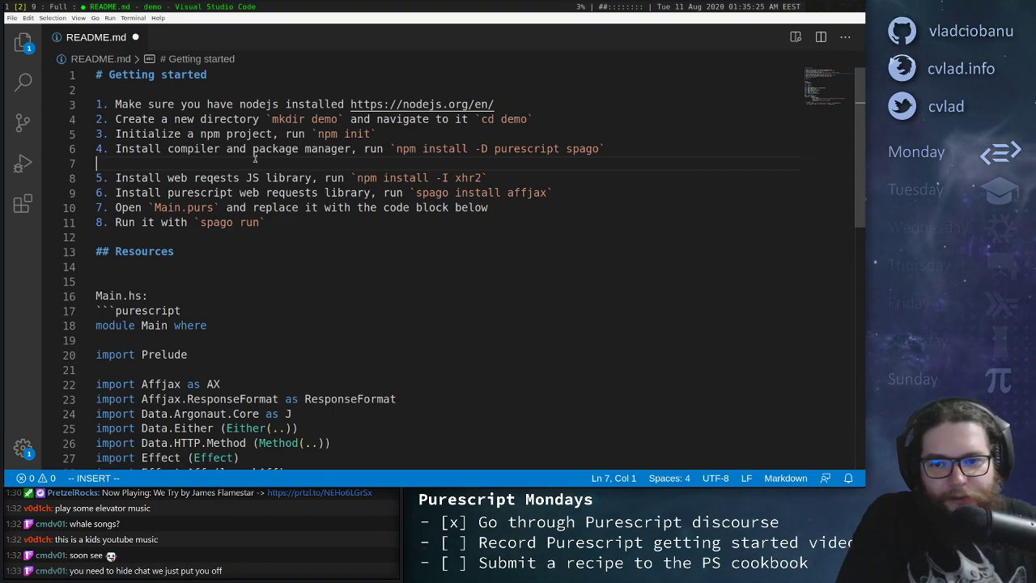
scroll(down, 3)
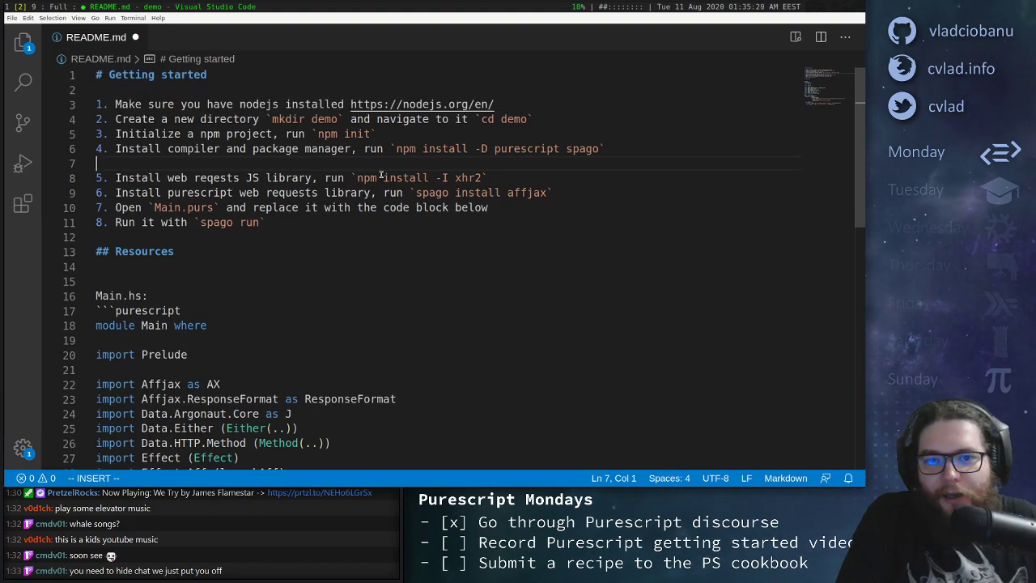
mouse_move(411, 185)
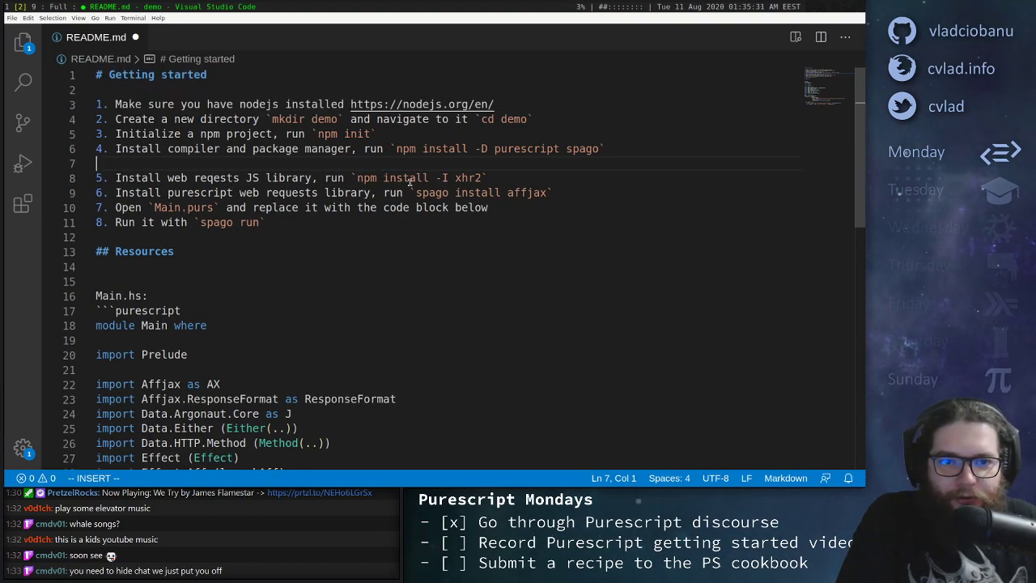
mouse_move(402, 149)
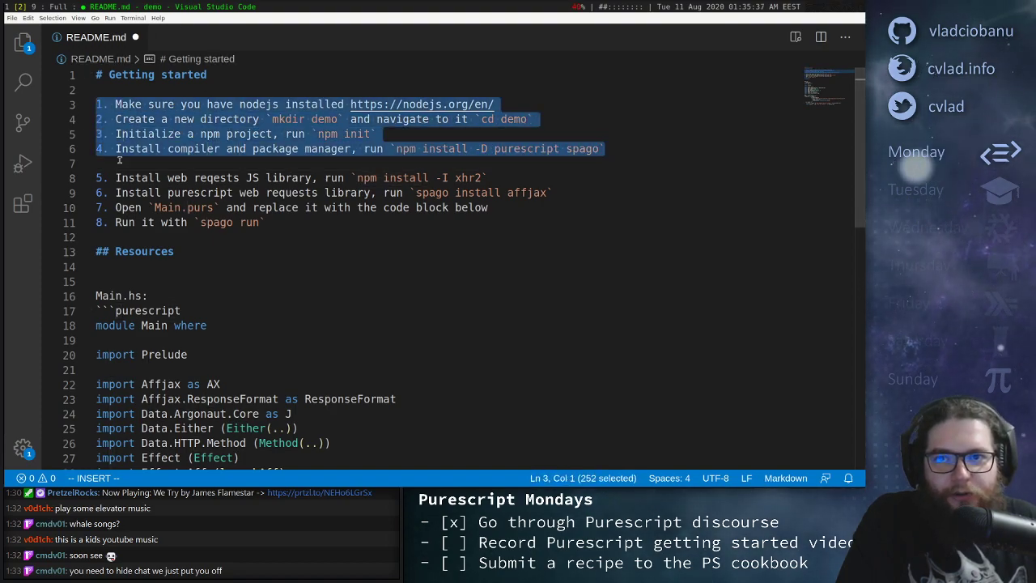
click(178, 163)
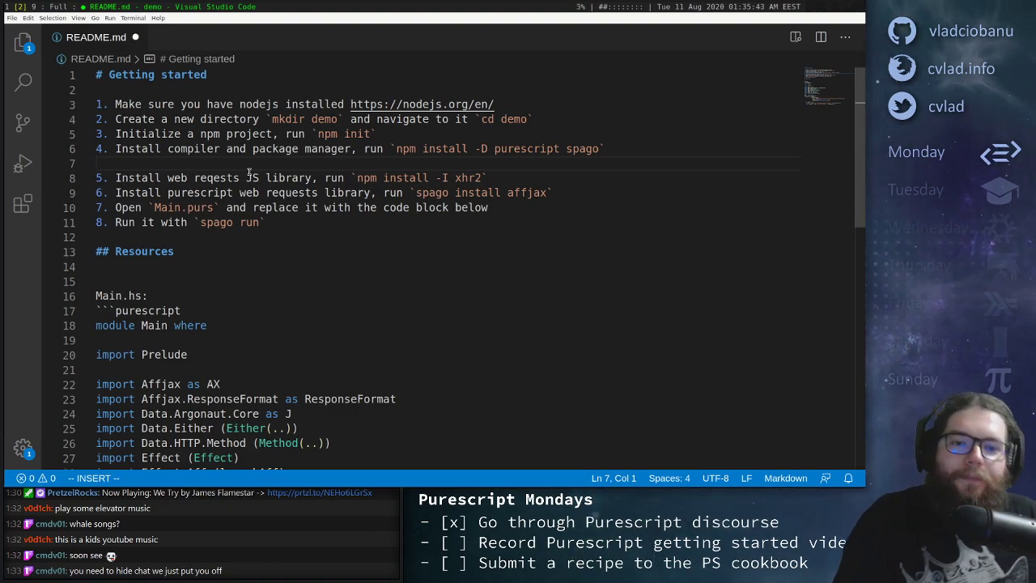
mouse_move(559, 278)
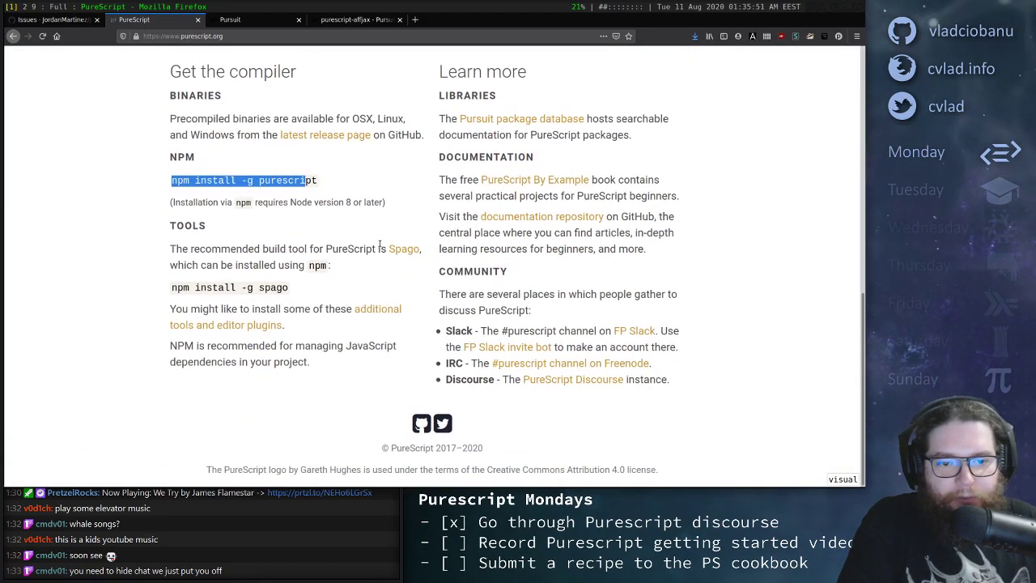
On Pursuit's home page, scroll down to the A–B package listing with purescript-affjax
scroll(up, 3)
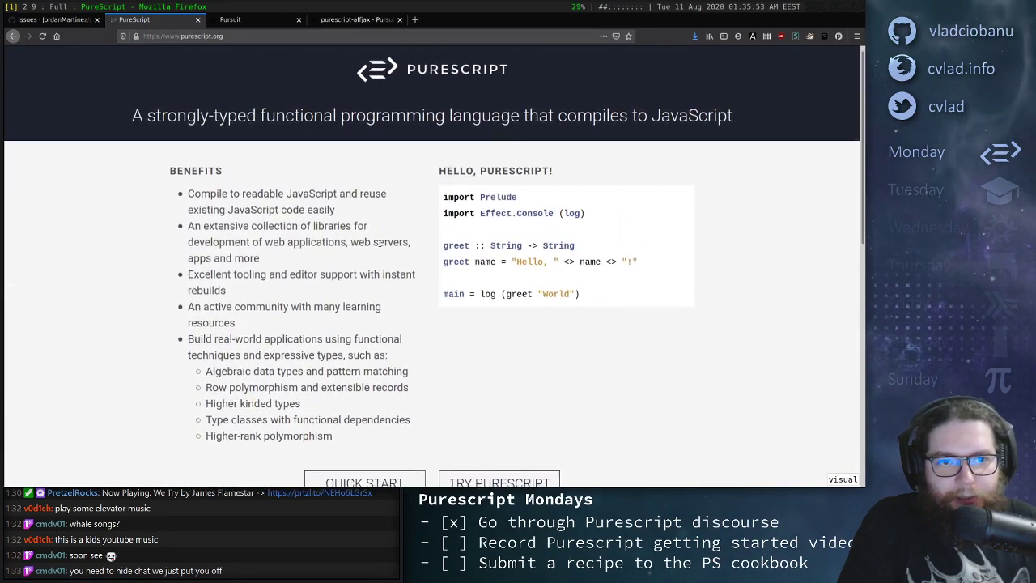
scroll(down, 3)
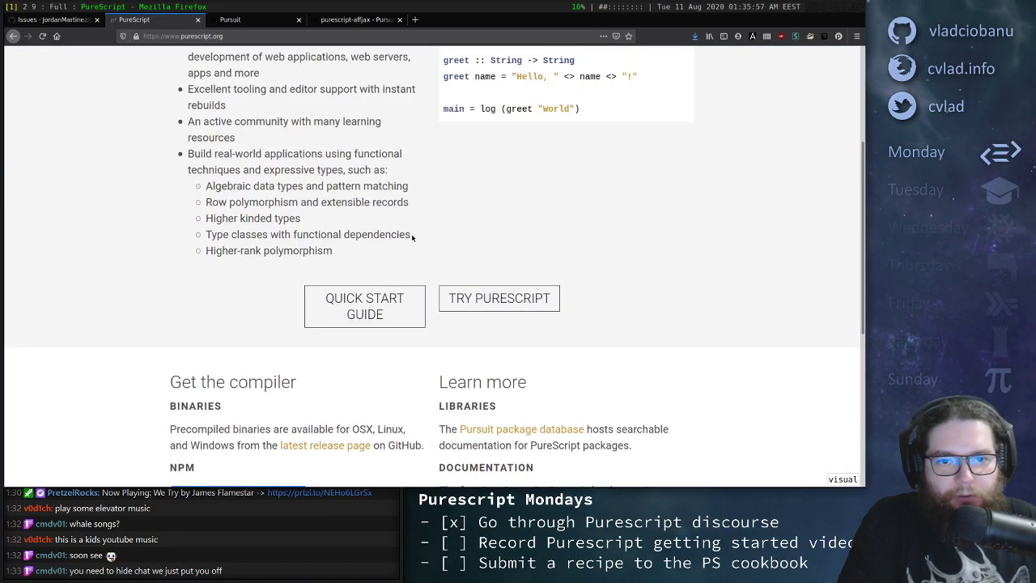
scroll(down, 3)
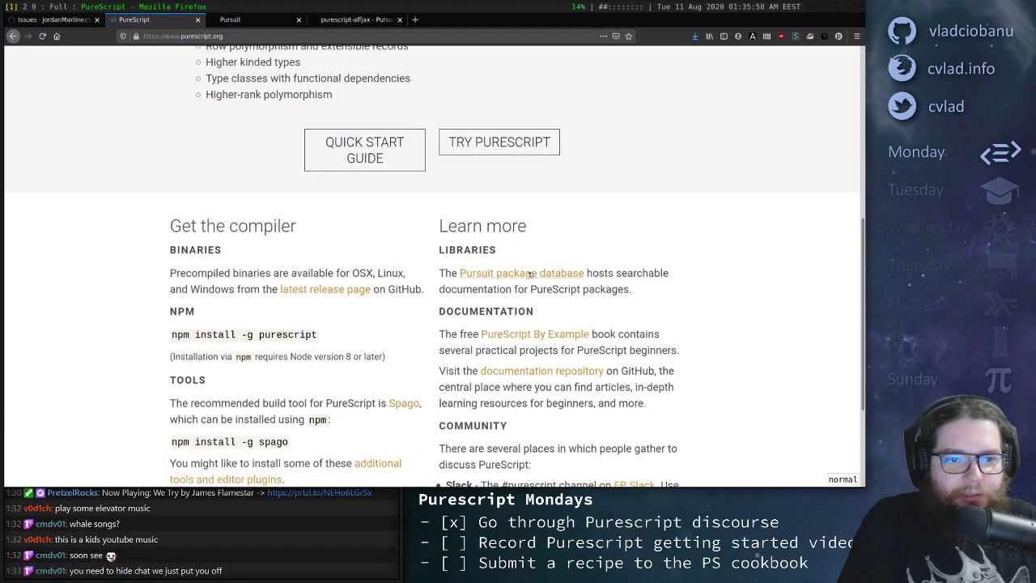
mouse_move(542, 378)
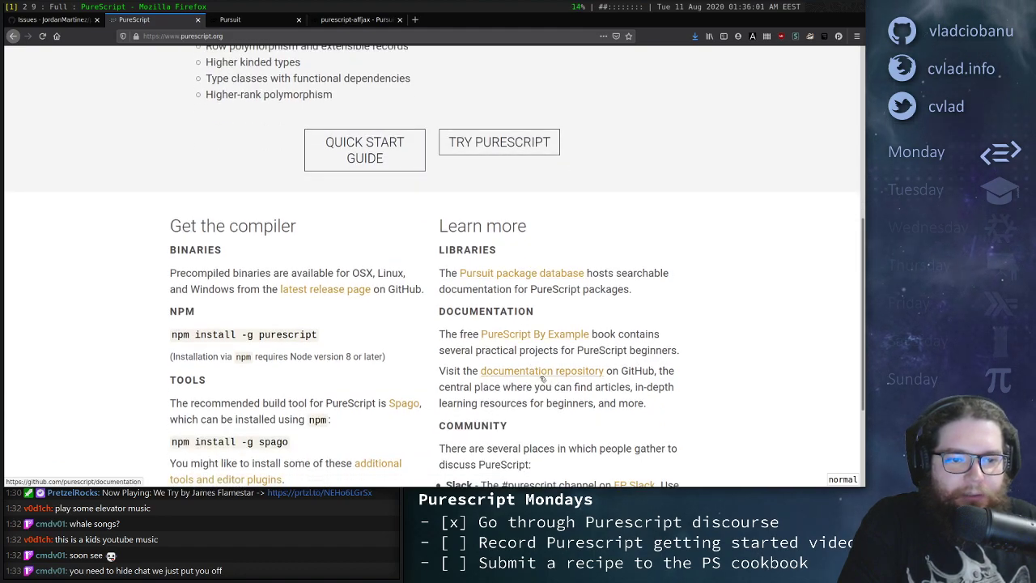
click(521, 273)
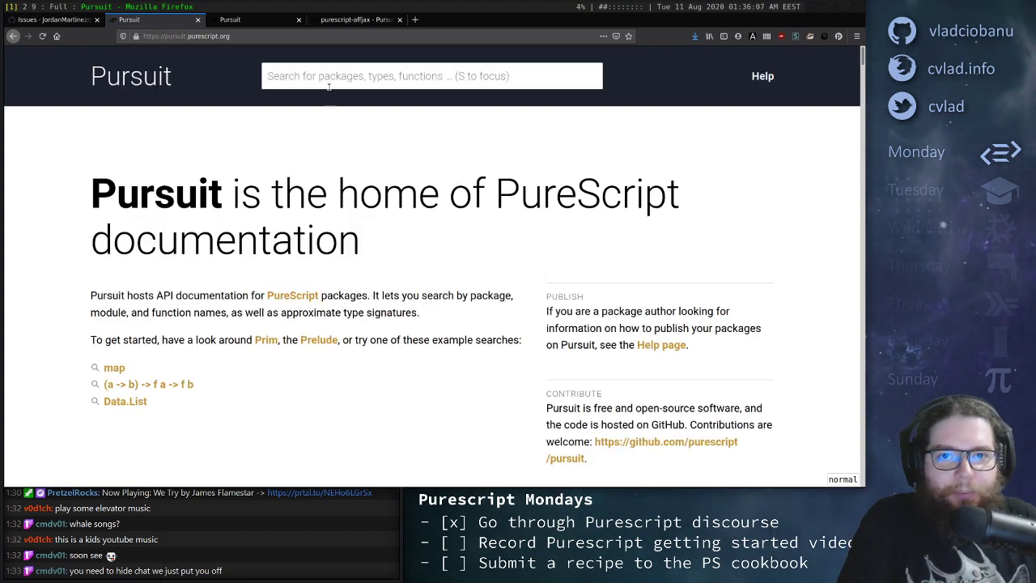
double_click(158, 193)
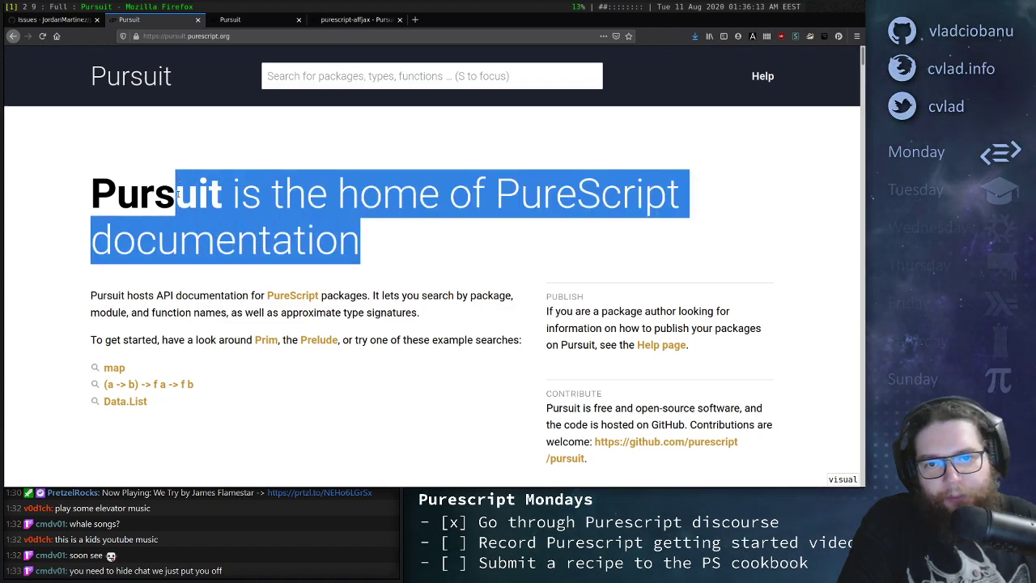
click(378, 261)
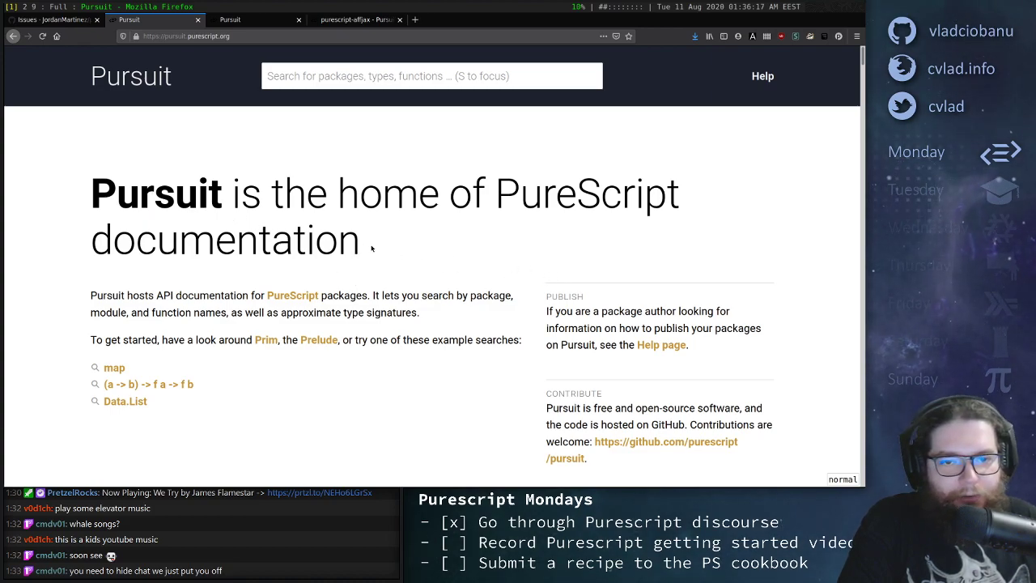
mouse_move(407, 271)
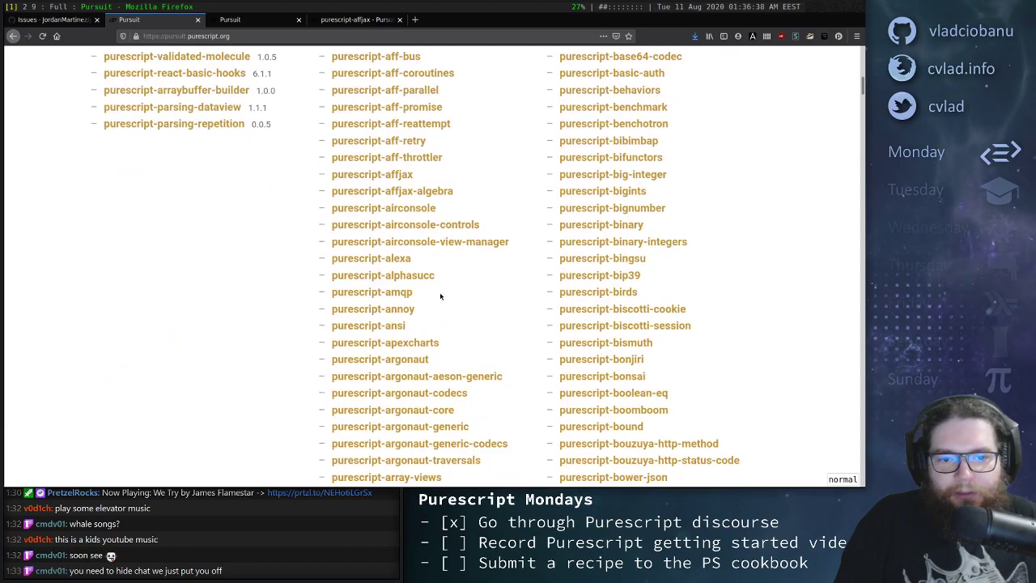
scroll(down, 3)
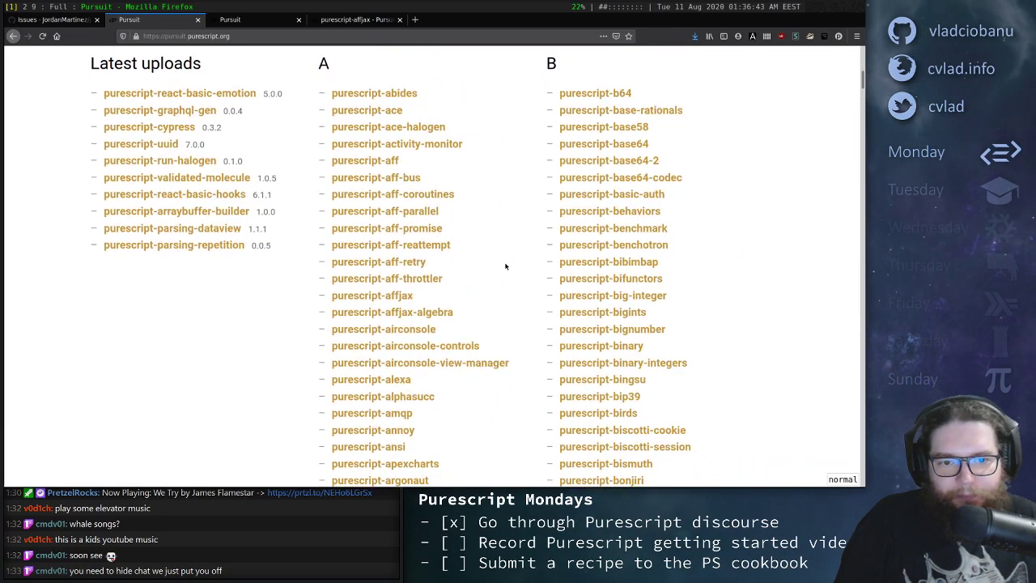
scroll(down, 3)
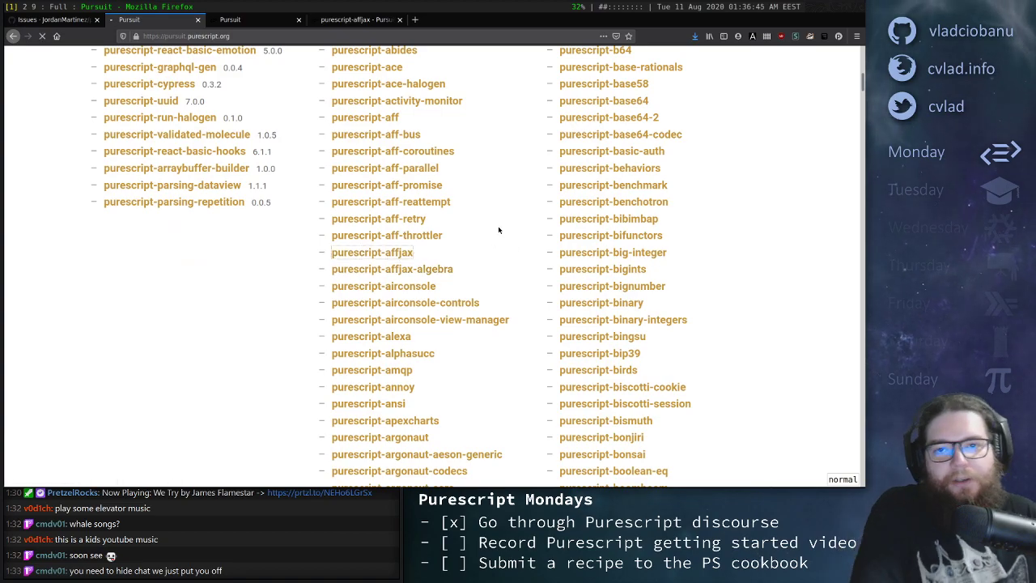
Open the purescript-affjax package page in Pursuit
click(371, 252)
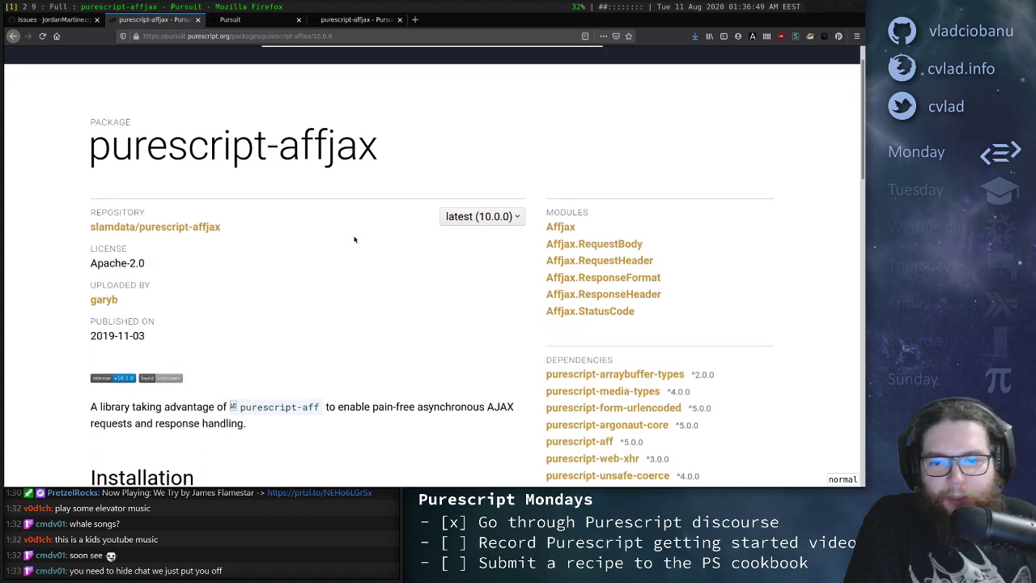
scroll(down, 3)
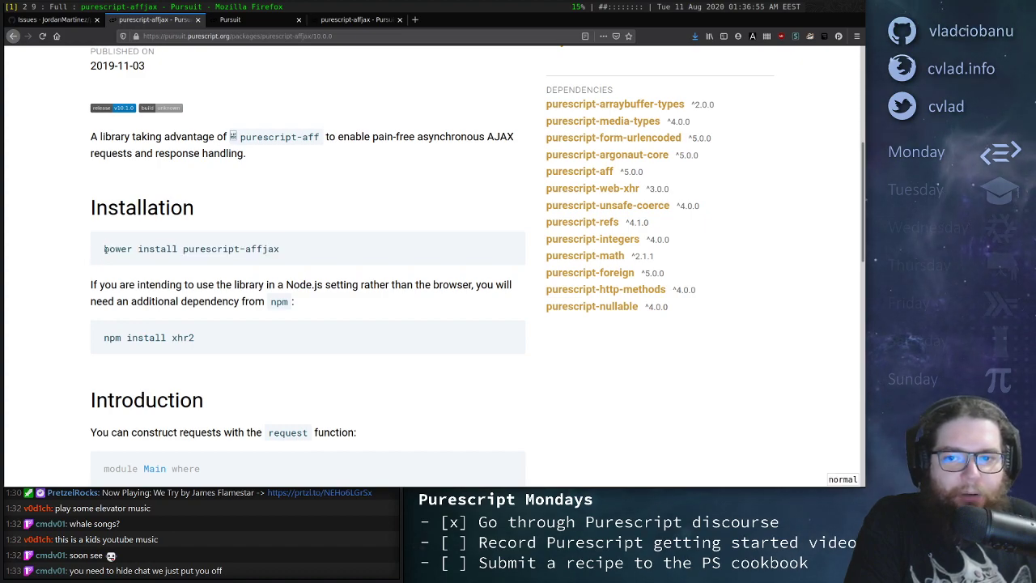
drag(104, 249, 150, 248)
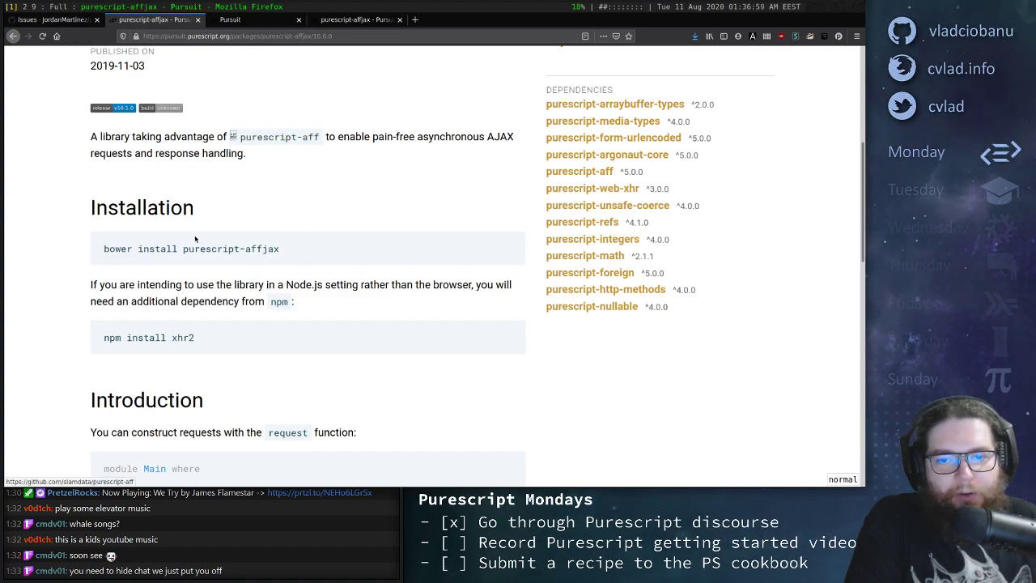
mouse_move(391, 235)
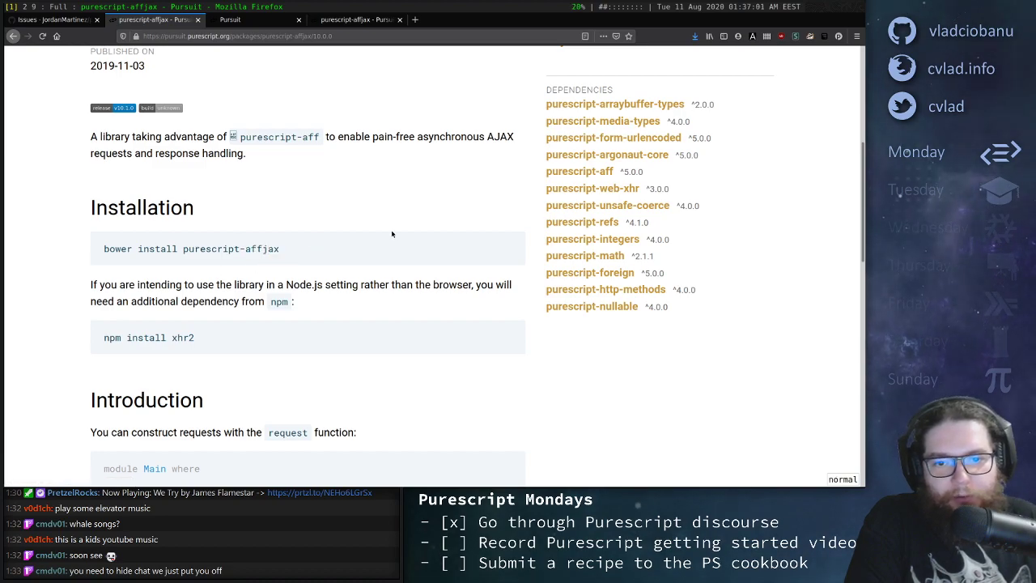
Scroll to Installation and highlight affjax in the bower and npm install xhr2 commands
scroll(down, 3)
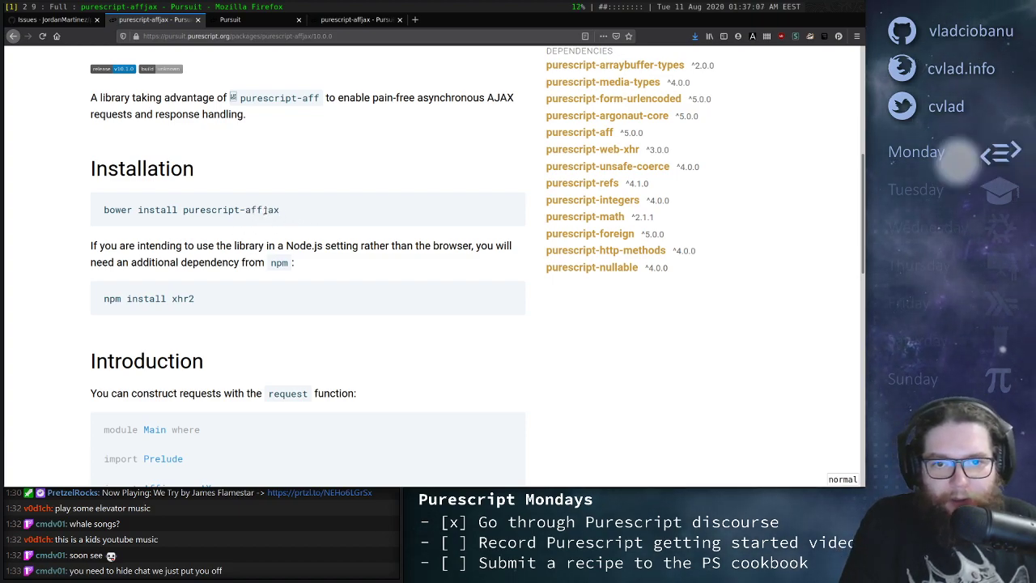
double_click(262, 209)
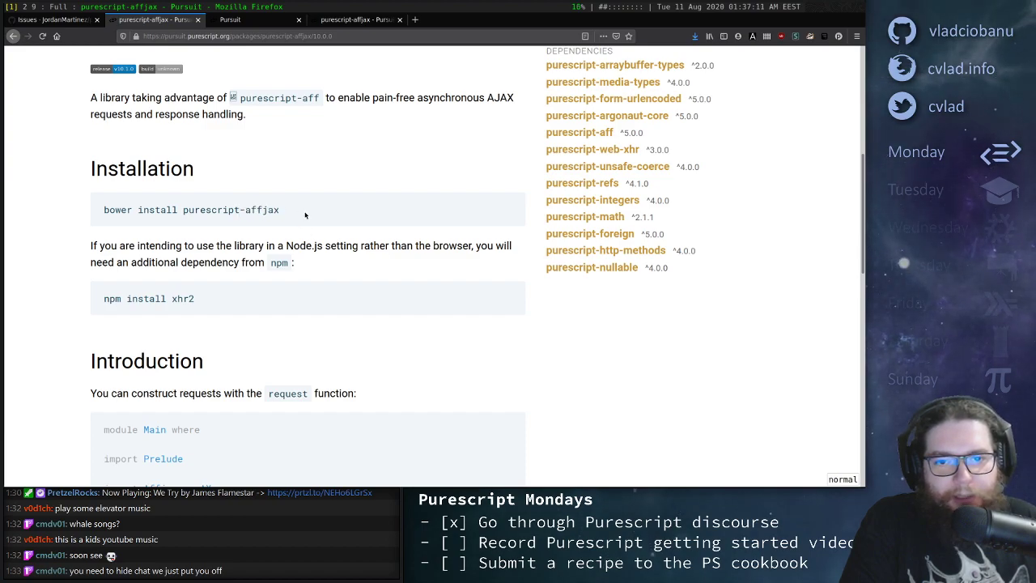
double_click(263, 210)
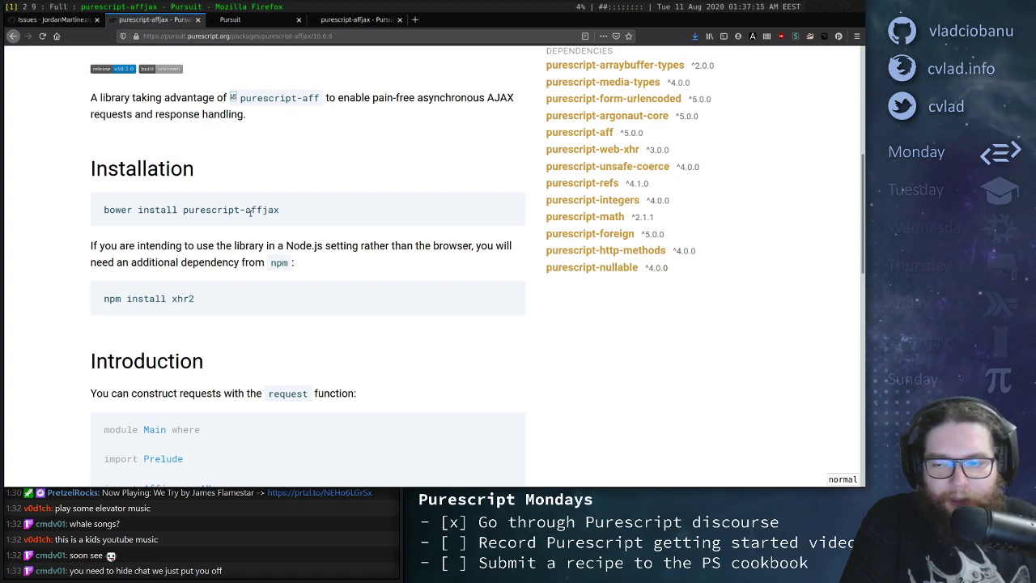
double_click(260, 209)
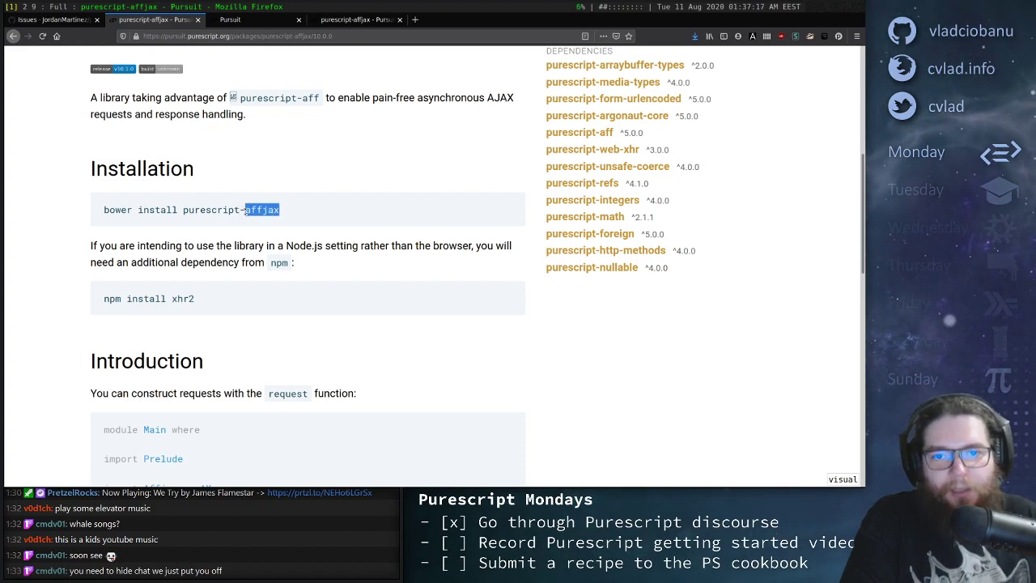
key(Escape)
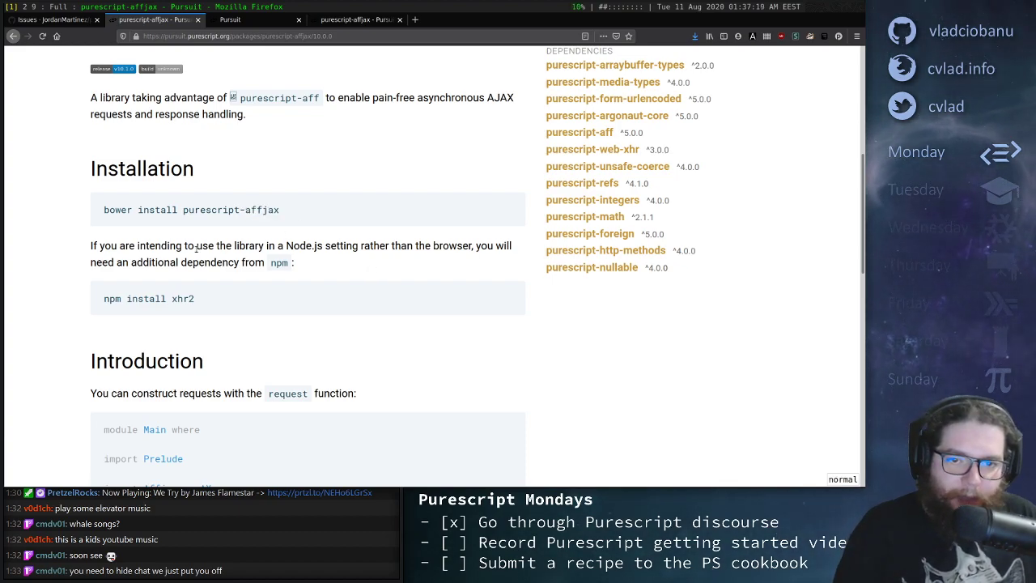
mouse_move(309, 260)
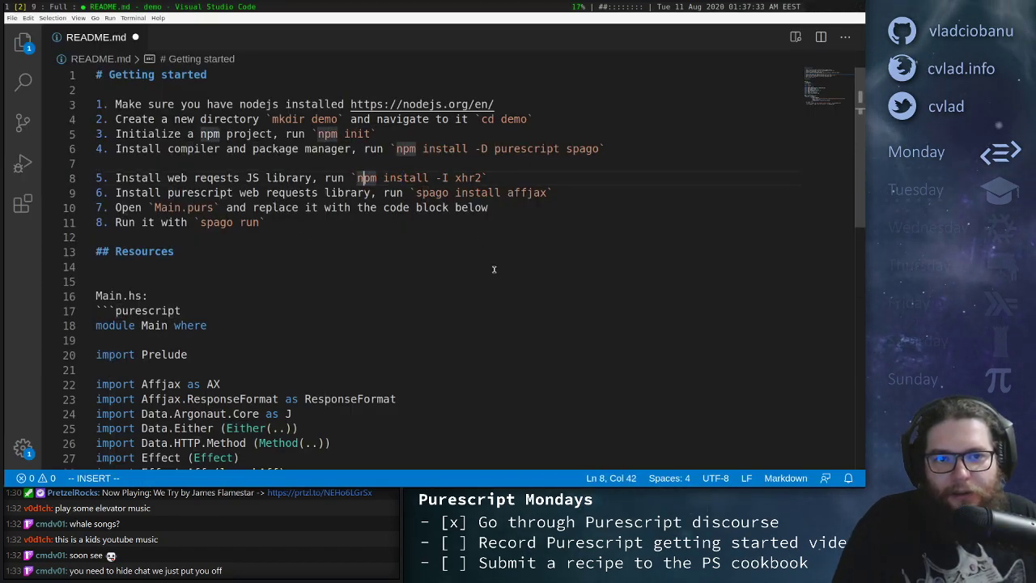
Run npm install -I xhr2 in the terminal and confirm xhr2 under package.json dependencies
key(ctrl+`)
text(npm install -I xhr)
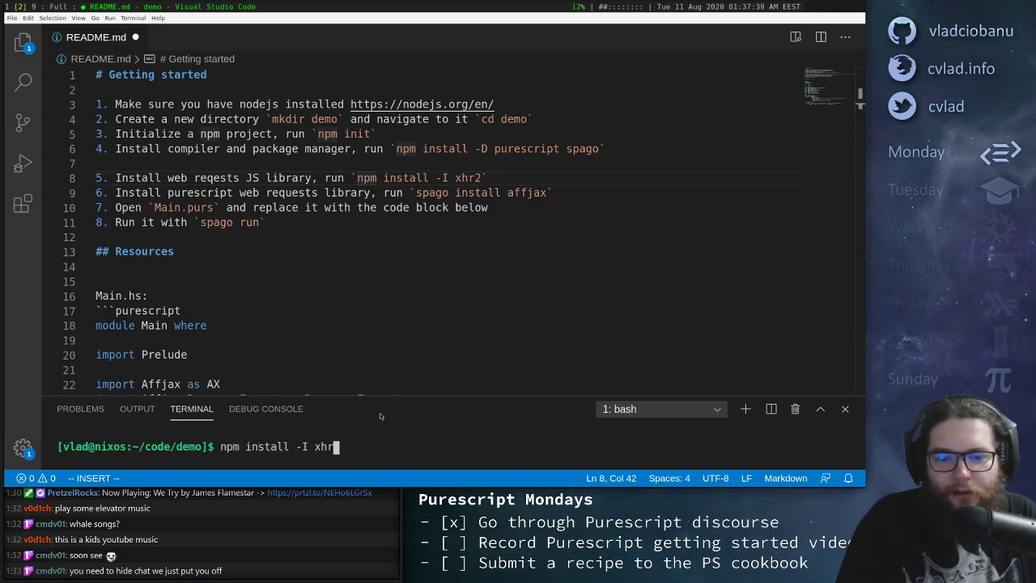
text(2)
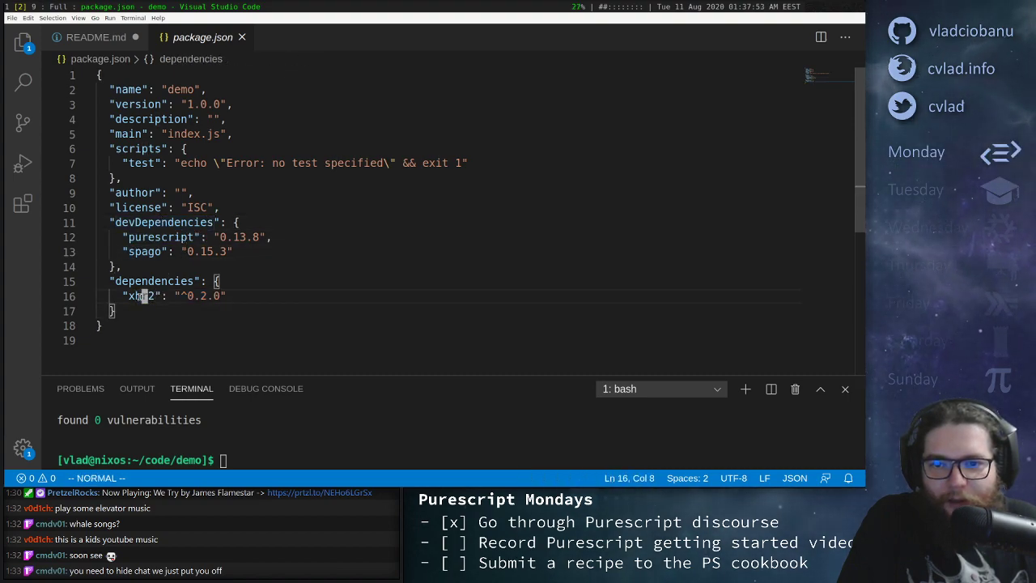
double_click(139, 296)
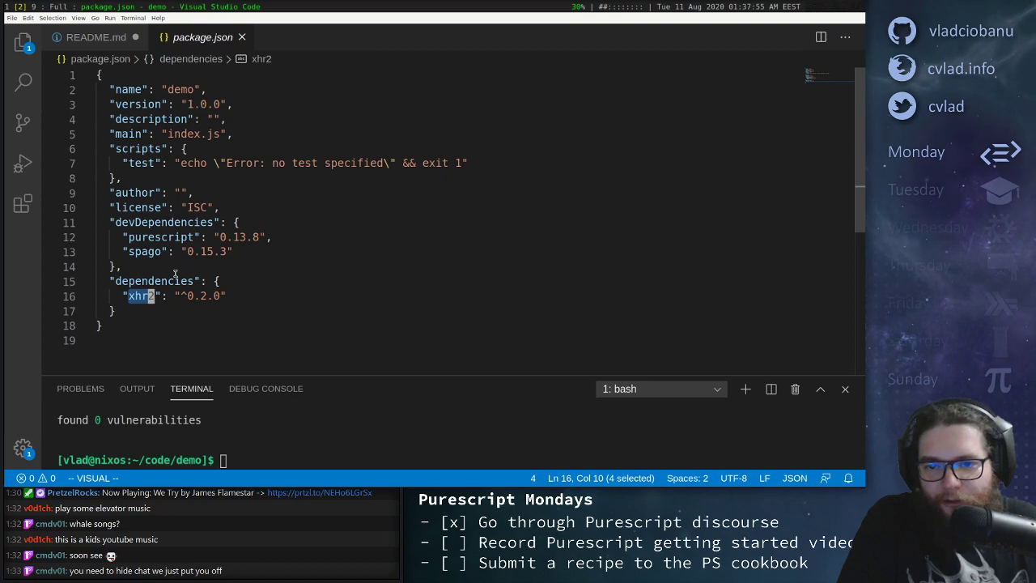
click(91, 37)
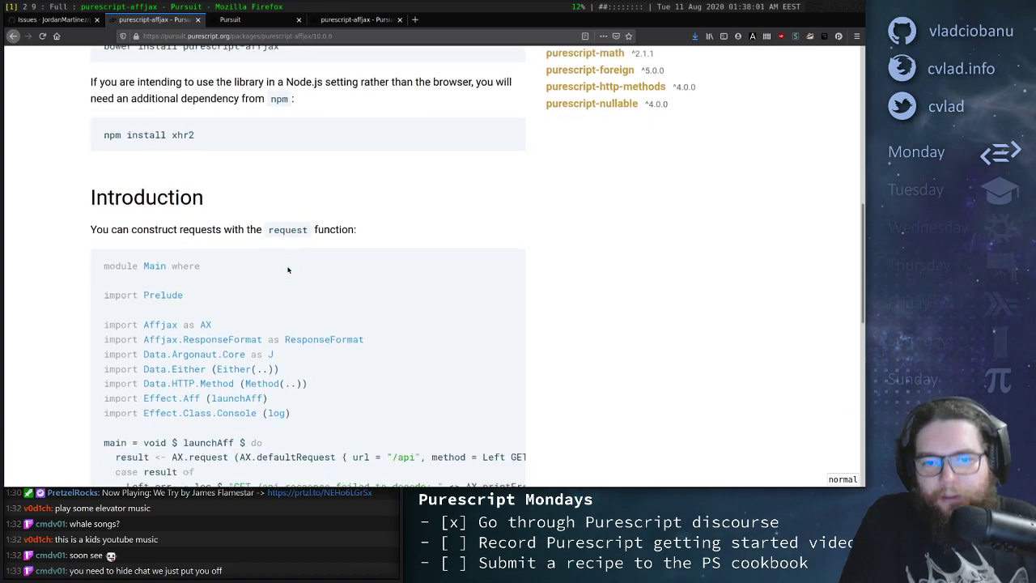
Scroll the affjax docs down to the Introduction's example Main module code
scroll(down, 3)
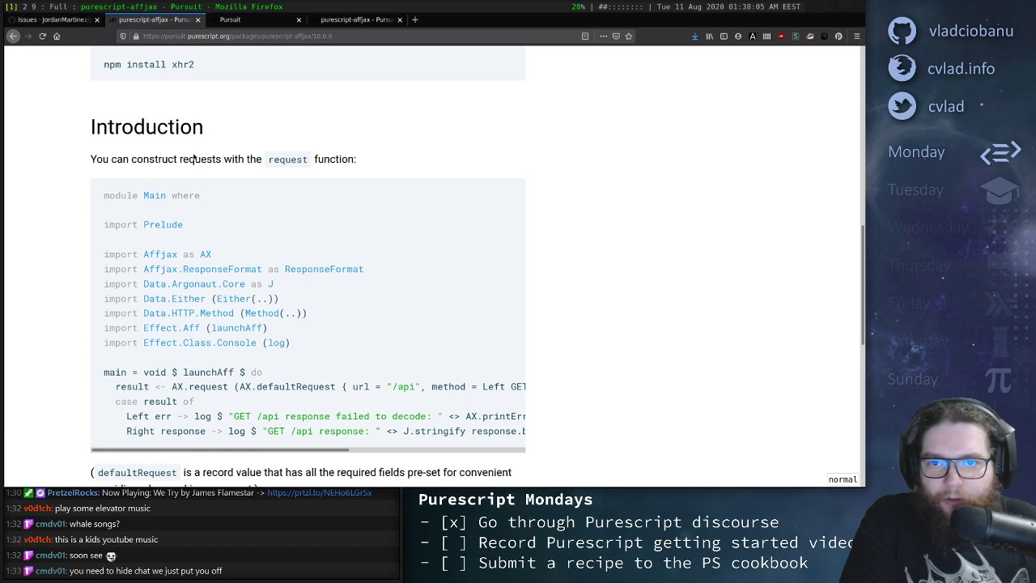
mouse_move(217, 171)
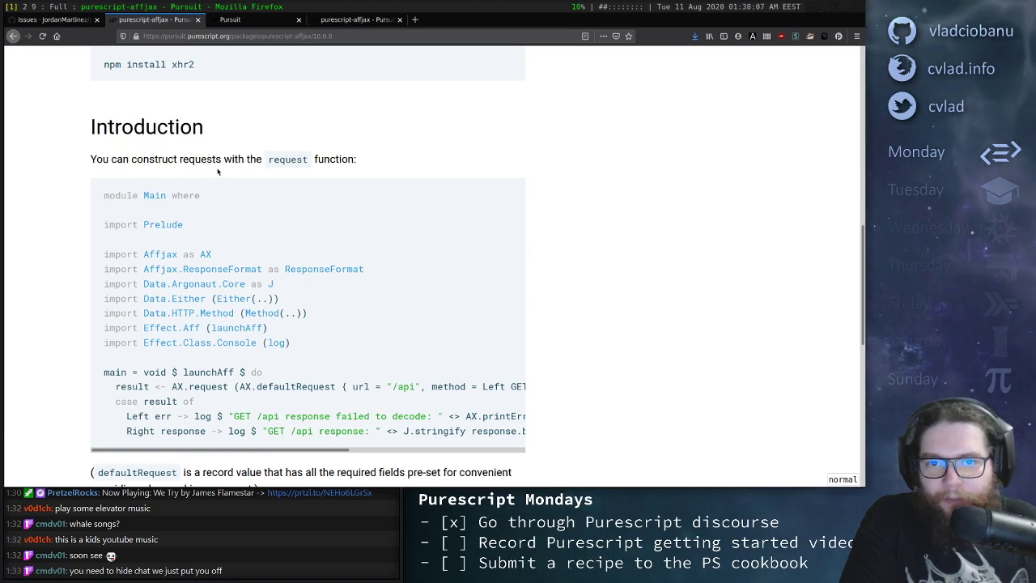
scroll(down, 3)
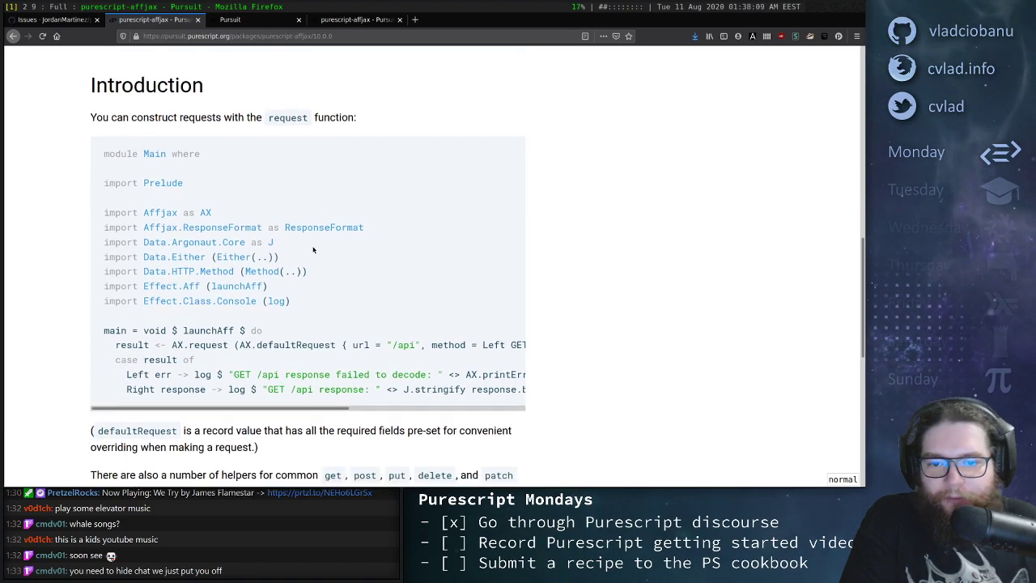
scroll(down, 3)
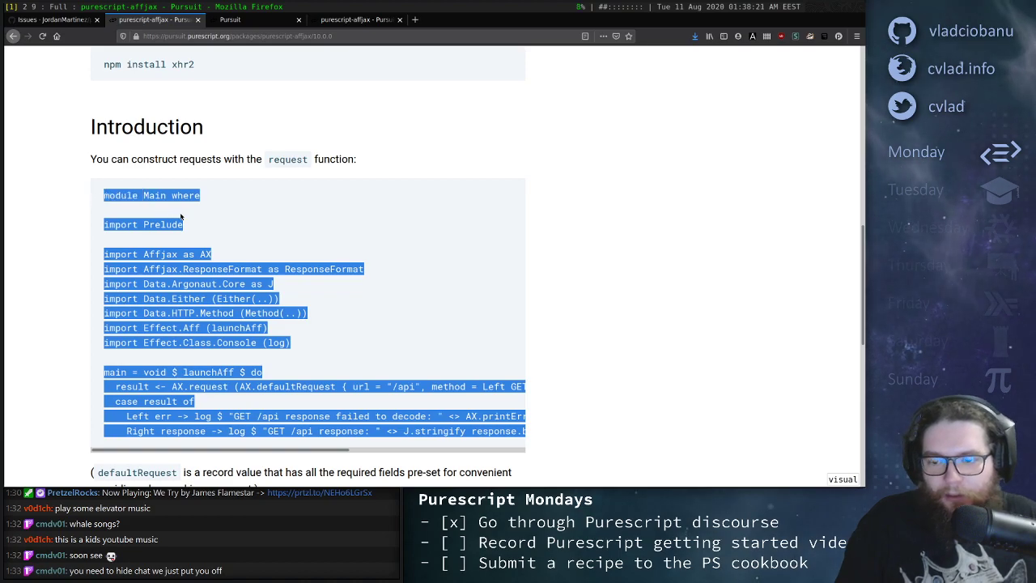
mouse_move(453, 276)
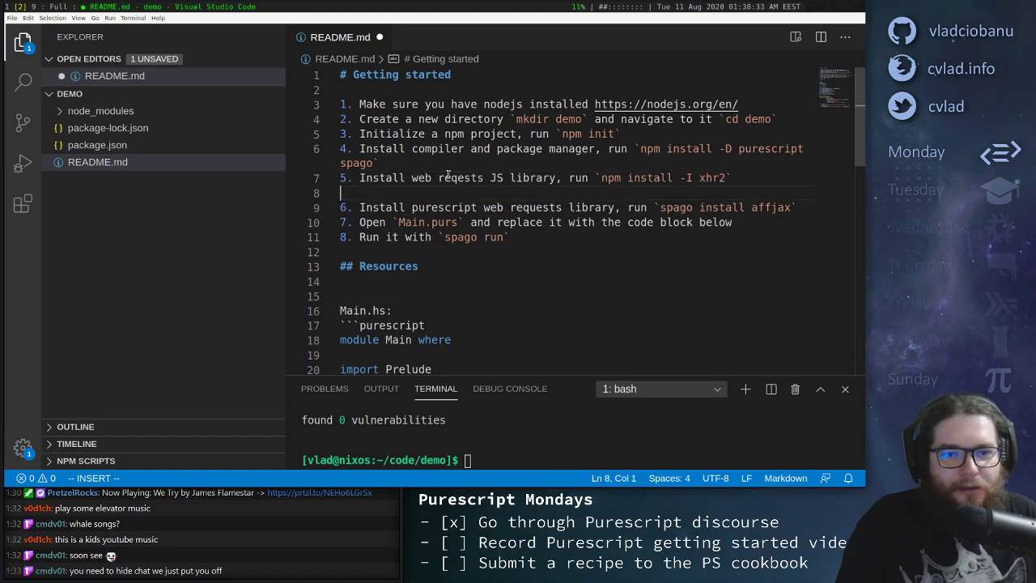
Add README step 6, 'Initialize the spago project', with its spago init command
text(6. Initial)
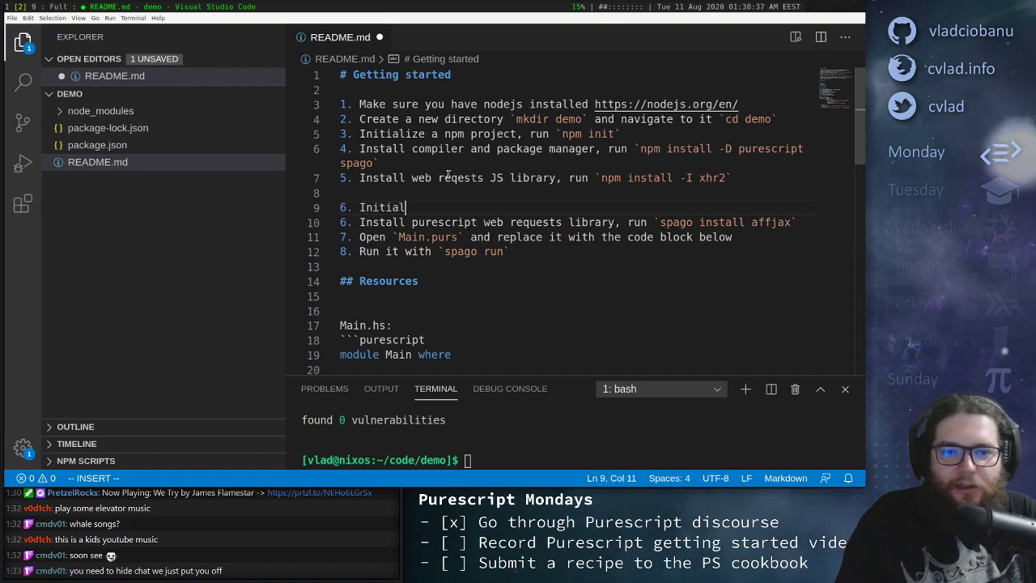
text(ize the spag)
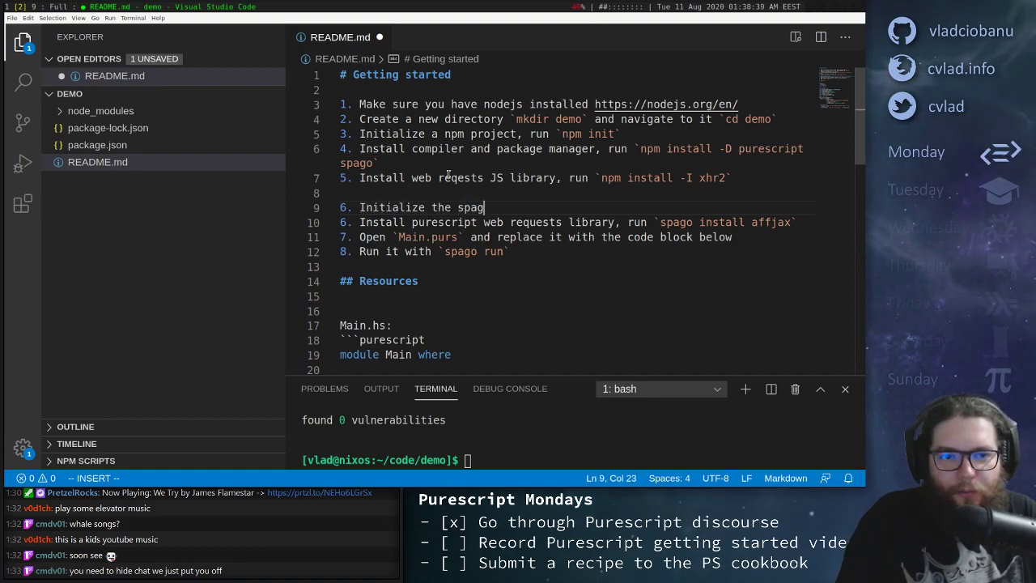
text(o project, run `spago ui)
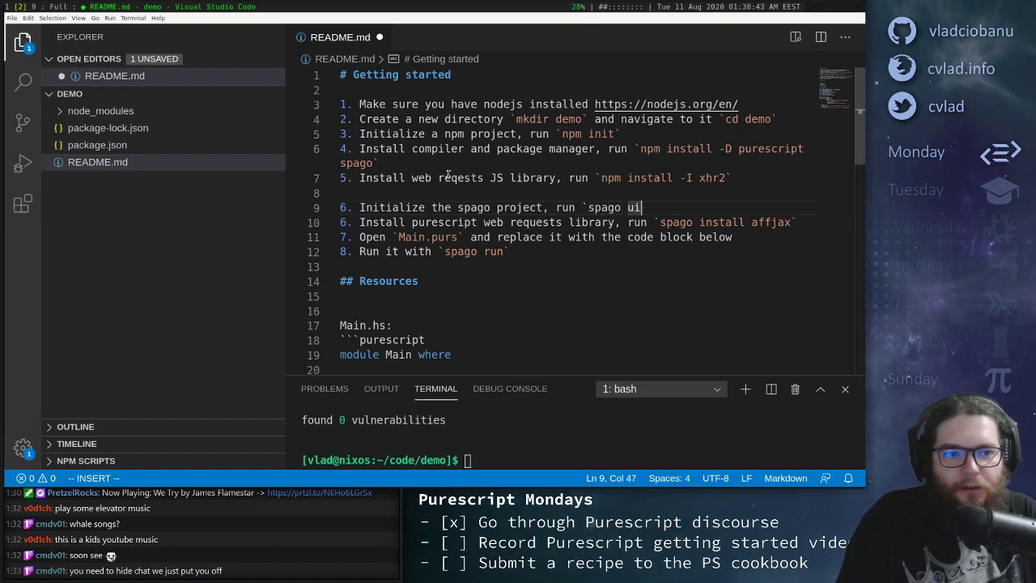
text(nit`)
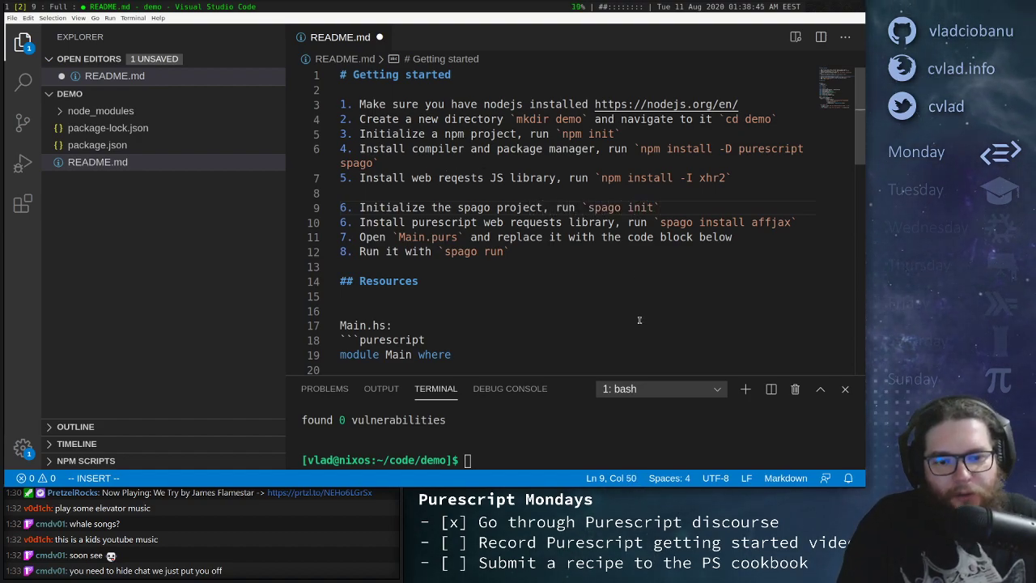
Run spago init, then spago install affjax in the terminal
text(spa)
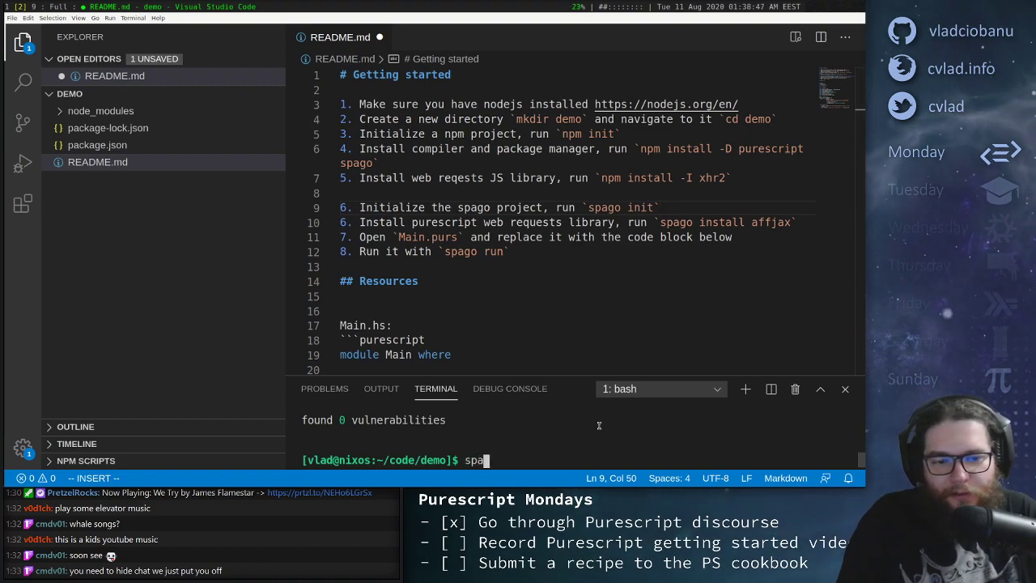
key(Enter)
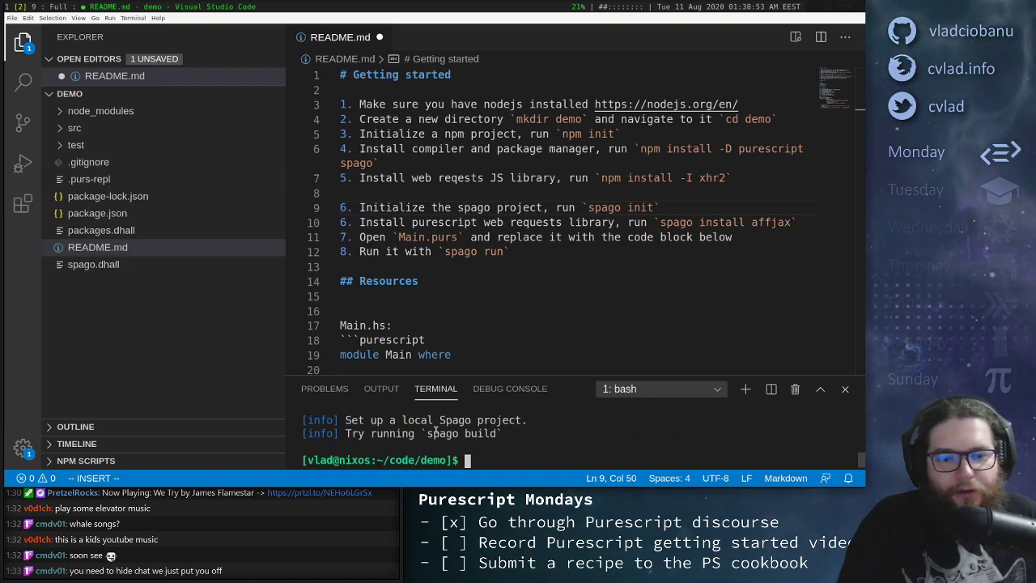
mouse_move(517, 448)
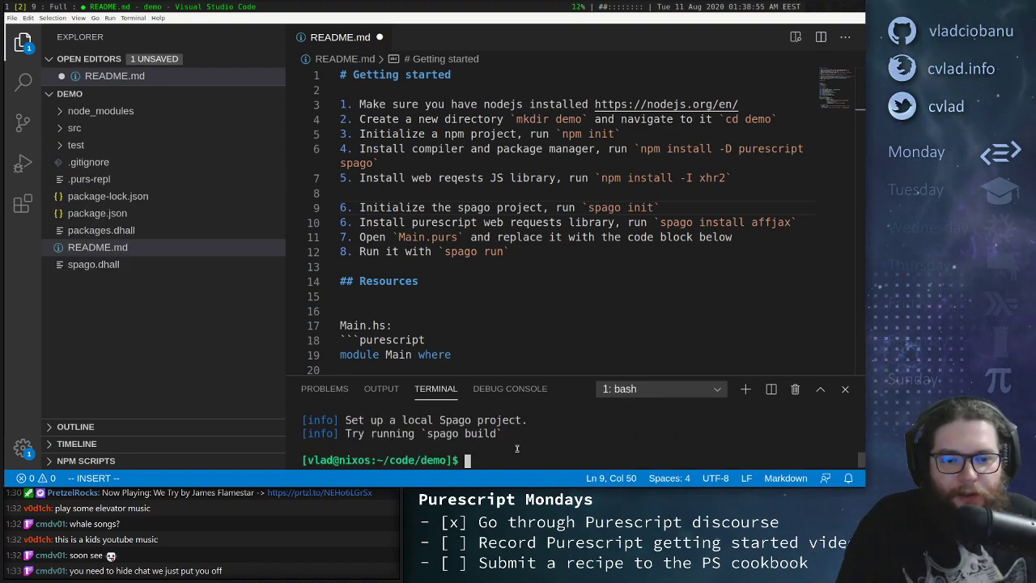
text(spago install af)
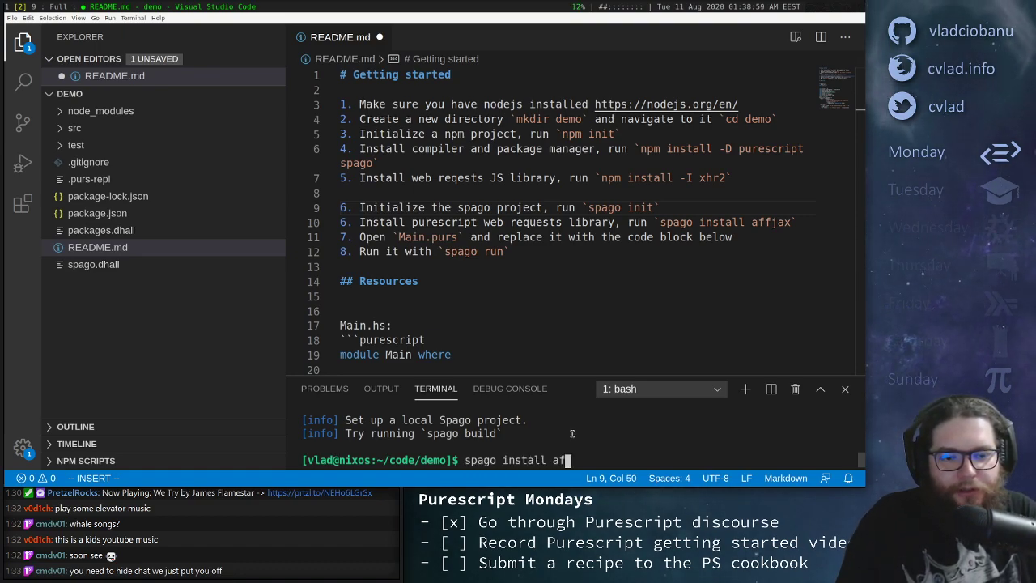
key(Enter)
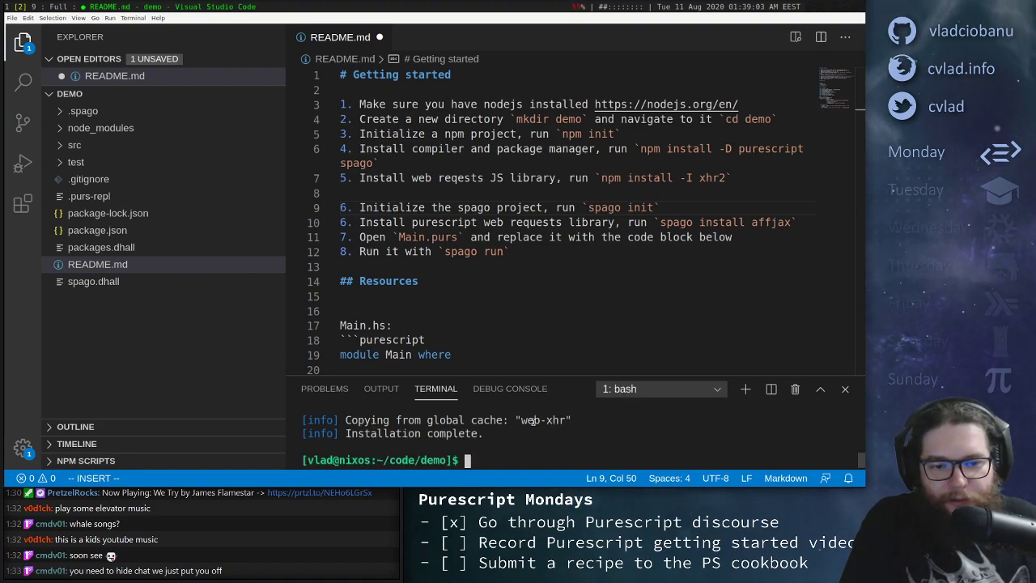
mouse_move(352, 251)
text(9)
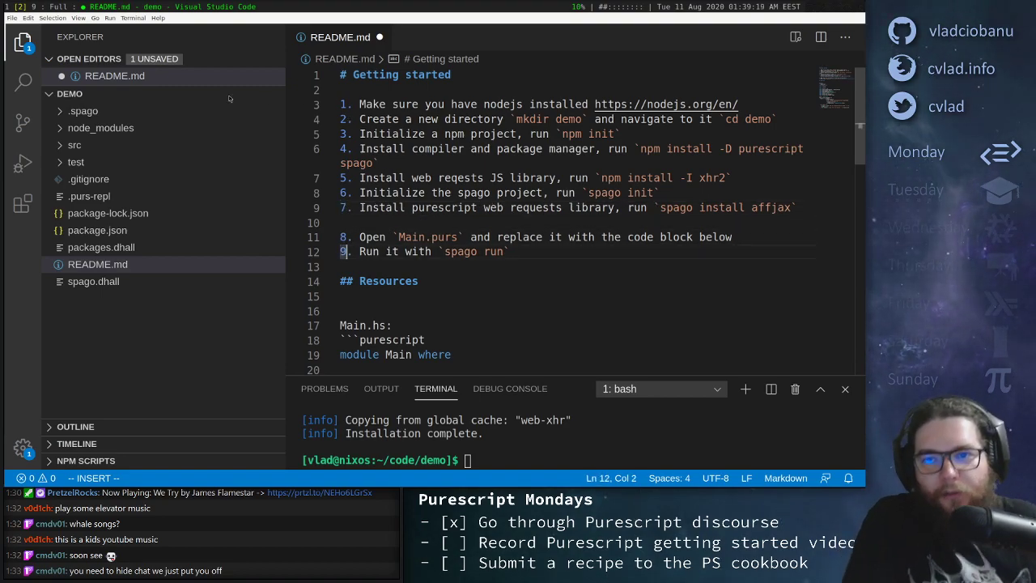
mouse_move(174, 290)
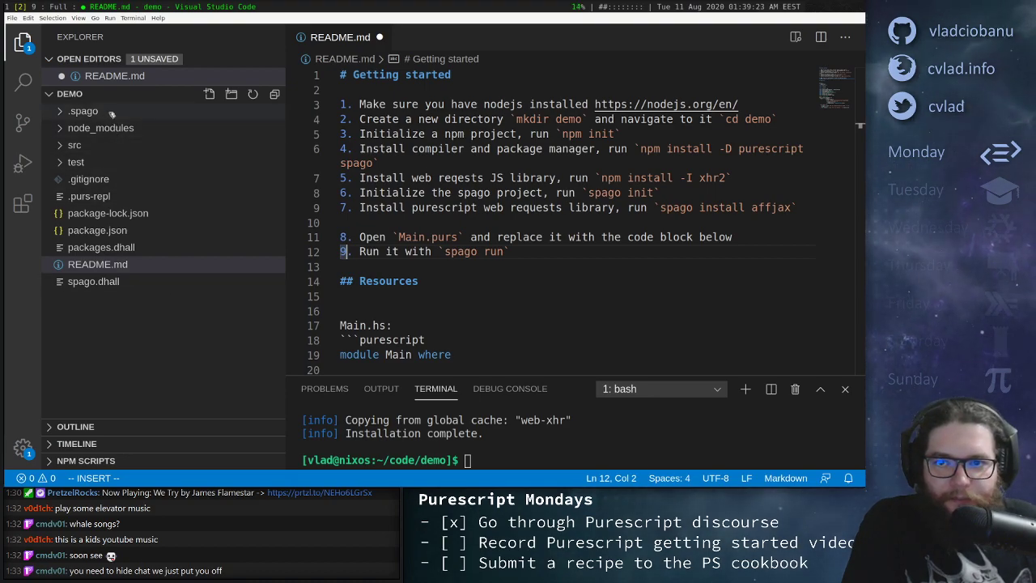
Browse node_modules and .spago in the Explorer, then open src/Main.purs
click(83, 111)
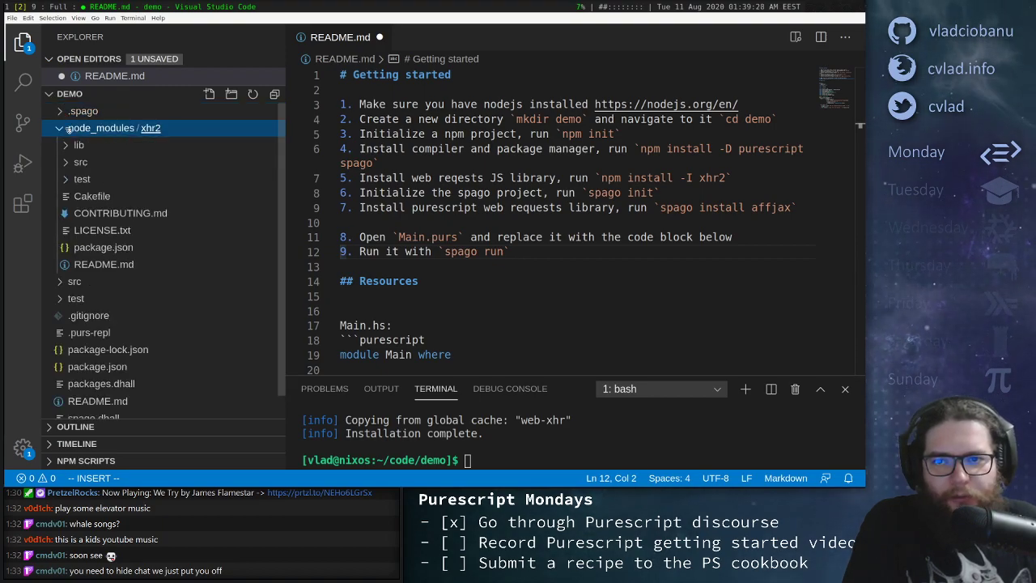
click(83, 111)
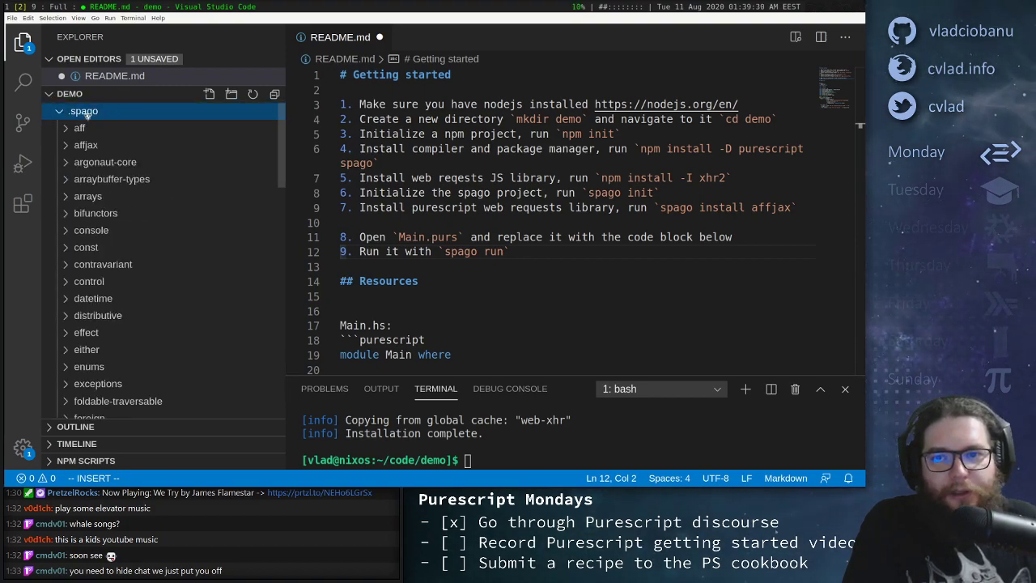
click(58, 111)
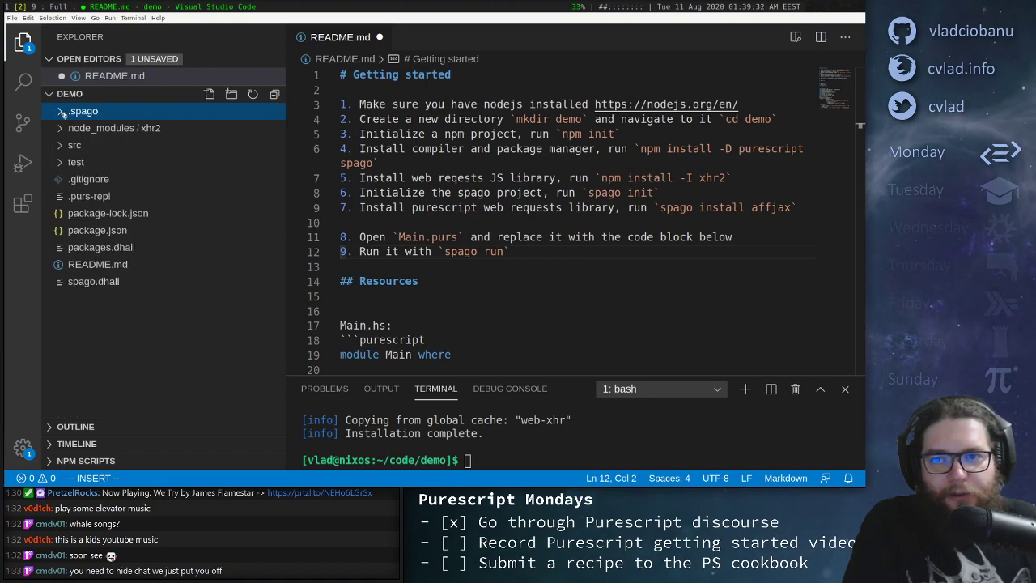
click(75, 145)
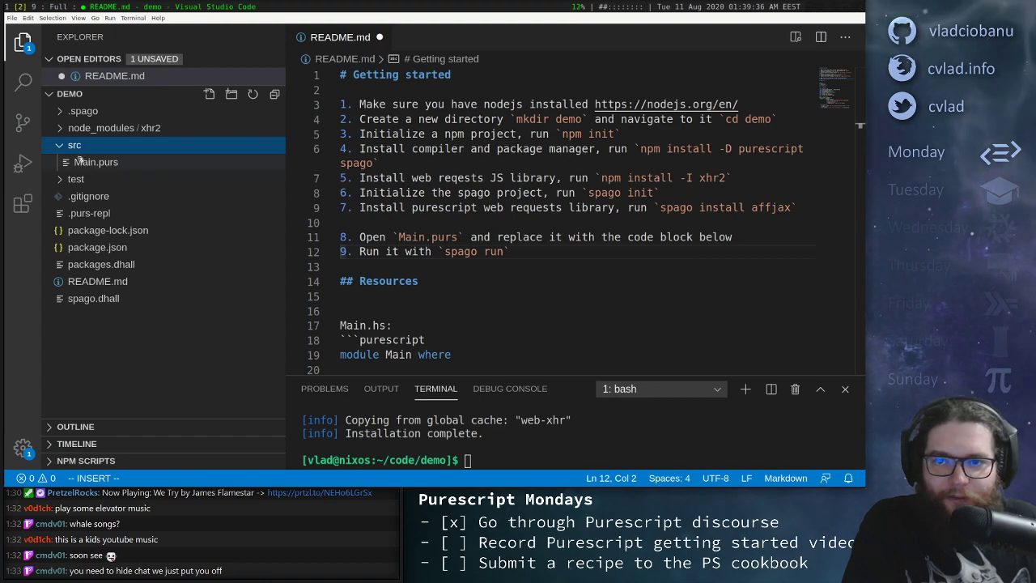
click(95, 162)
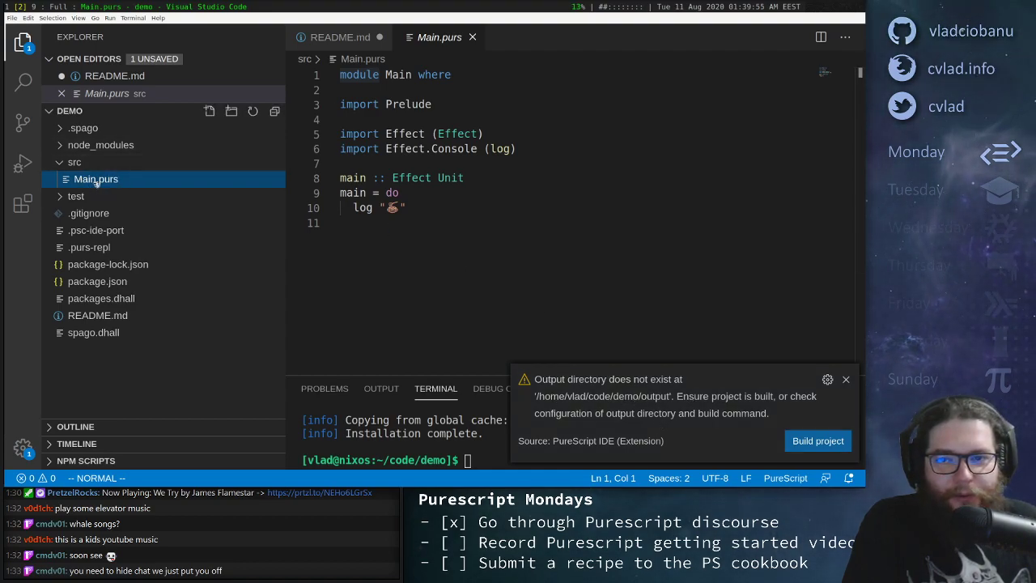
Build via the PureScript IDE notification, read test/Main.purs, then close it for README.md
click(846, 379)
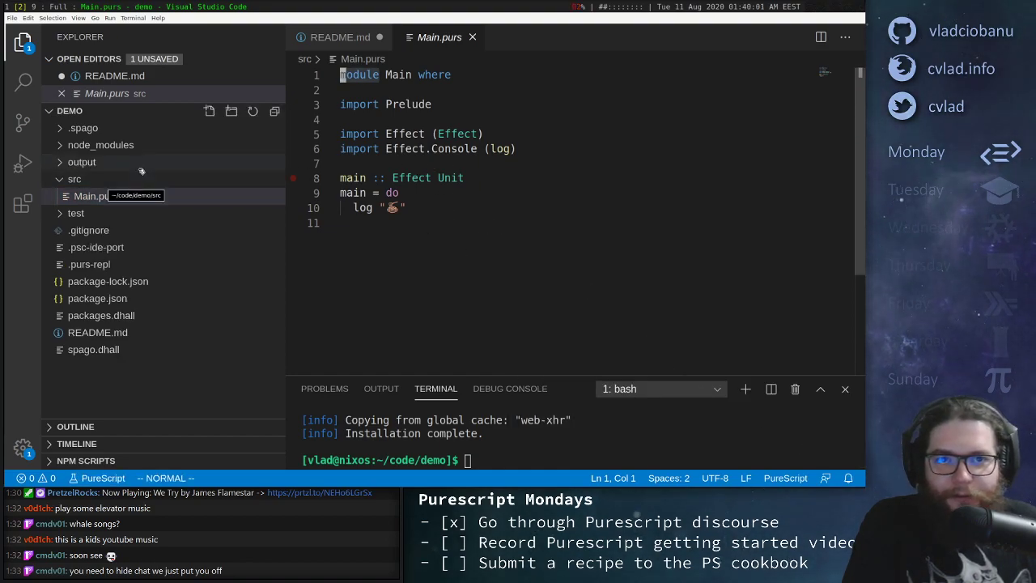
click(76, 213)
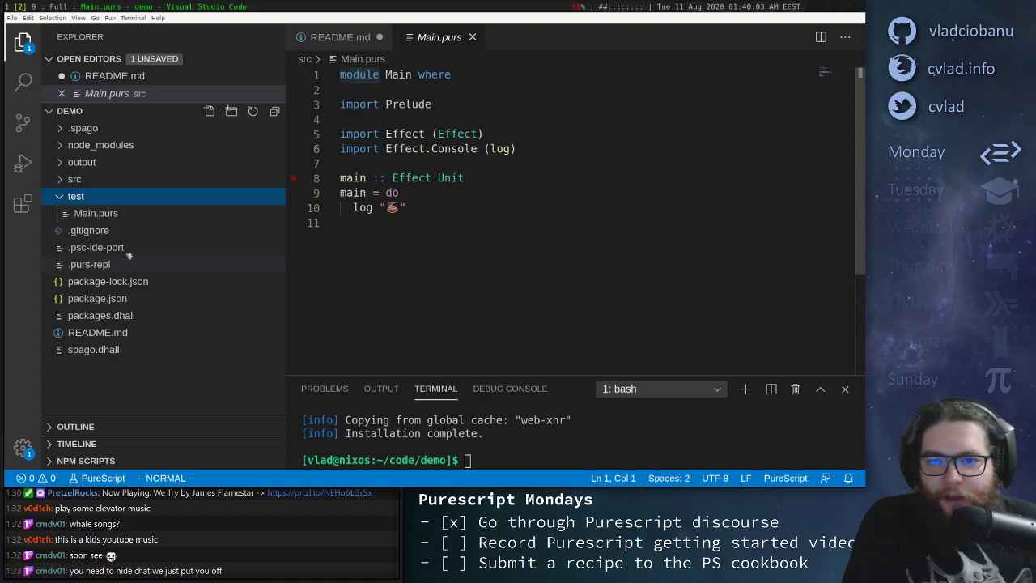
click(95, 213)
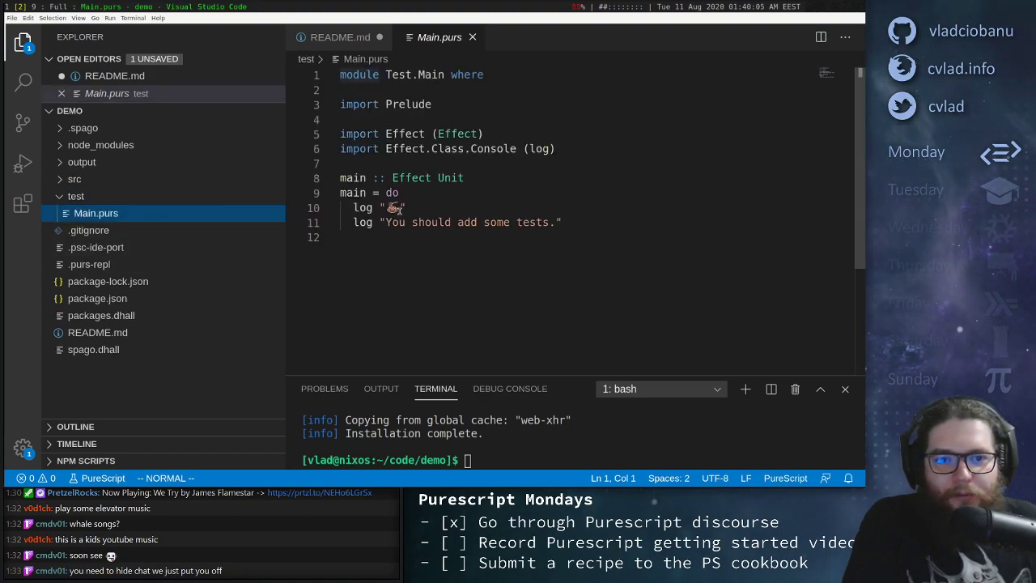
drag(392, 222, 446, 223)
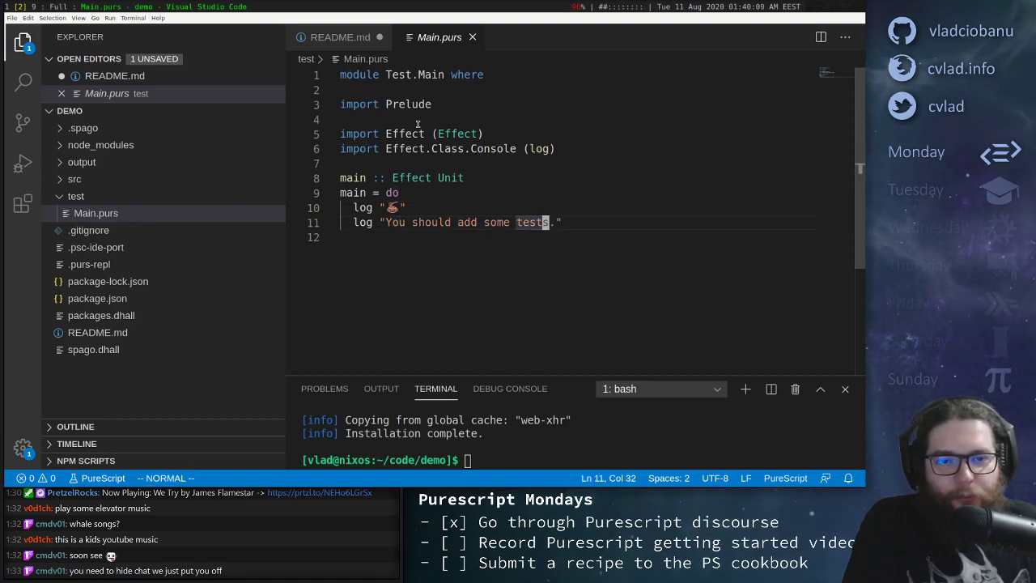
click(339, 38)
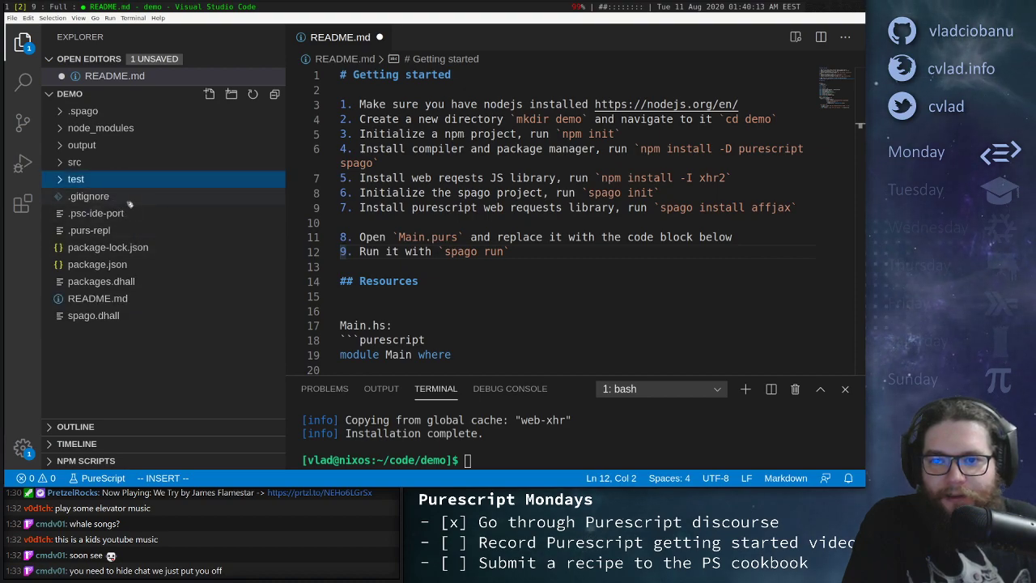
mouse_move(151, 201)
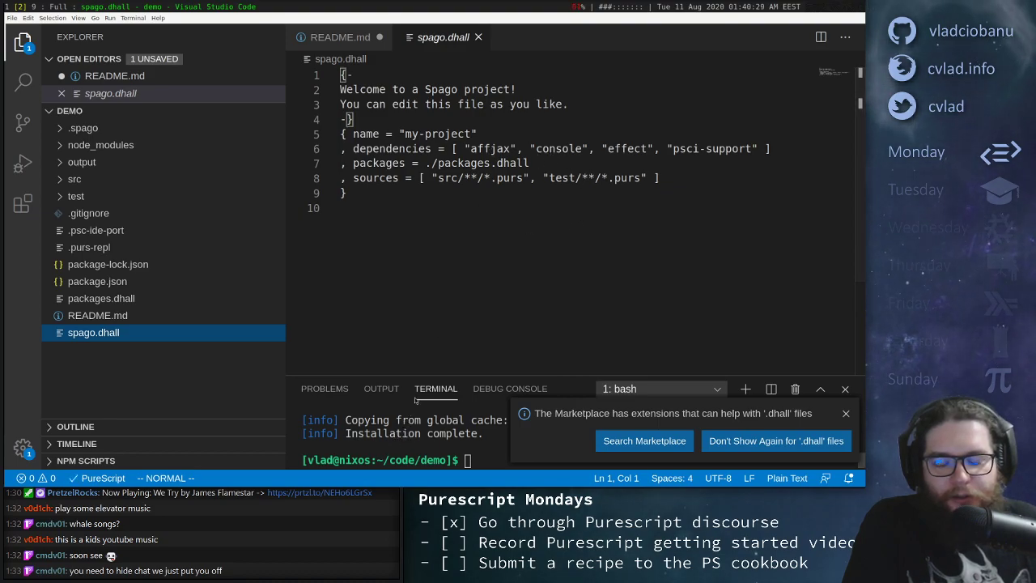
Review spago.dhall dependencies and sources, dismiss the dhall extension suggestion, and reopen src
double_click(486, 148)
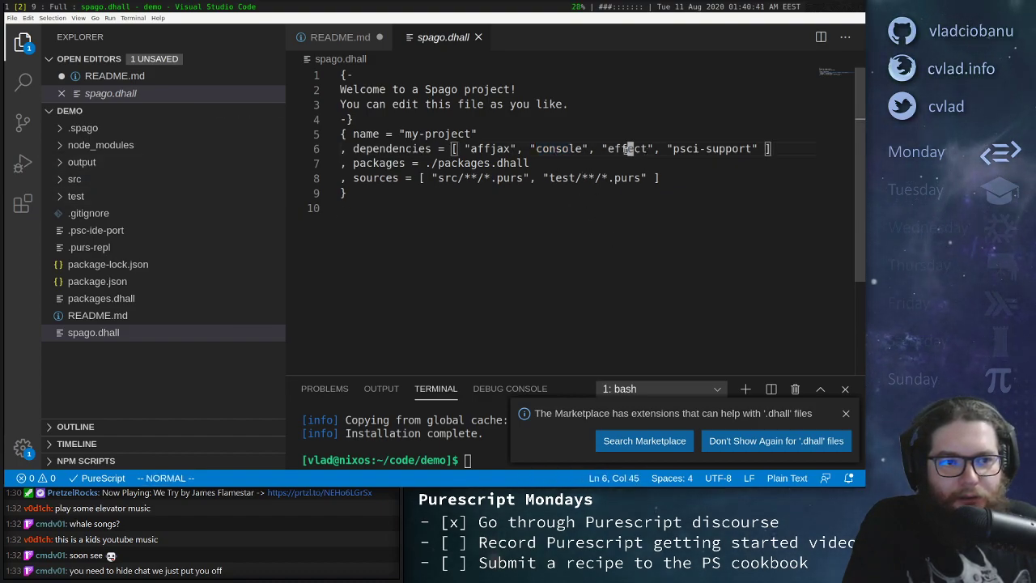
double_click(624, 148)
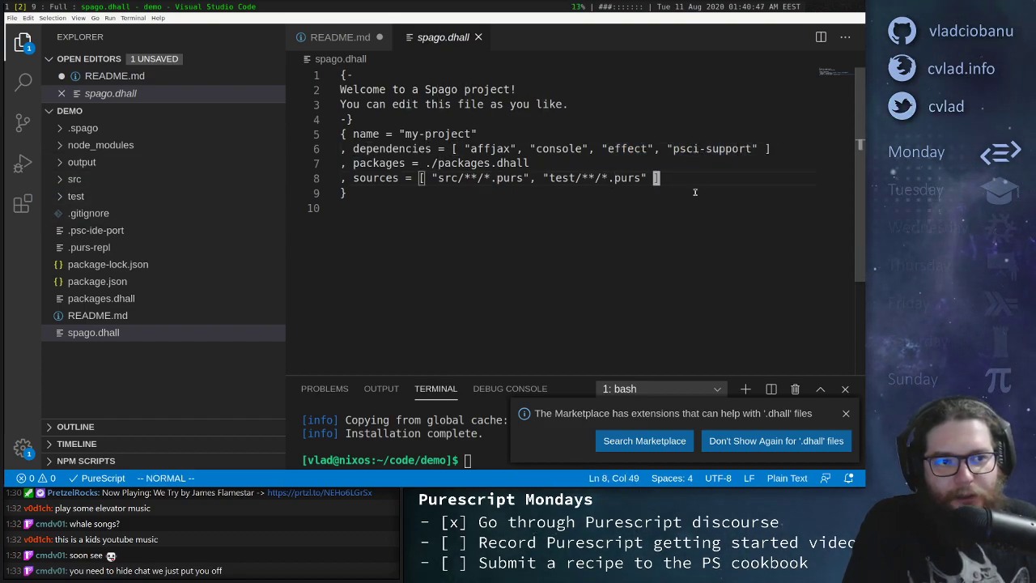
mouse_move(626, 280)
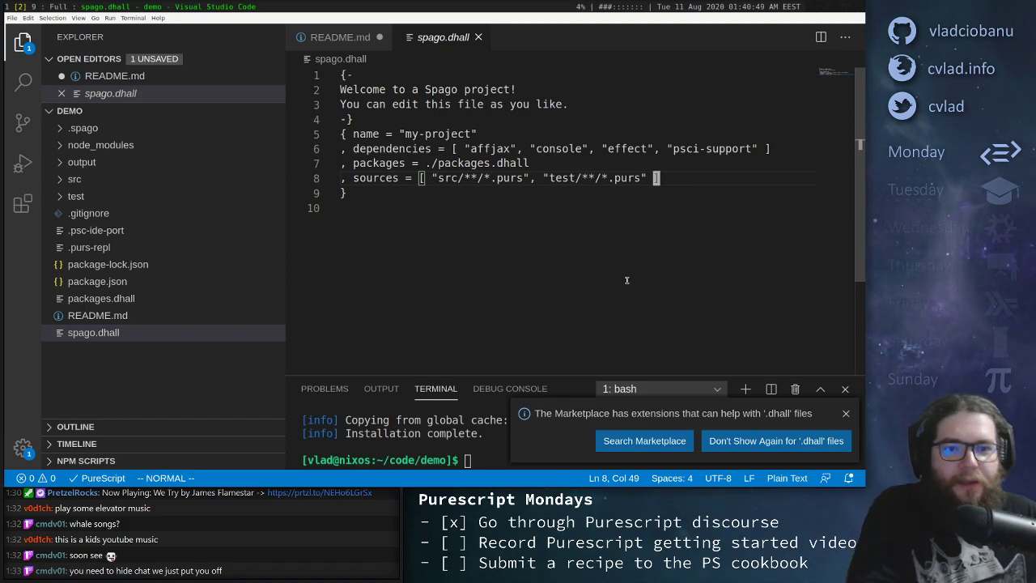
mouse_move(540, 216)
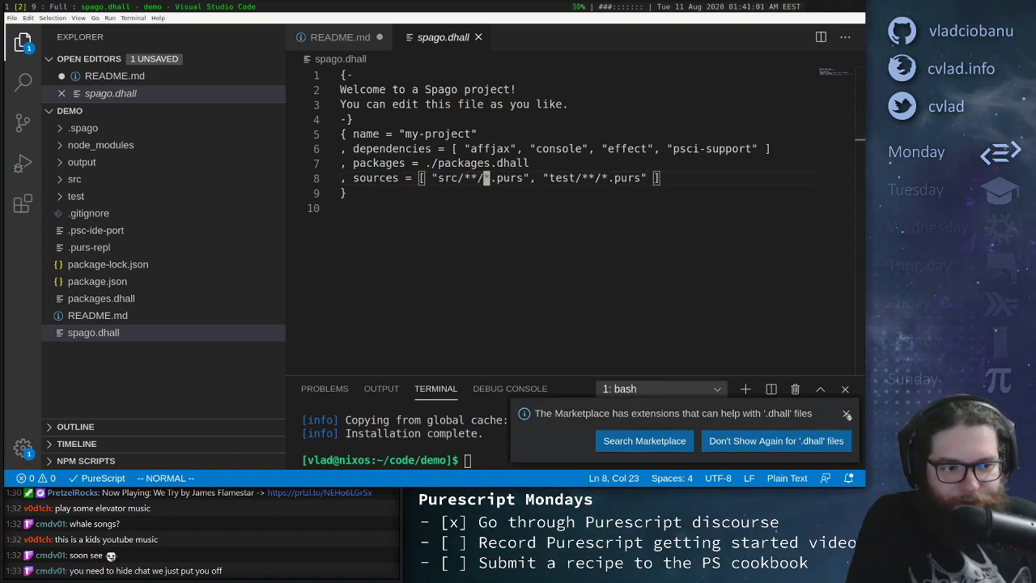
click(846, 415)
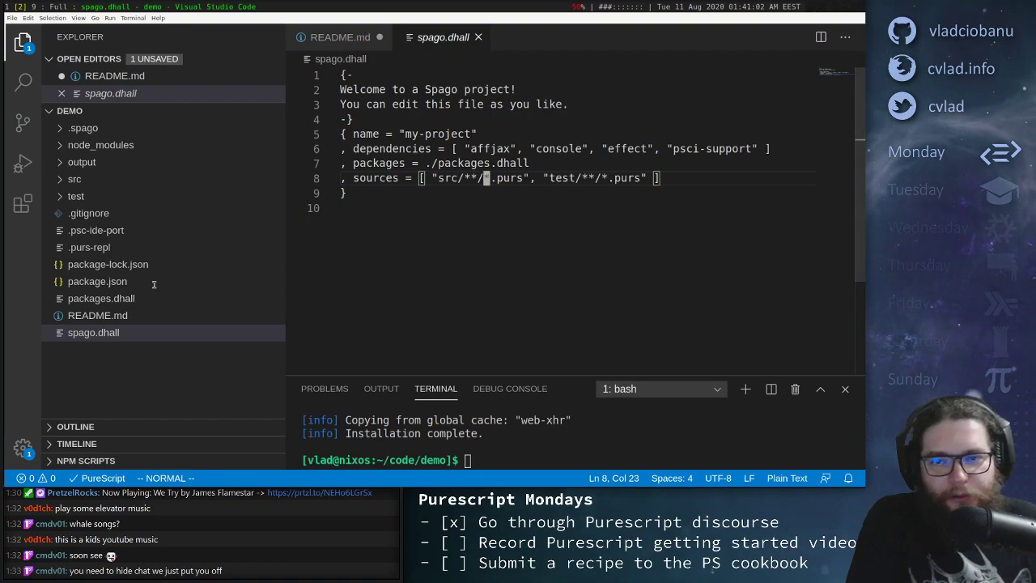
click(341, 37)
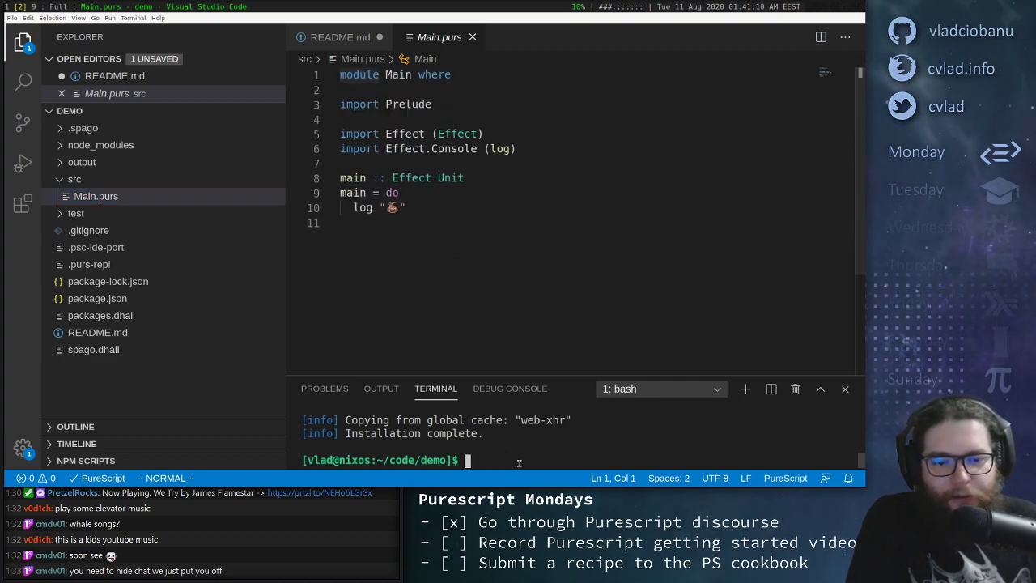
Run spago run in the terminal to build and print the default log message
text(spago run)
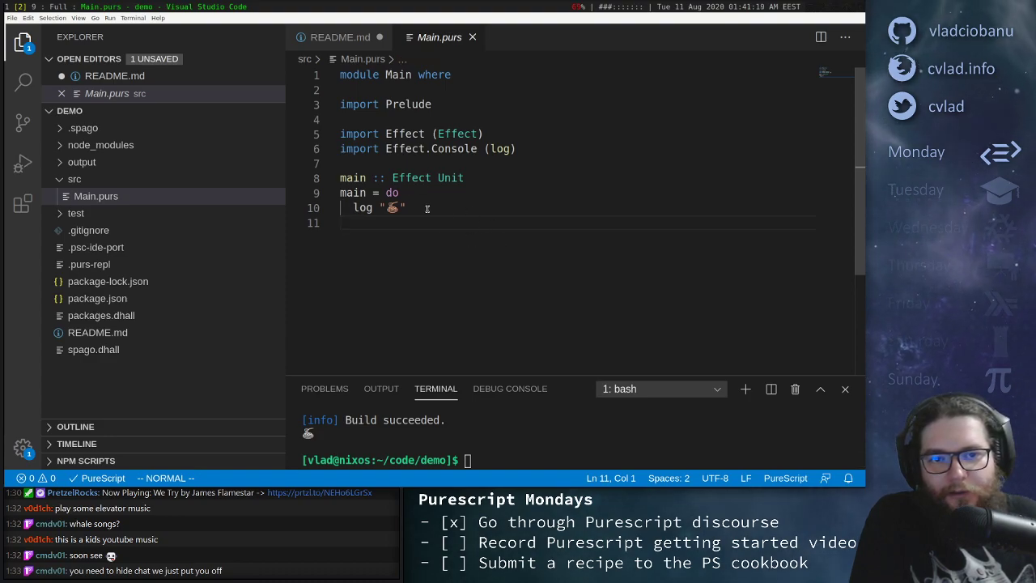
mouse_move(411, 178)
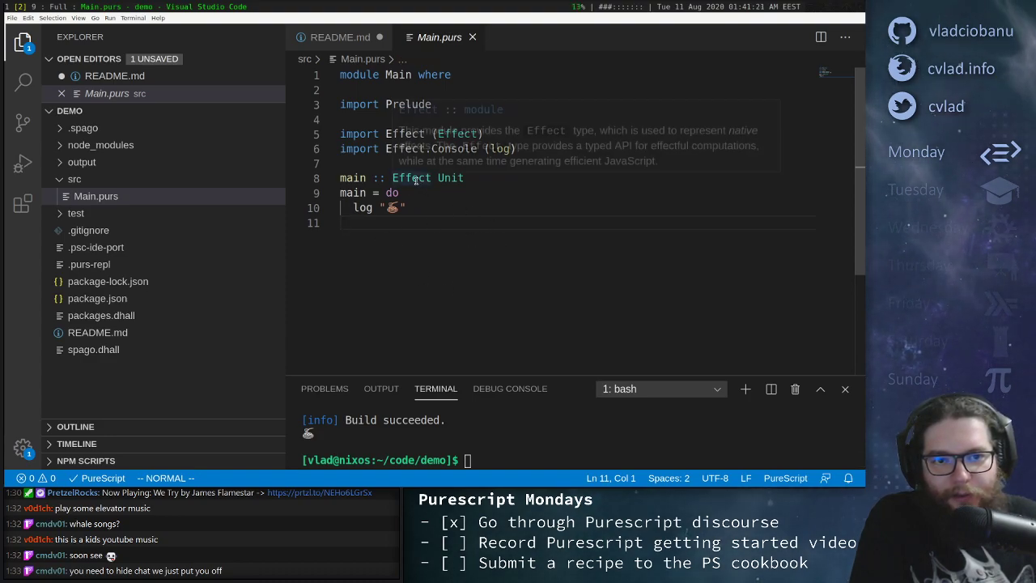
mouse_move(452, 179)
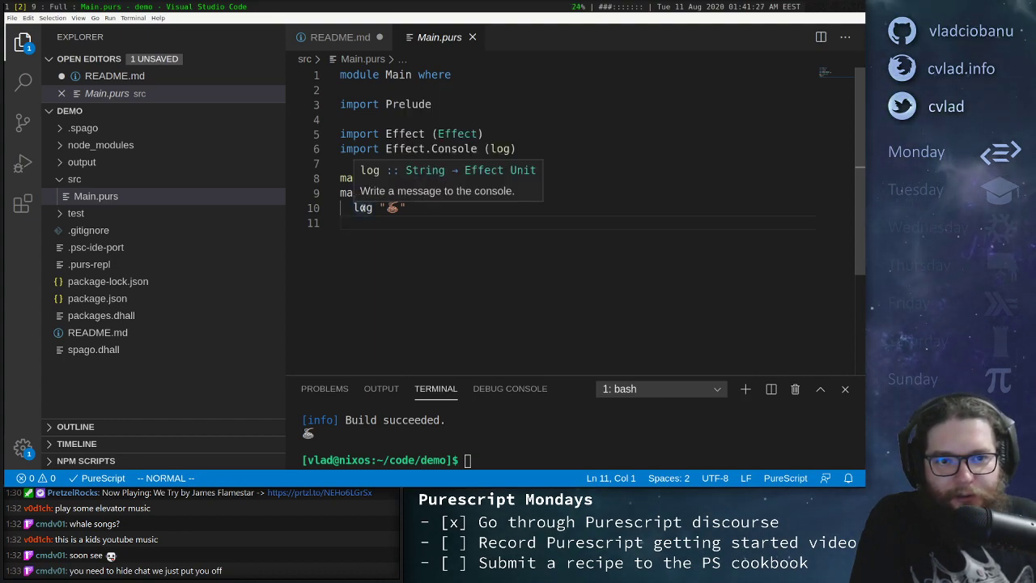
mouse_move(486, 229)
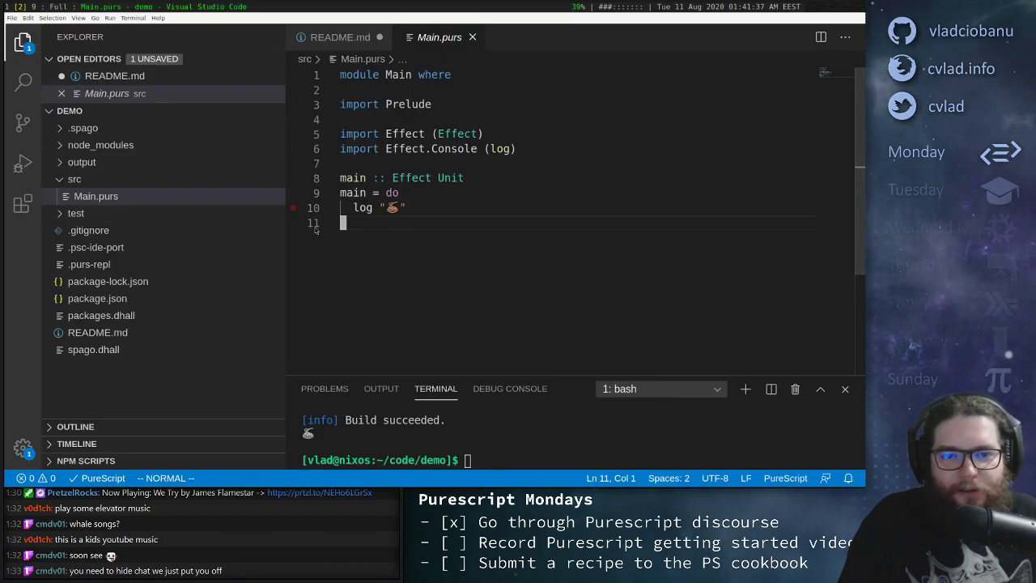
Select all of Main.purs, paste the affjax example, and add a blank line above main
key(ctrl+a)
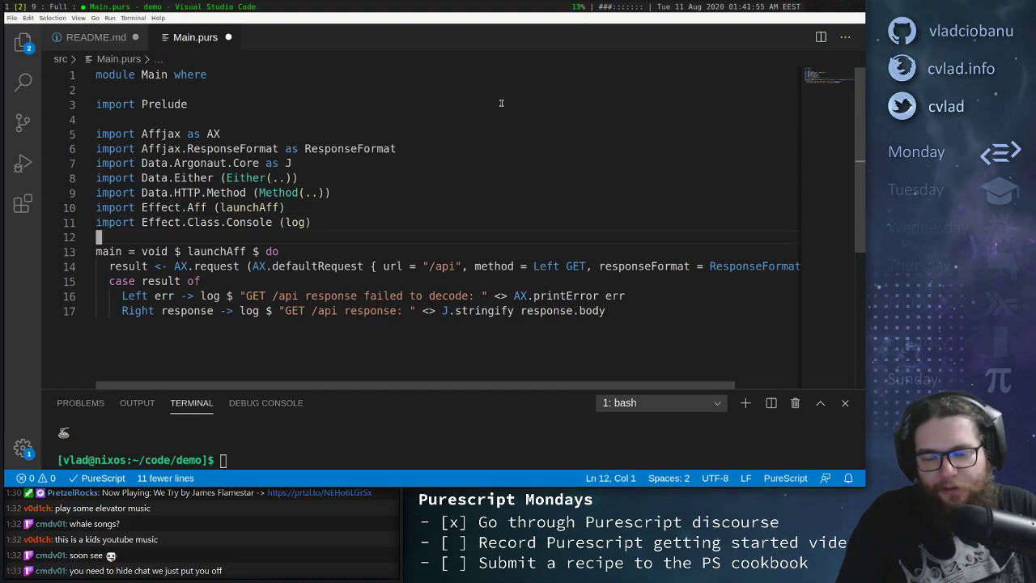
key(Ctrl+s)
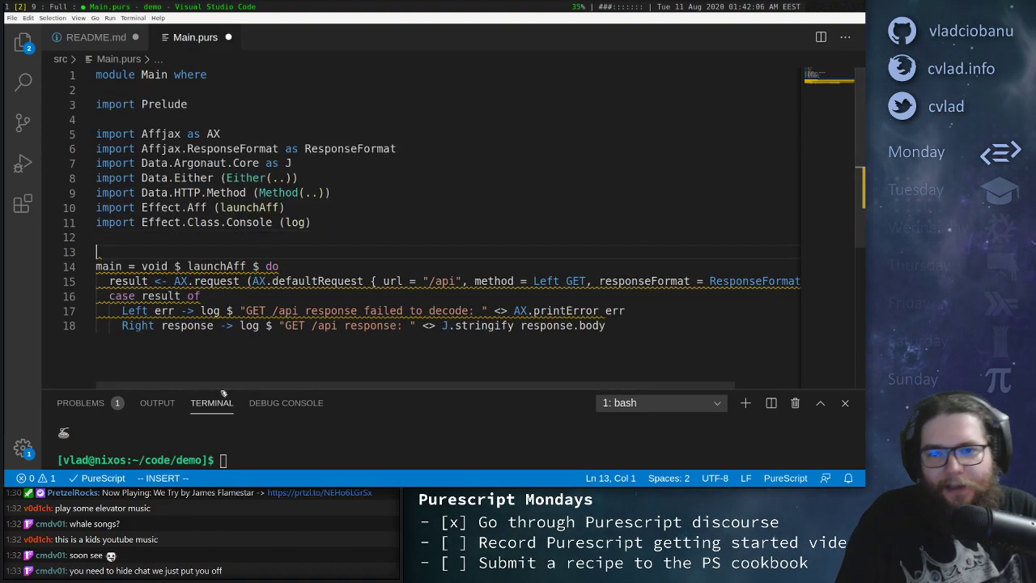
Add the signature main :: Effect Unit and import Effect (Effect) via autocomplete
text(msin <)
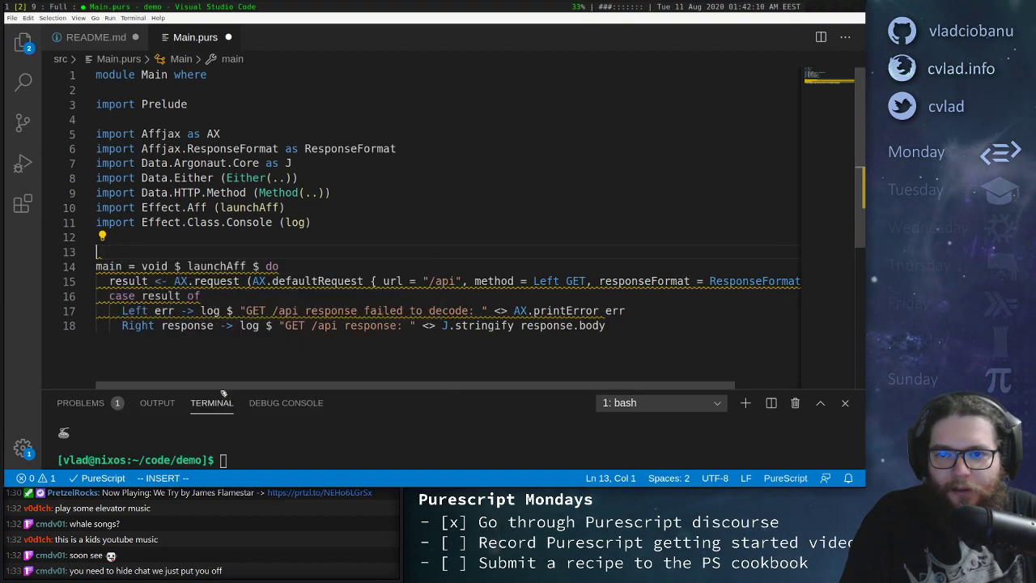
text(main :: Effect)
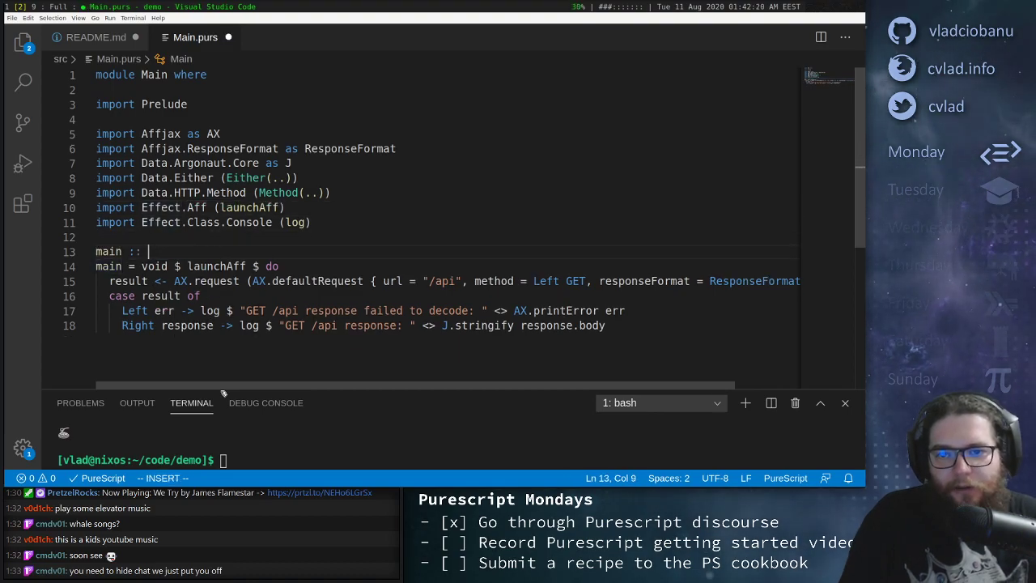
text(Effect)
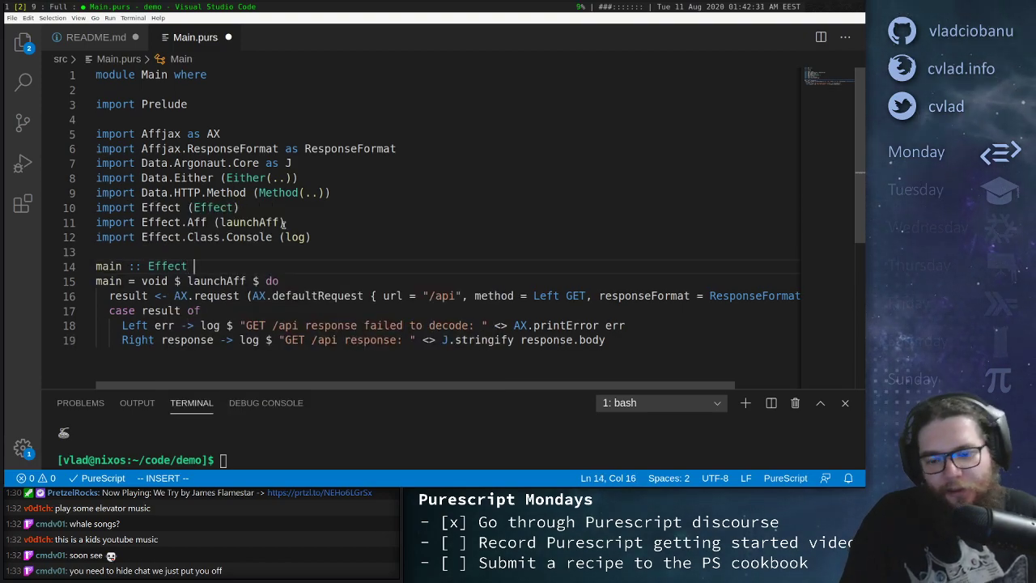
text(Unit)
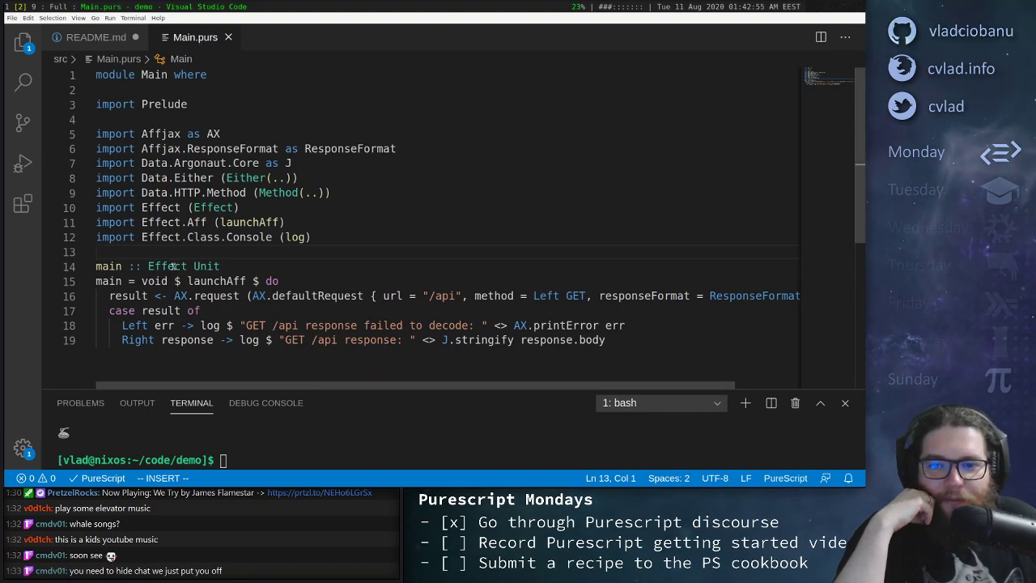
mouse_move(154, 281)
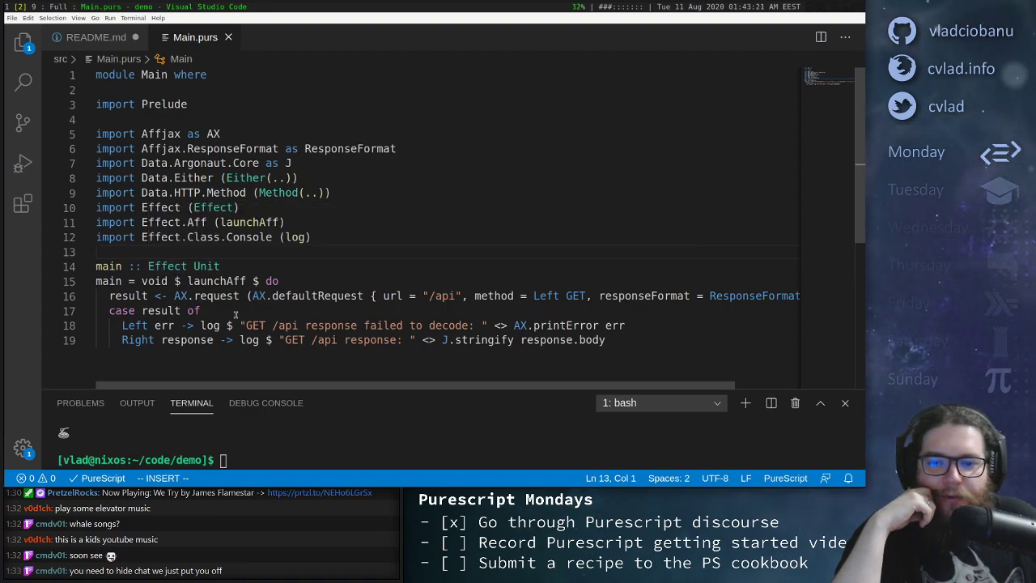
mouse_move(216, 295)
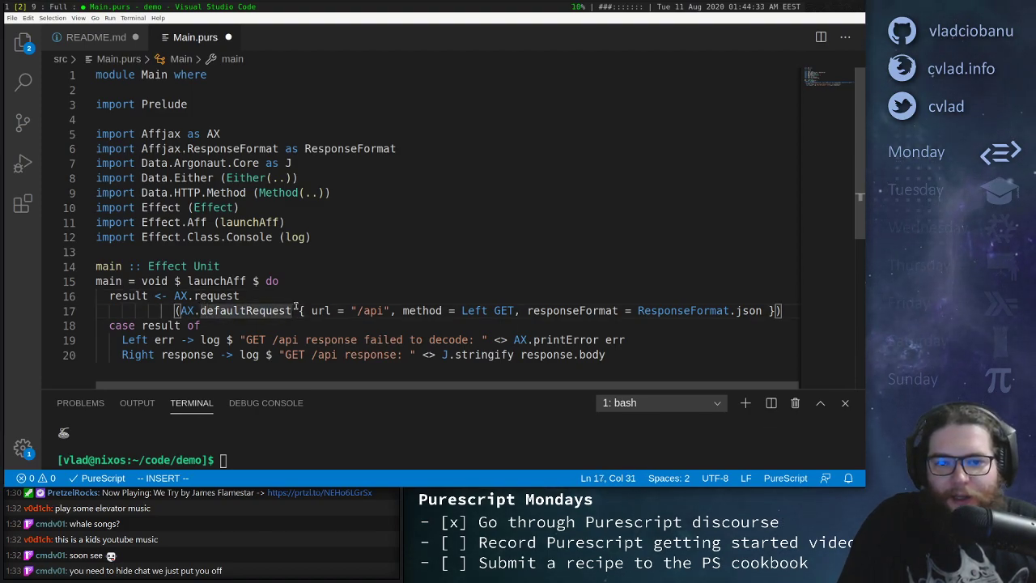
Break the request record so url, method and responseFormat each sit on their own line
click(219, 295)
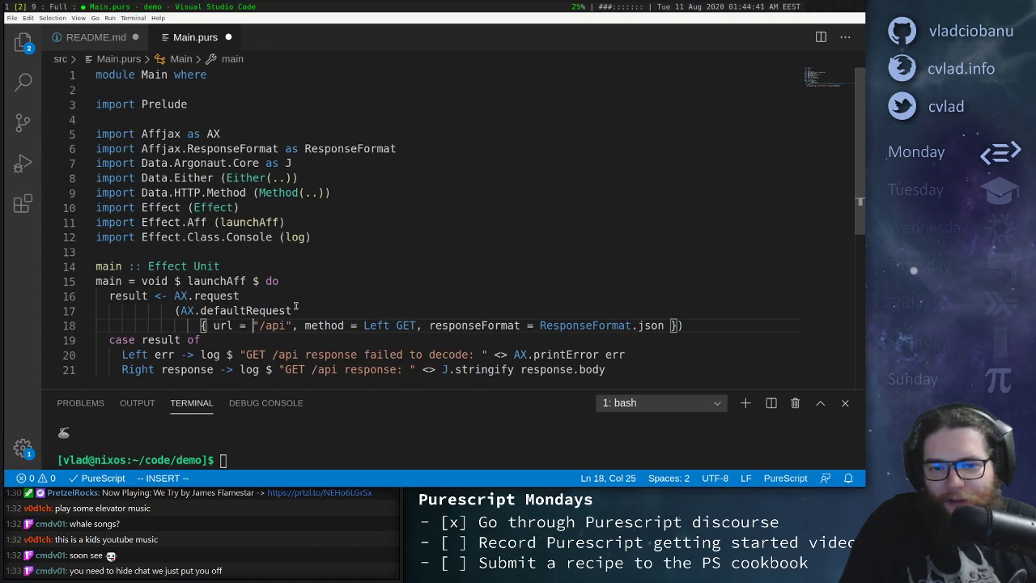
key(Enter)
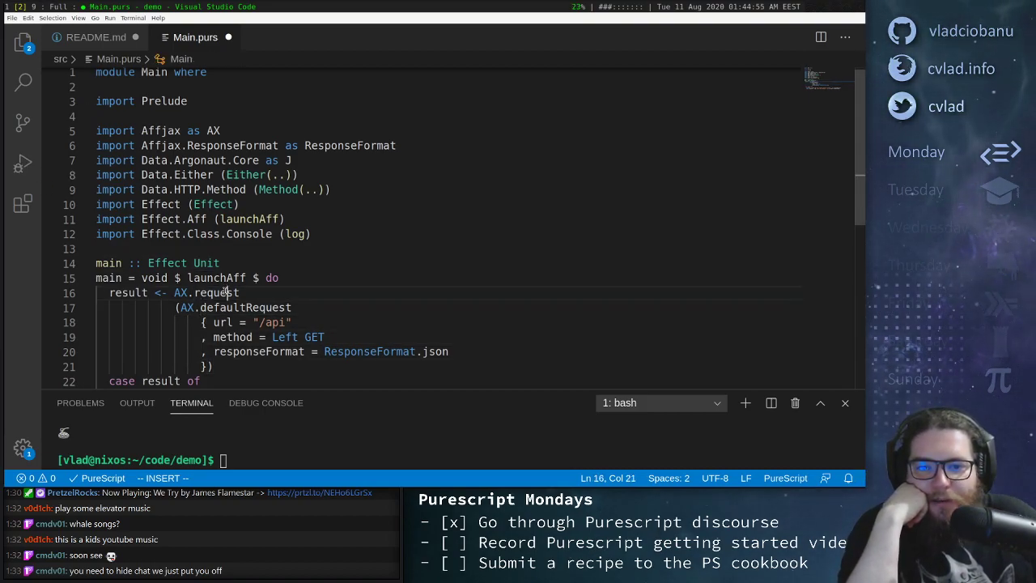
double_click(247, 307)
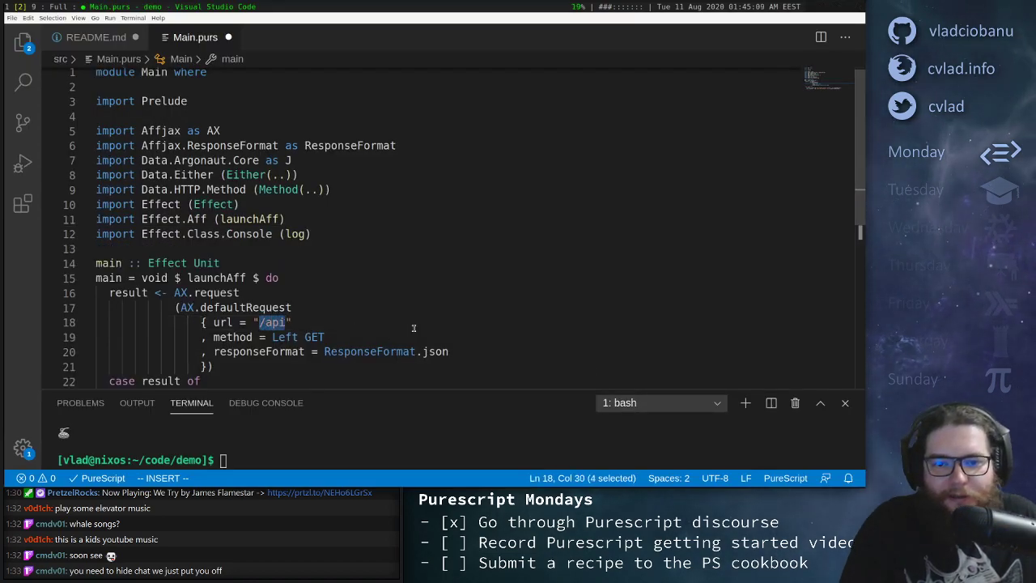
text(https://pursuit.purescript.org/packages/purescript-affjax/10.0.0)
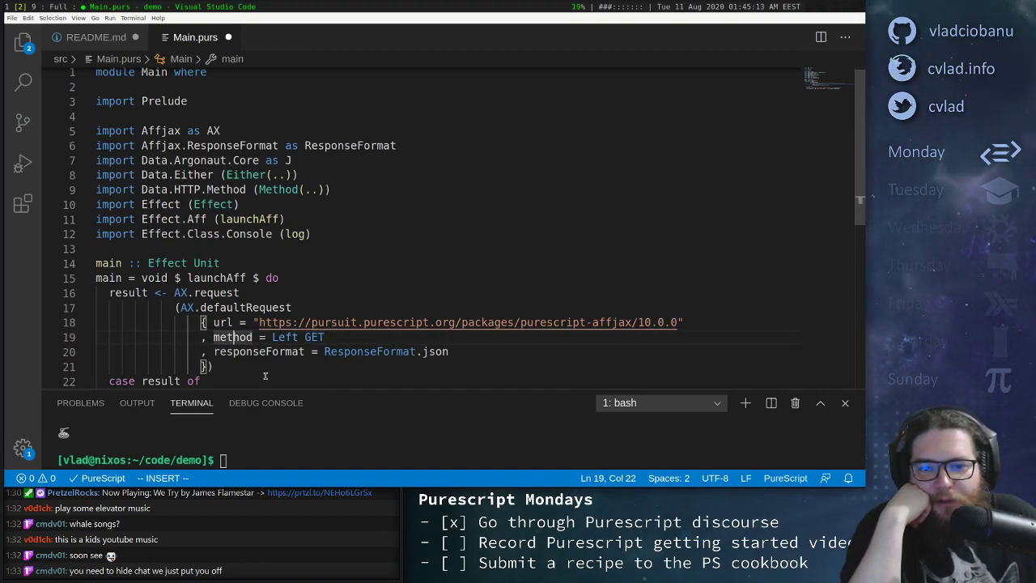
scroll(down, 3)
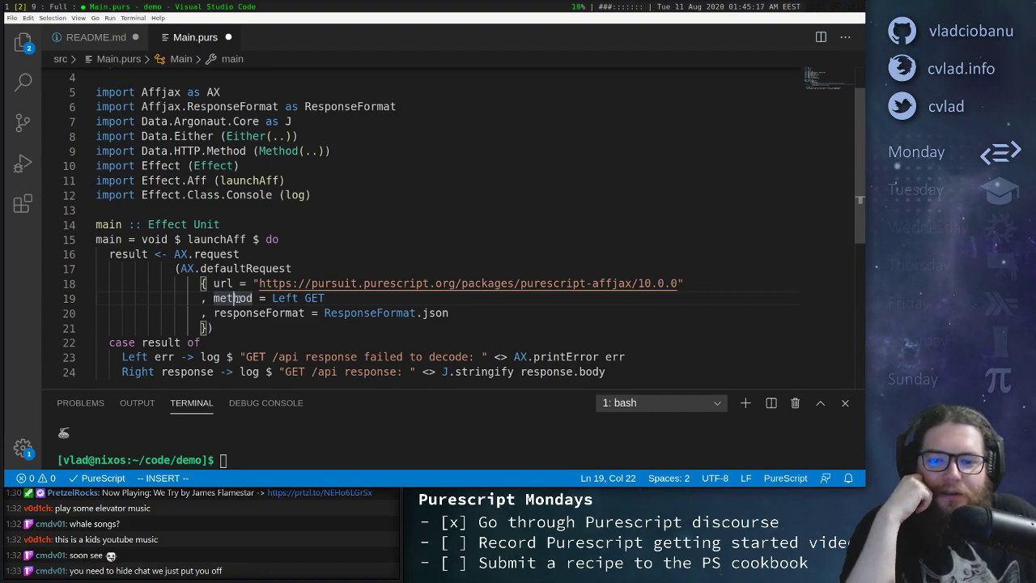
click(311, 298)
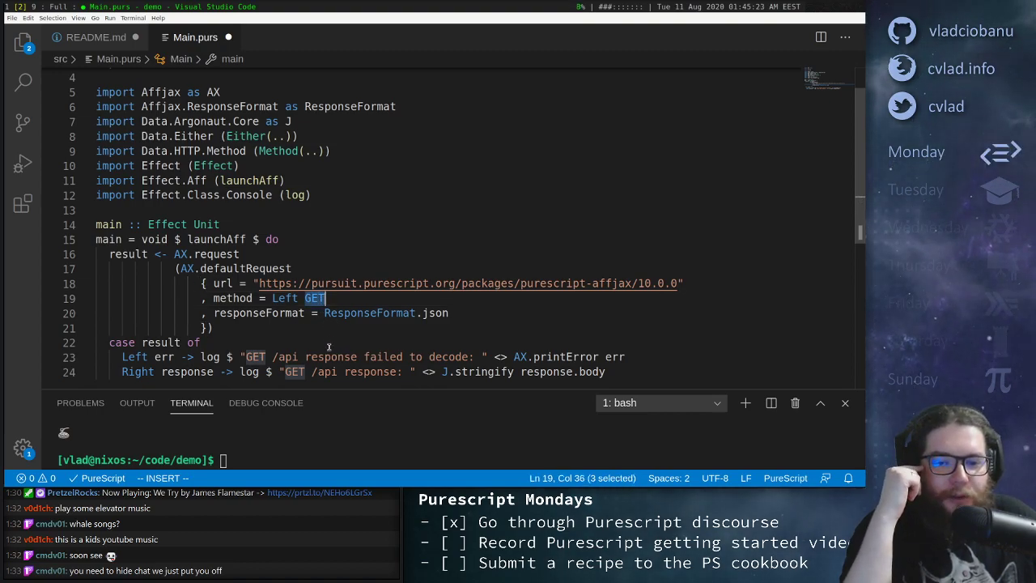
mouse_move(288, 299)
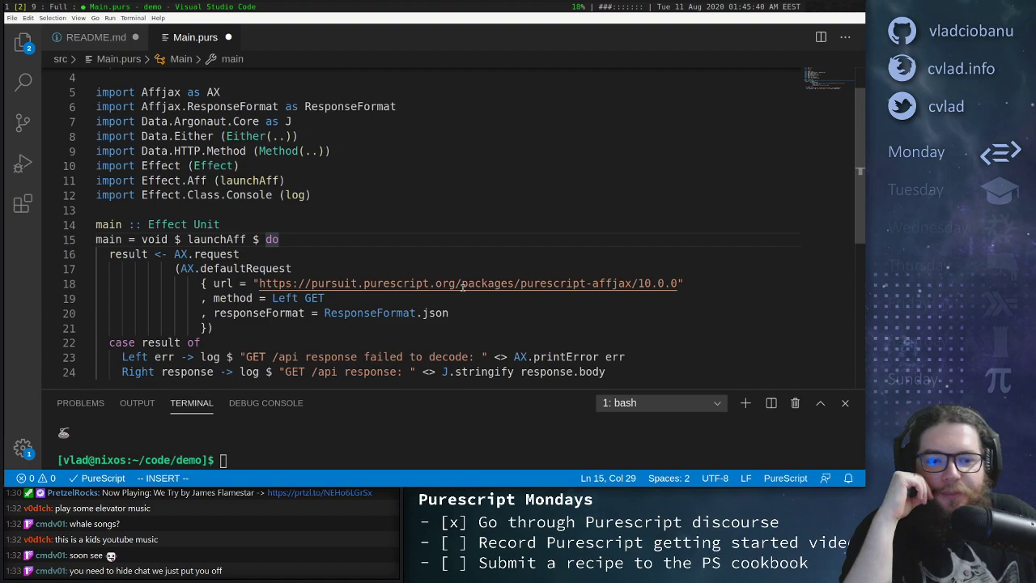
Change ResponseFormat.json to ResponseFormat.string on the responseFormat line
drag(394, 283, 559, 283)
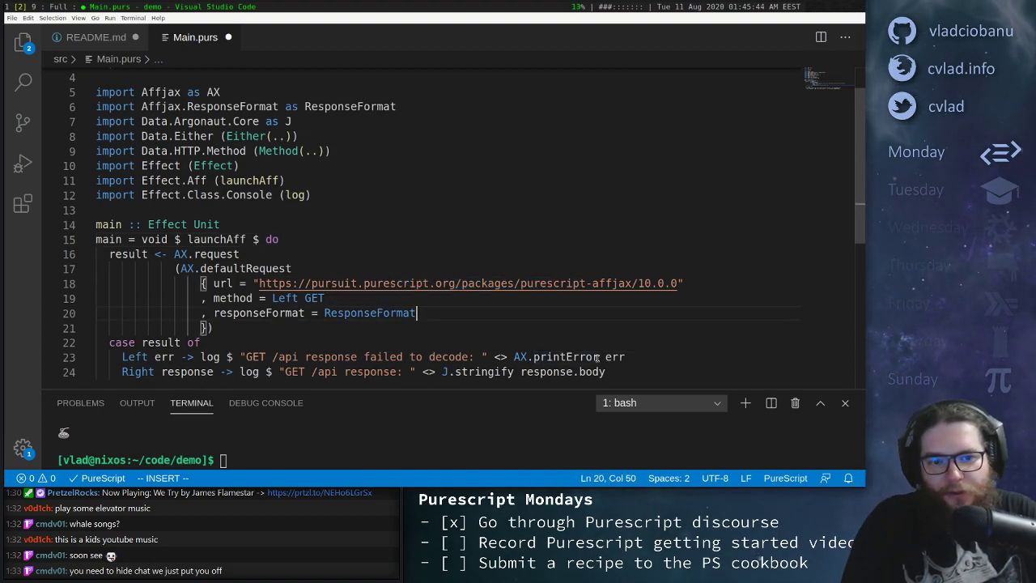
text(.string)
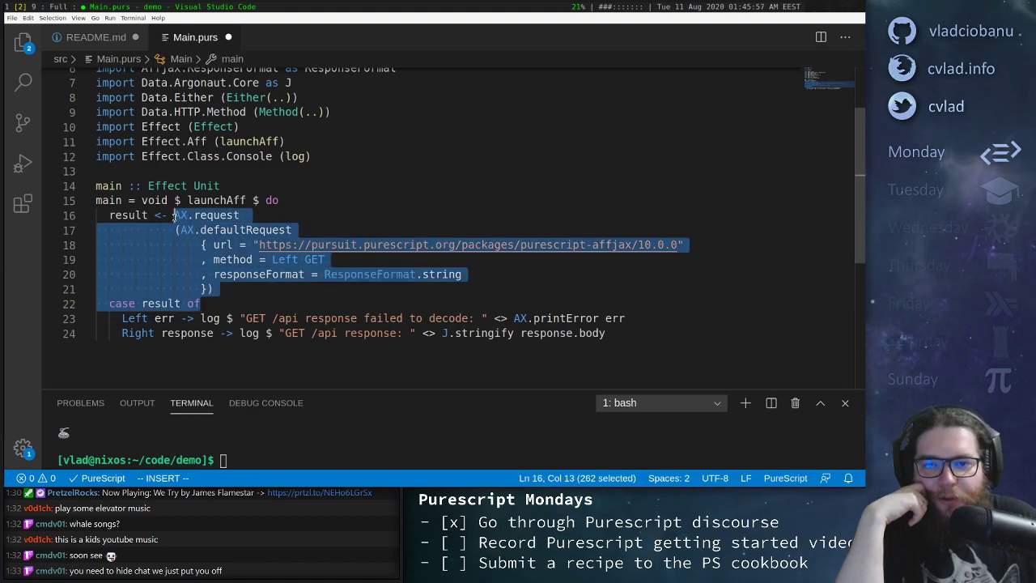
Reword the Left err log message to "GET HTML response failed to decode: "
click(225, 289)
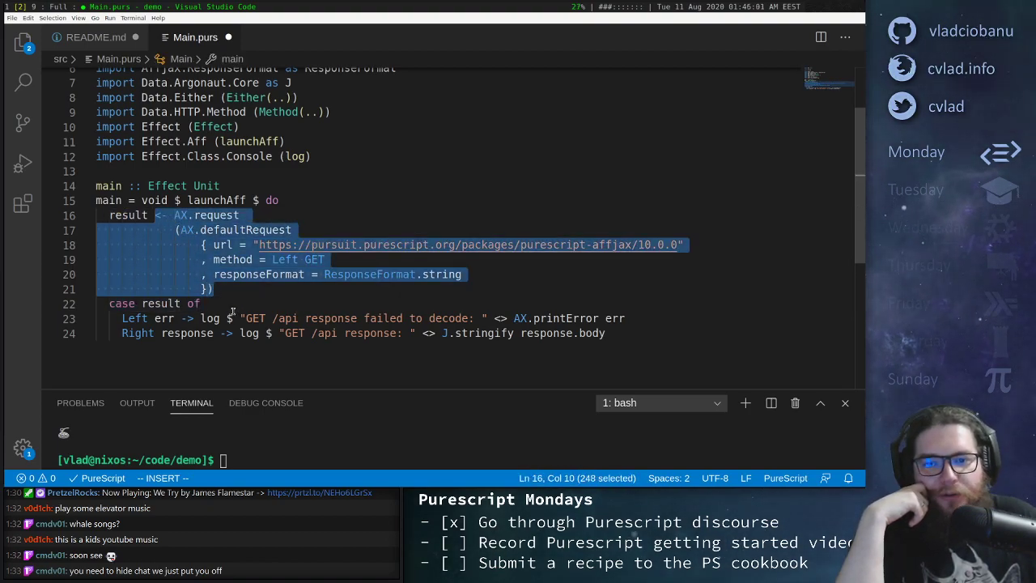
click(155, 214)
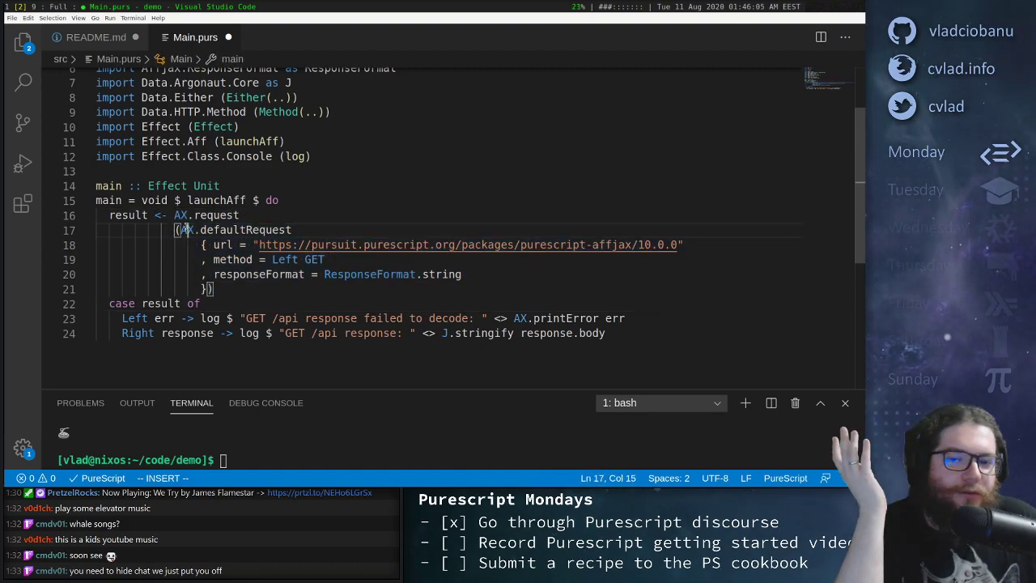
double_click(128, 214)
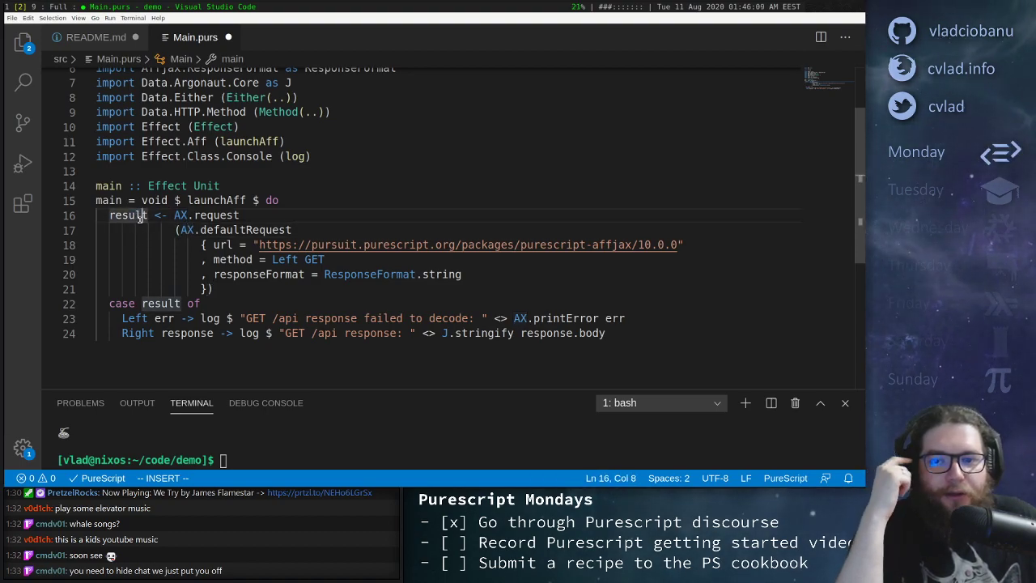
double_click(128, 215)
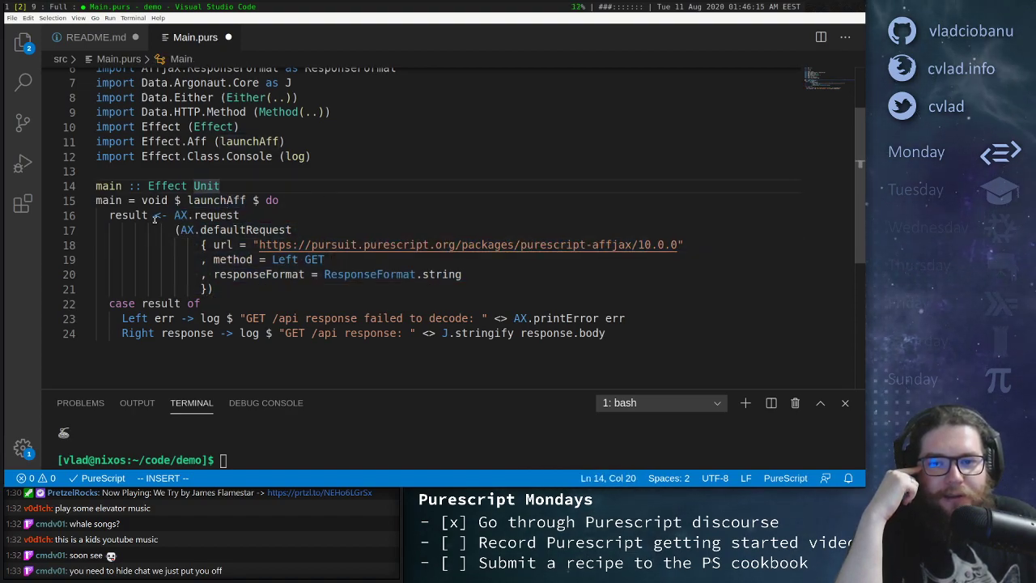
double_click(127, 215)
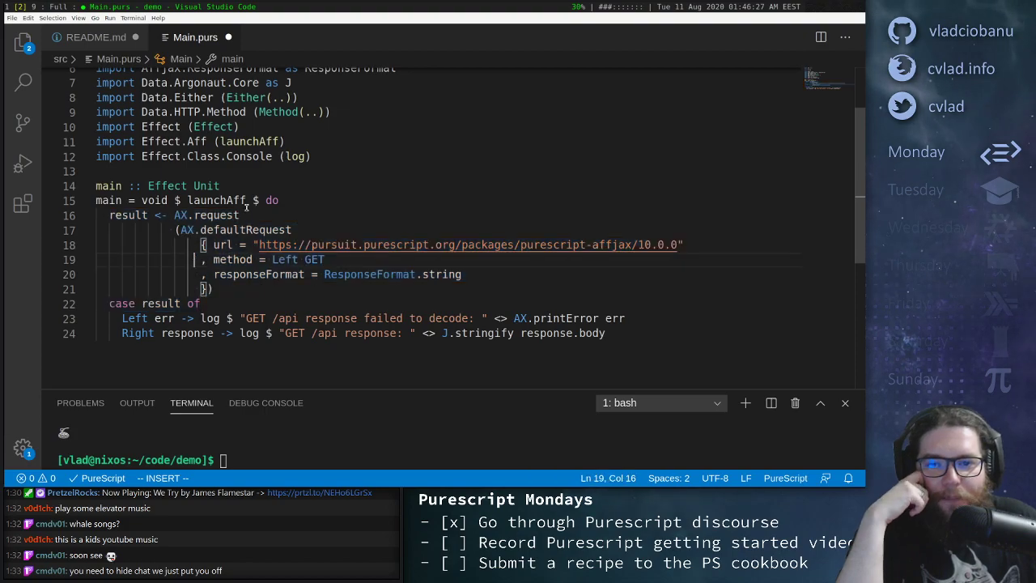
double_click(216, 200)
text(HTML)
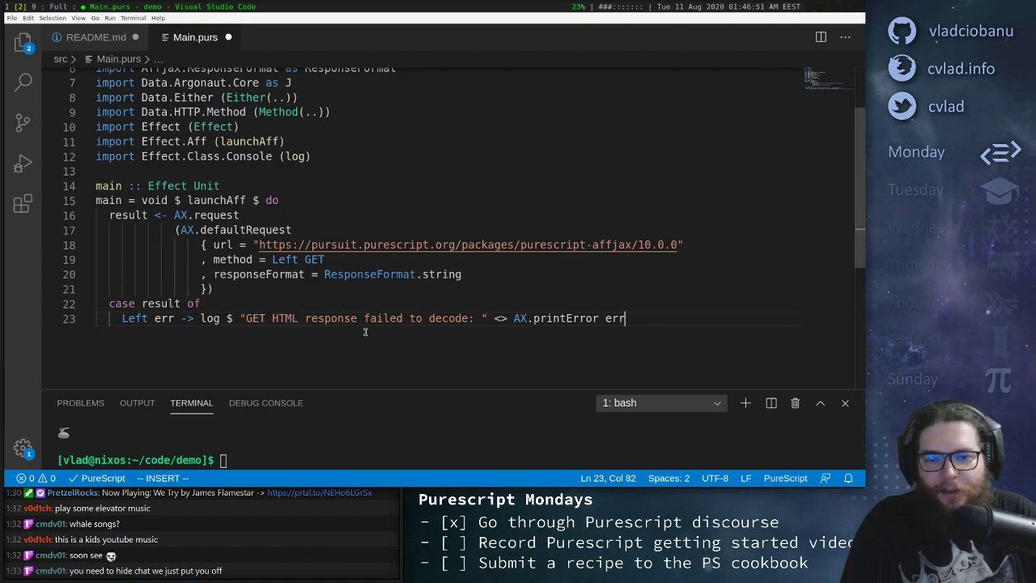
Log "GET HTML response: " with the raw response body, dropping J.stringify, and save
text(Right response -> log $ "GET HTML response: " <> J.stringify response.body)
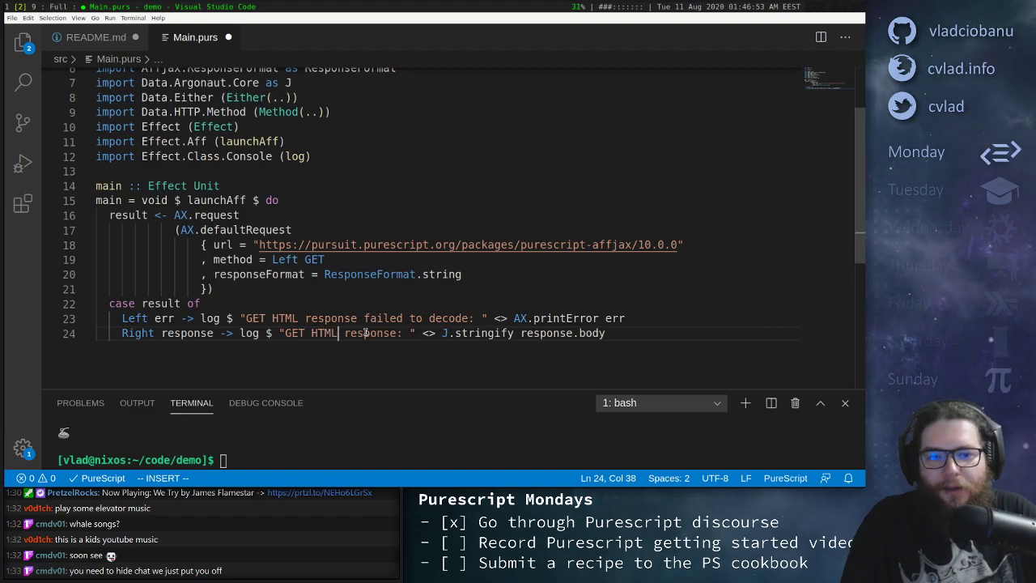
double_click(332, 318)
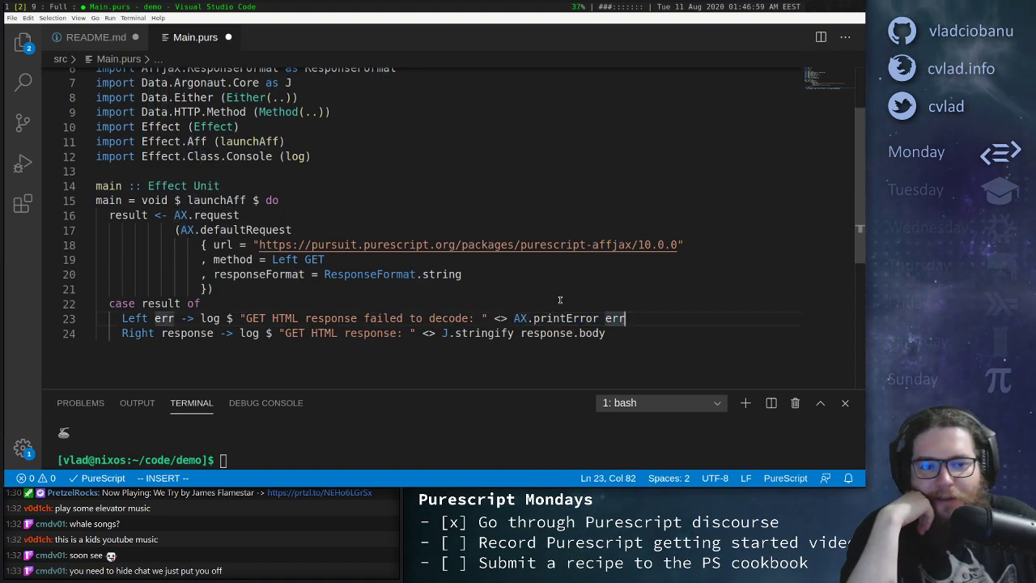
double_click(163, 318)
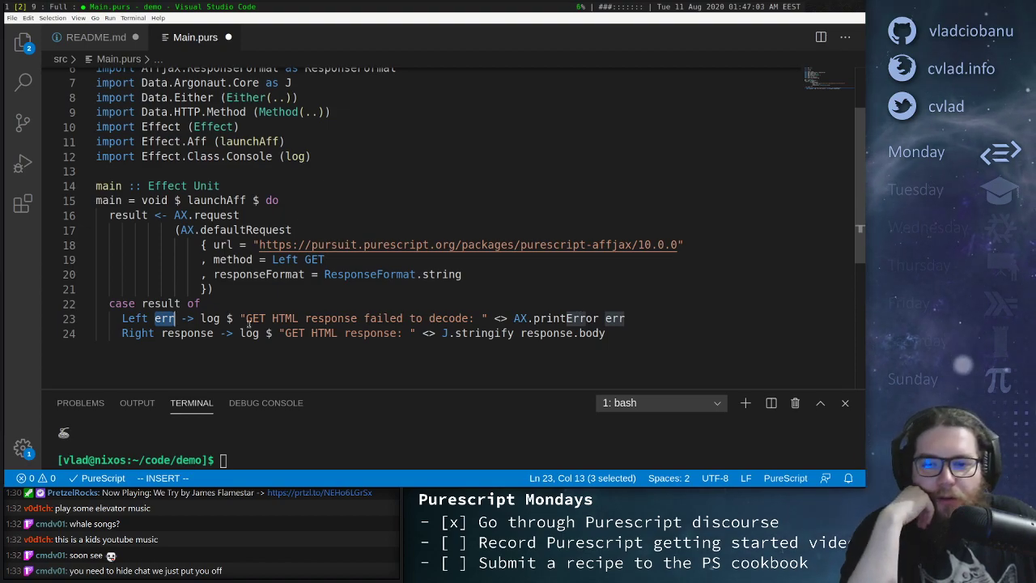
double_click(565, 318)
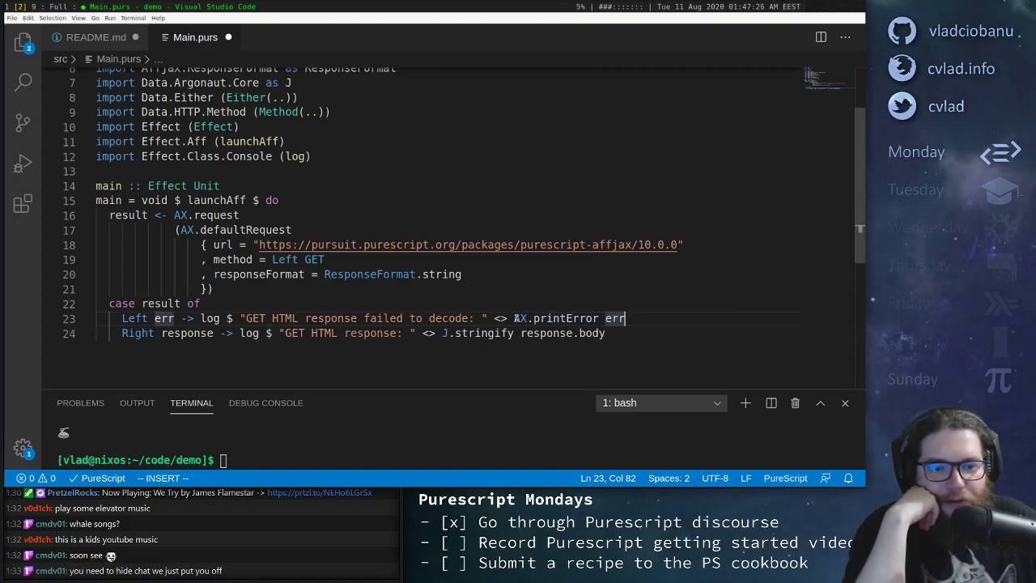
mouse_move(575, 319)
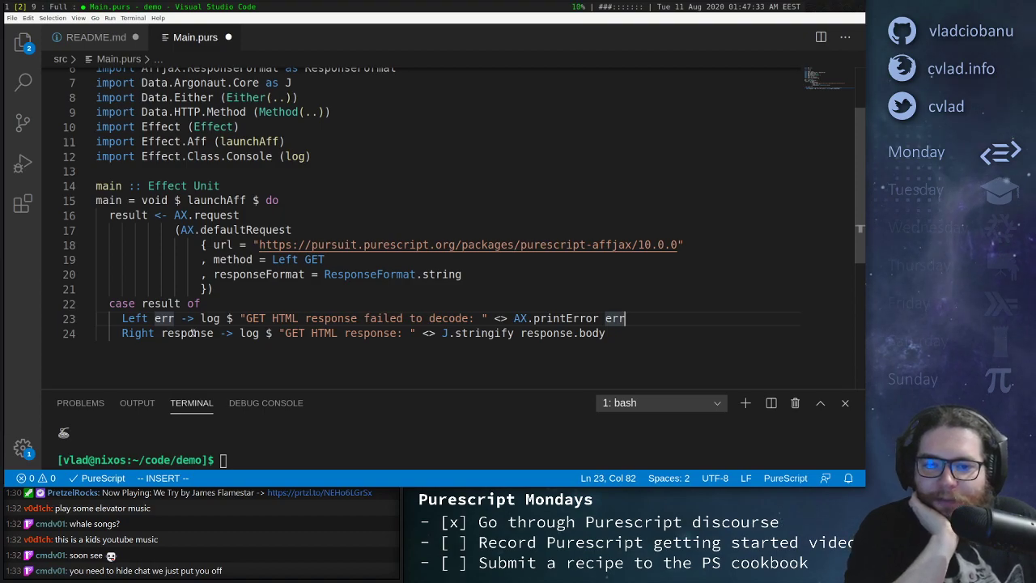
double_click(187, 333)
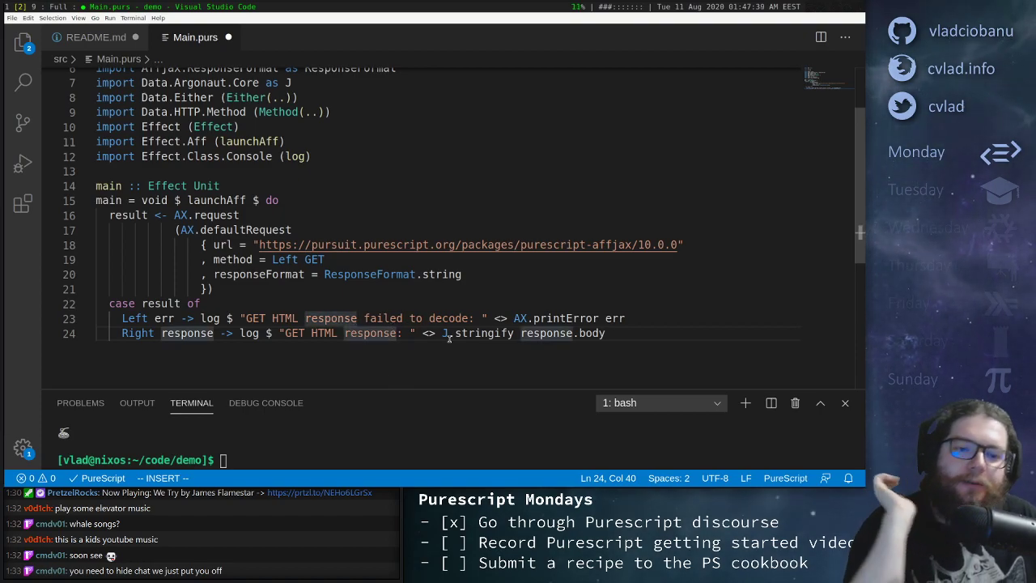
double_click(437, 273)
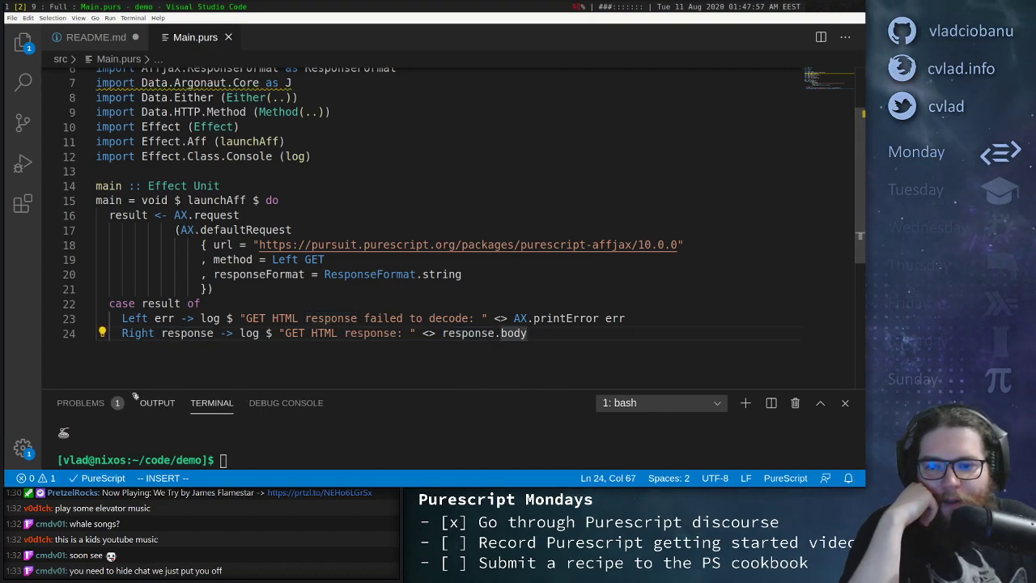
Show the Problems list with the redundant Data.Argonaut.Core as J import warning
click(102, 333)
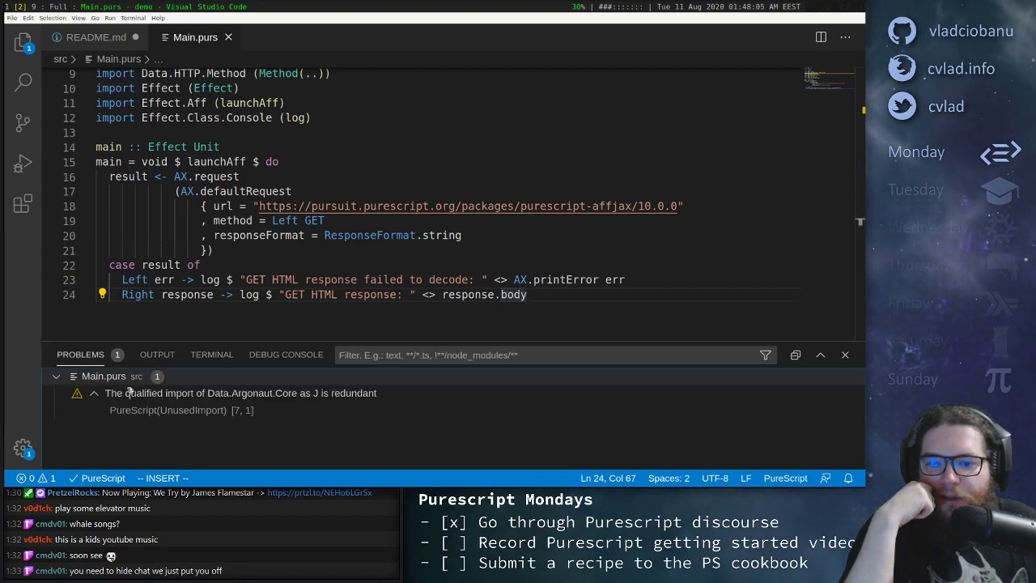
mouse_move(257, 409)
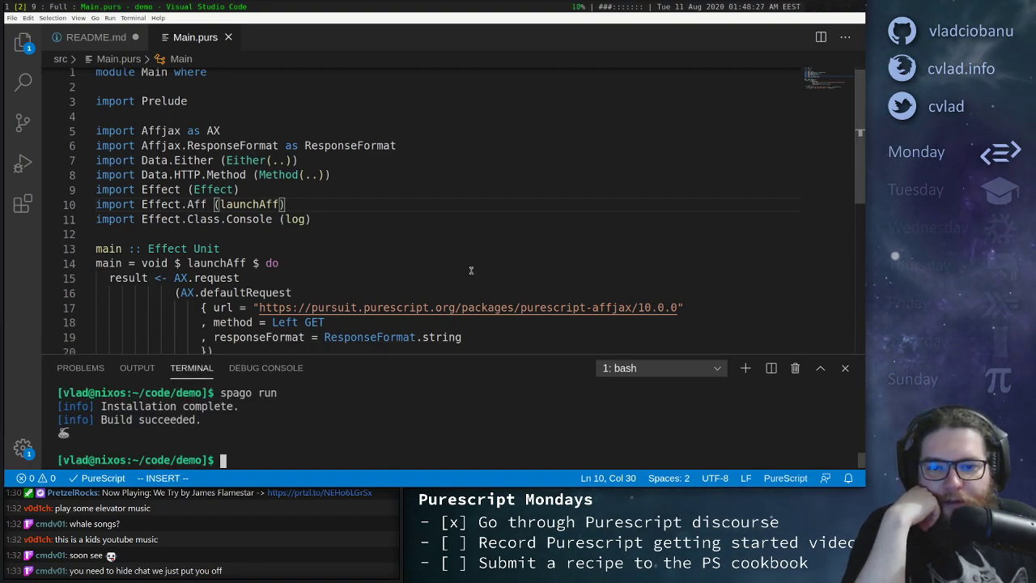
Run spago run, scroll through the fetched Pursuit page HTML, and highlight the request block
scroll(down, 3)
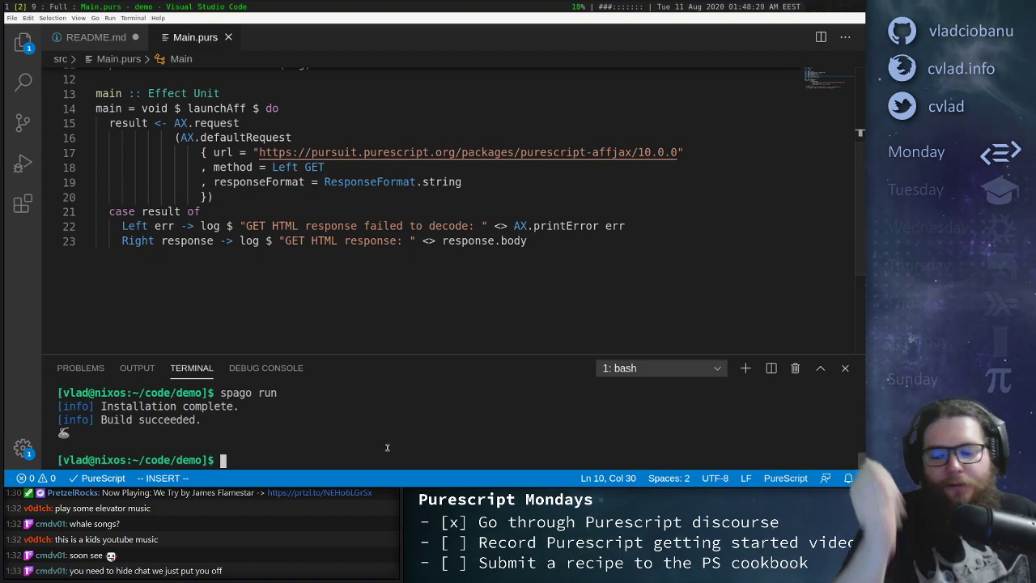
text(spago r)
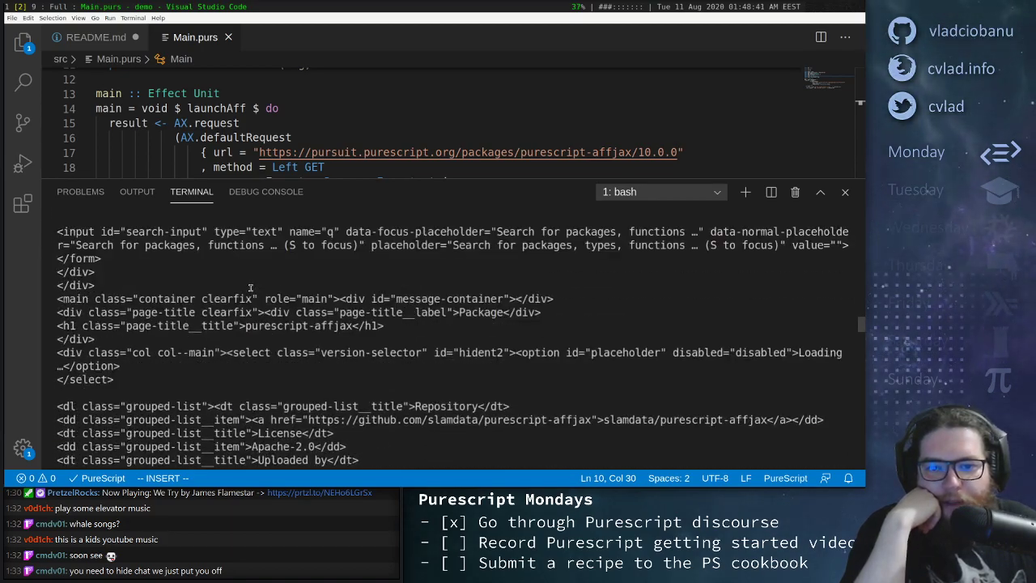
scroll(down, 3)
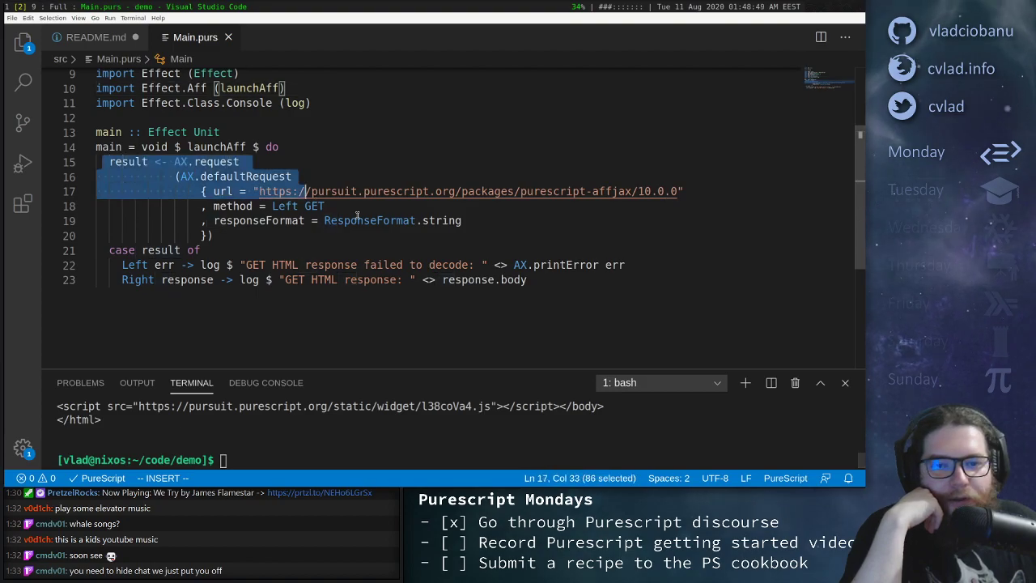
drag(299, 191, 215, 234)
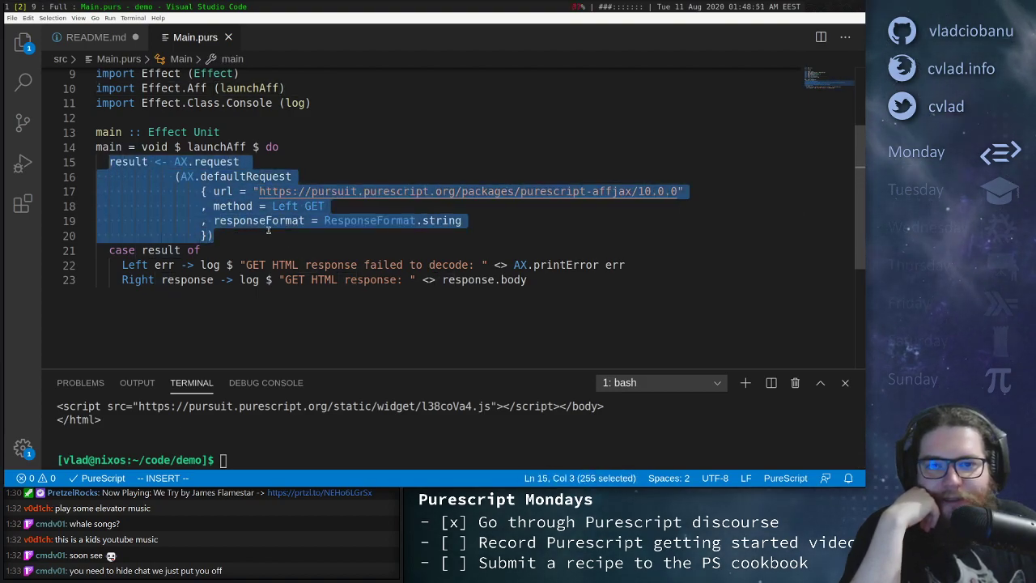